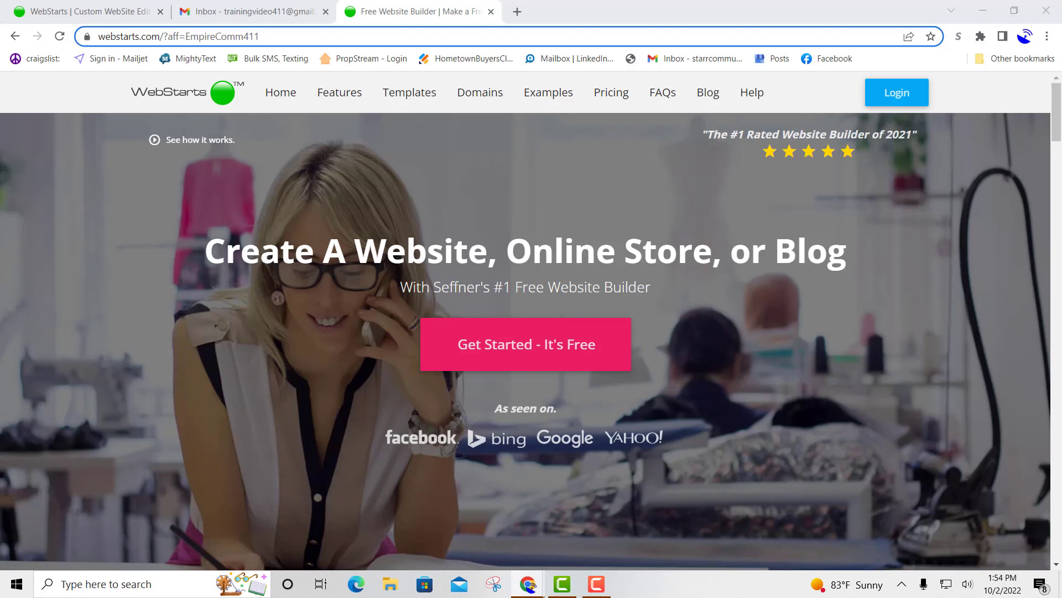
mouse_move(176, 66)
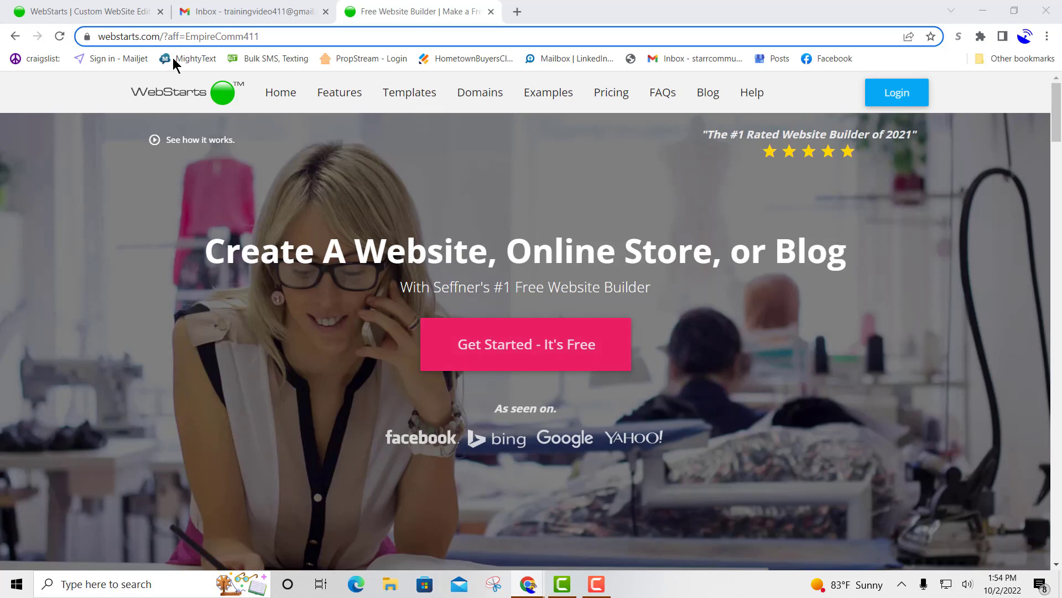
mouse_move(119, 59)
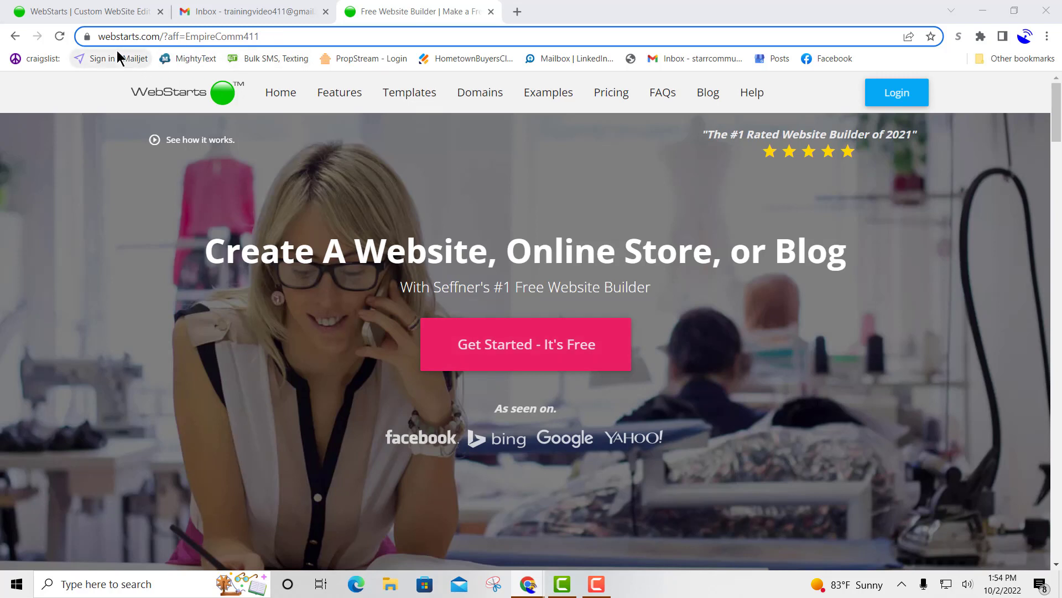
mouse_move(161, 58)
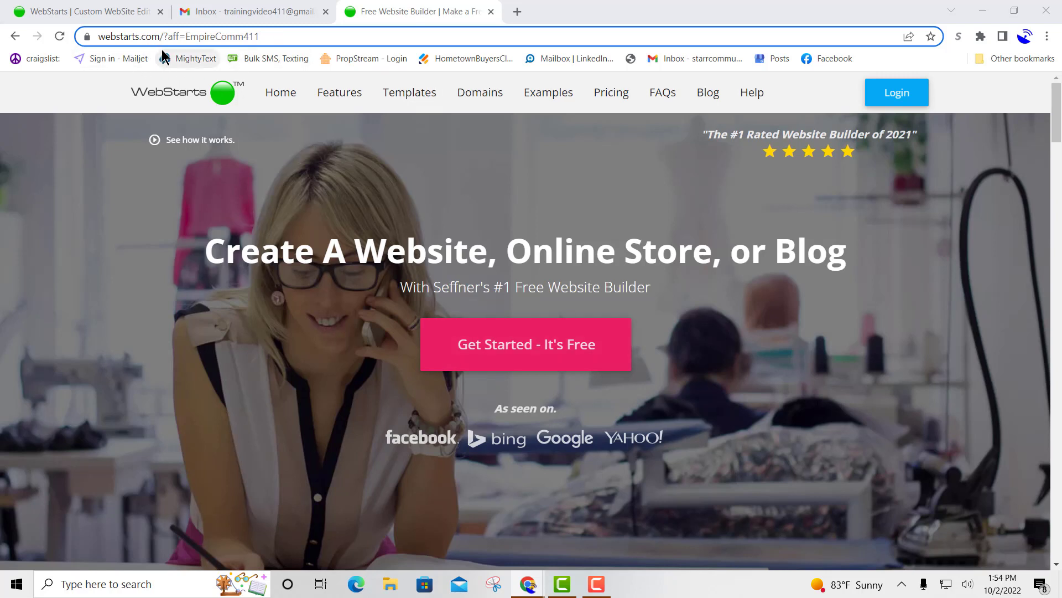
mouse_move(172, 52)
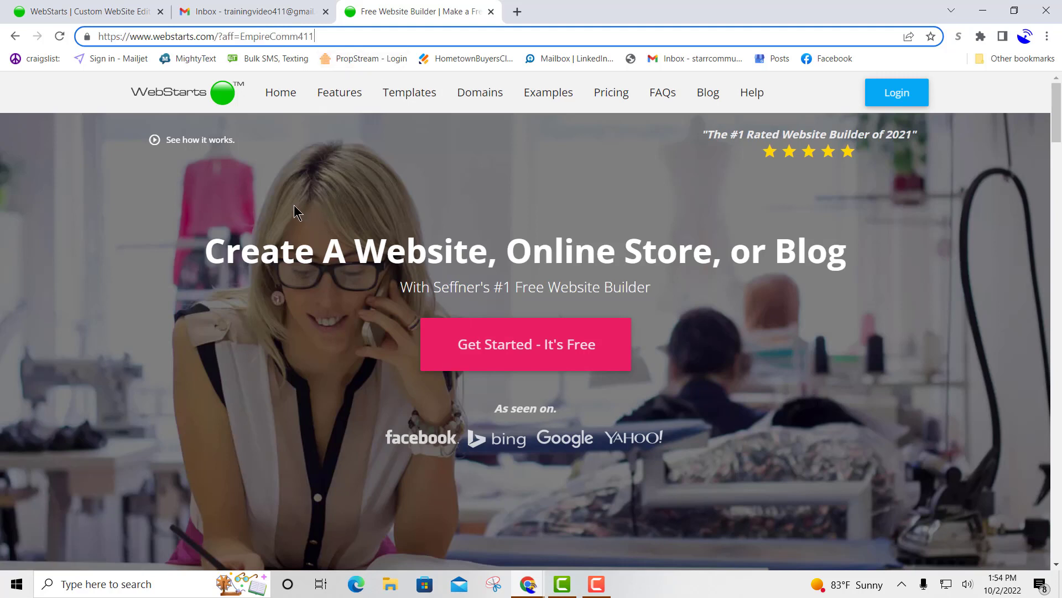
mouse_move(356, 155)
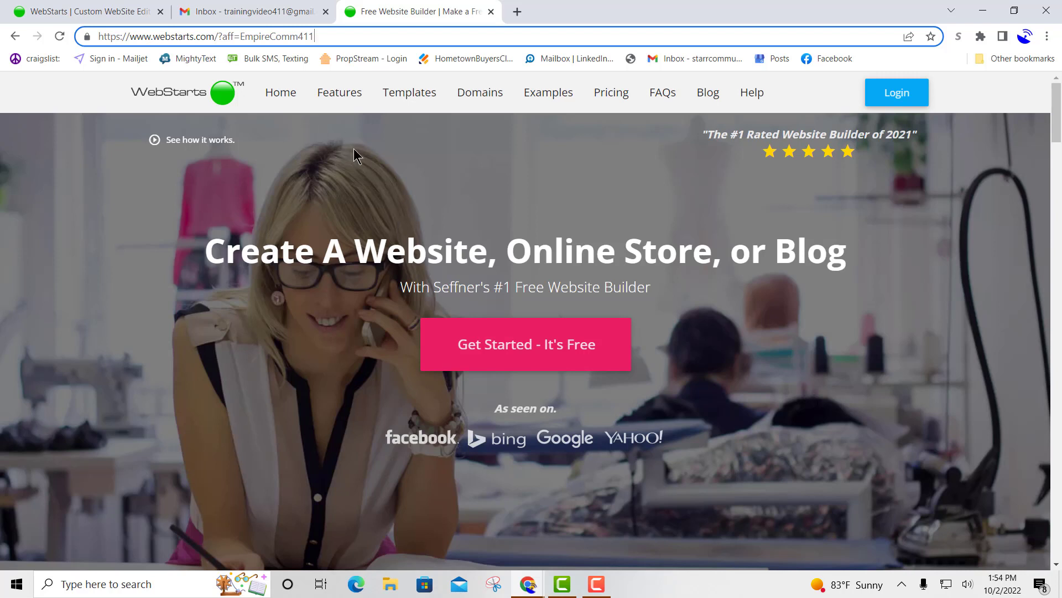
mouse_move(345, 146)
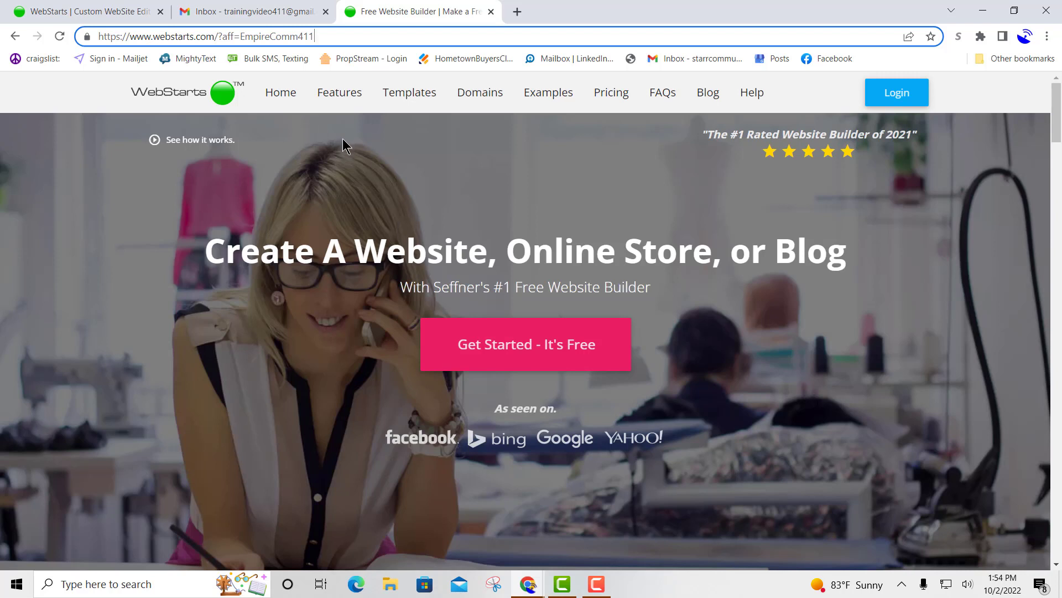
mouse_move(896, 102)
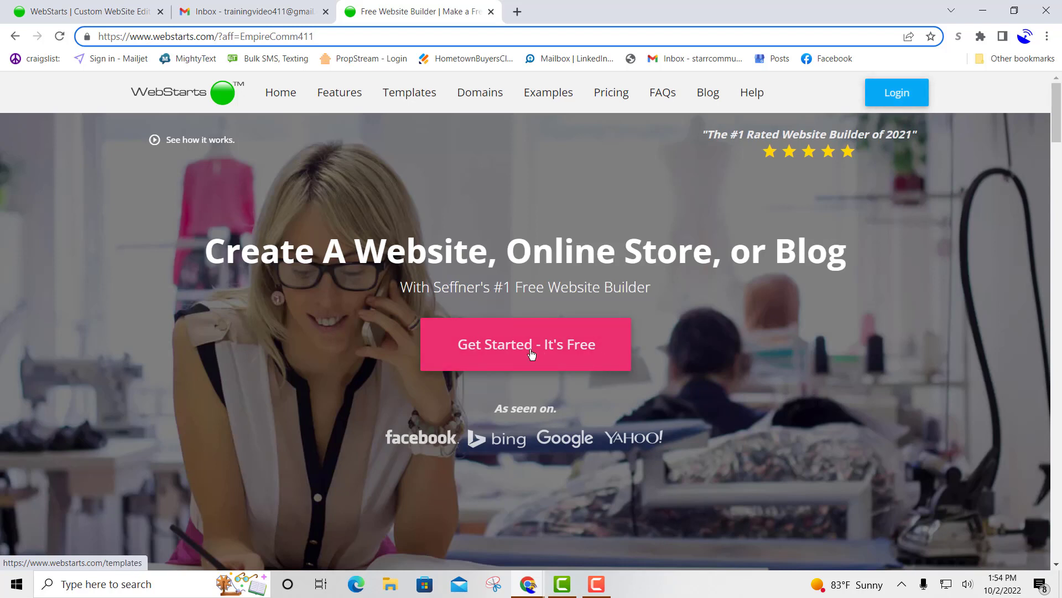
Step: Reach the WebStarts login page via Get Started, the homepage logo and the Login link
left_click(526, 344)
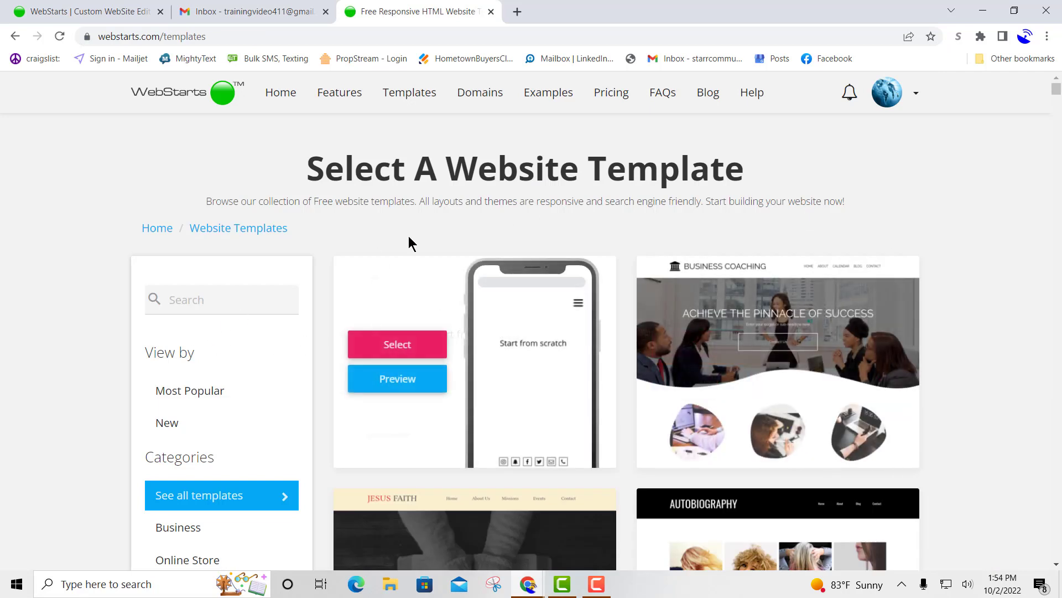
mouse_move(757, 190)
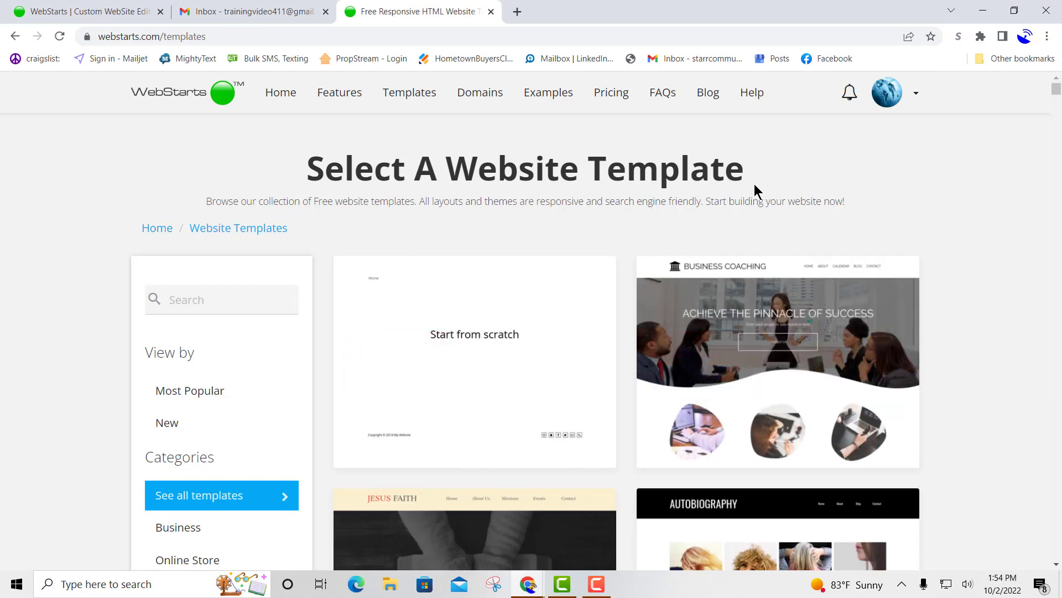
mouse_move(898, 134)
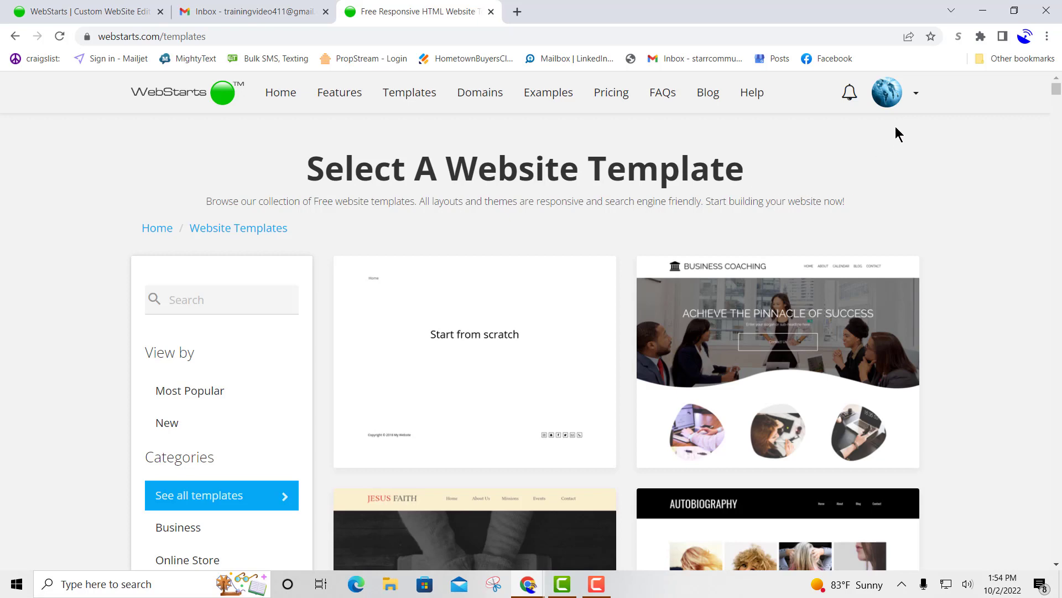
left_click(915, 92)
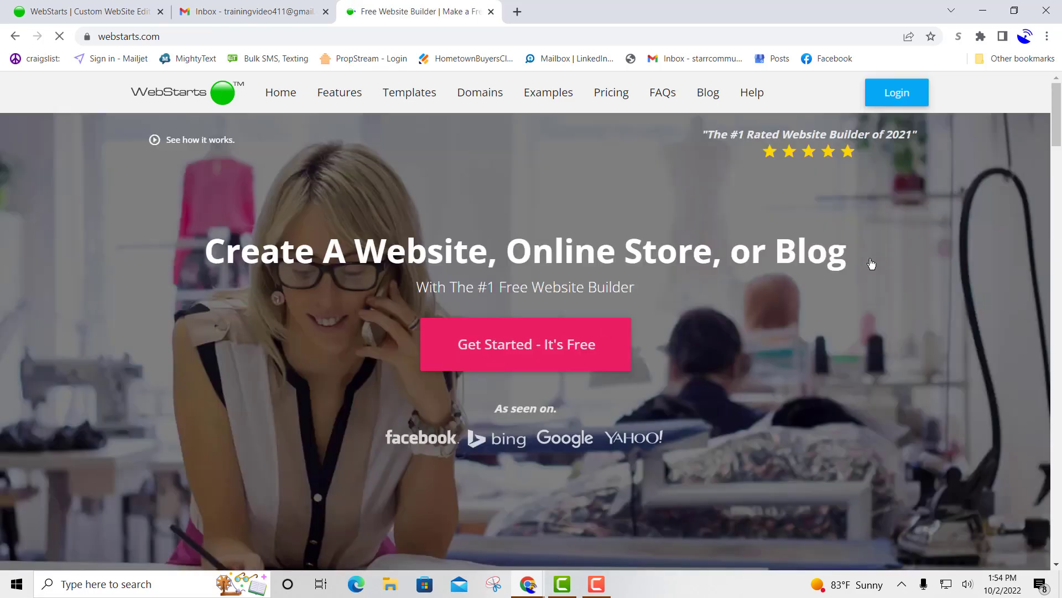
left_click(896, 93)
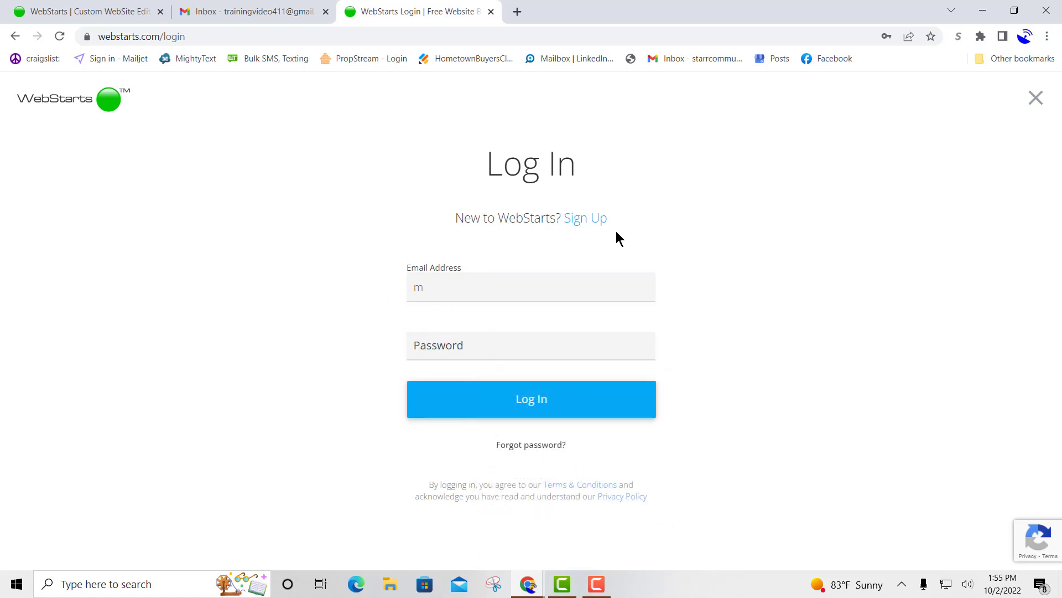
Step: Fill the sign-up form with the full name, a gmail.com training email address and a password
left_click(585, 218)
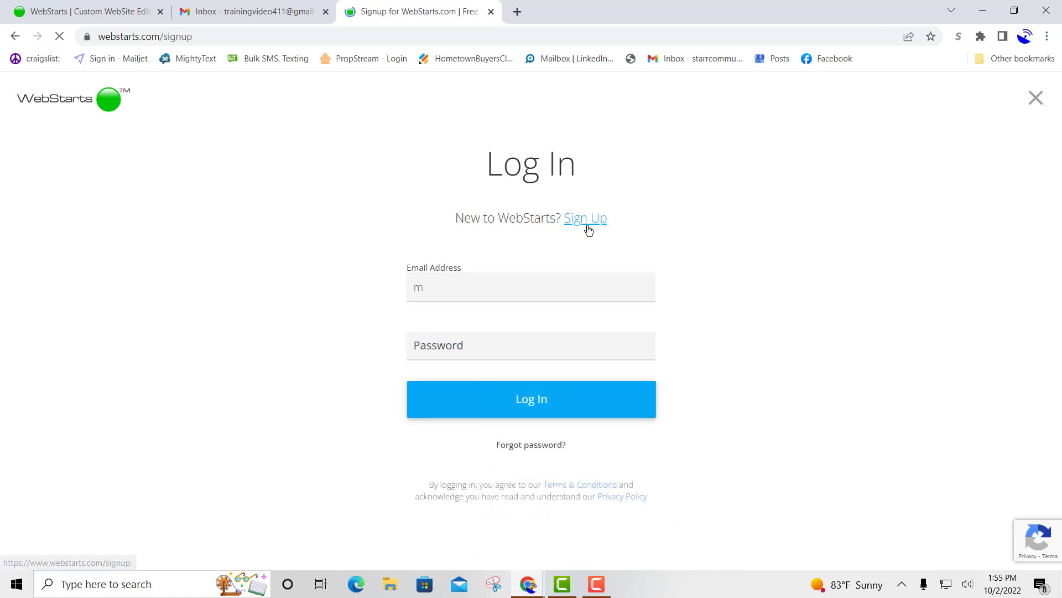
left_click(586, 218)
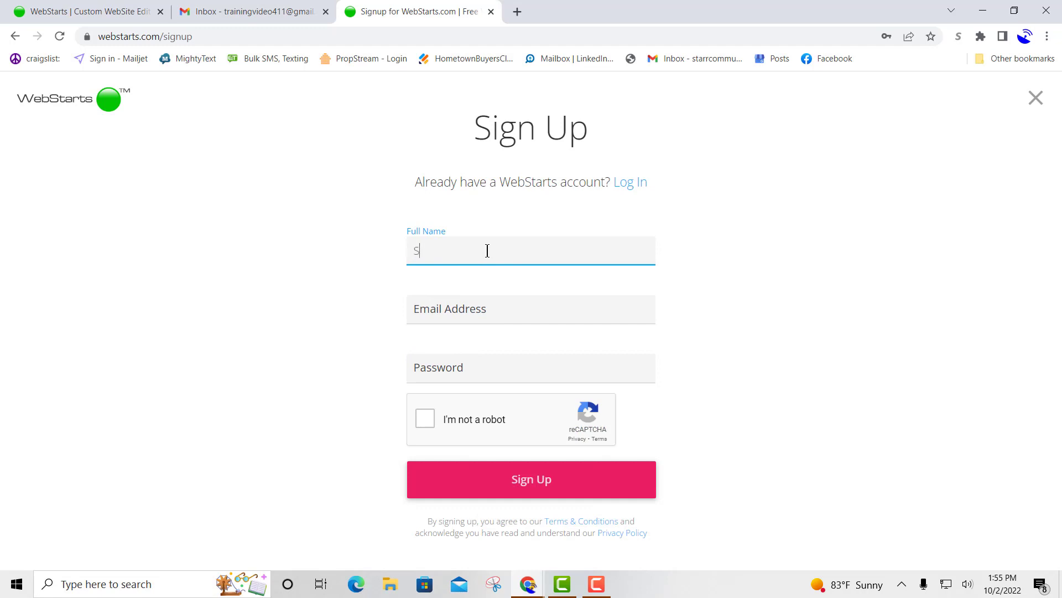
type("cott")
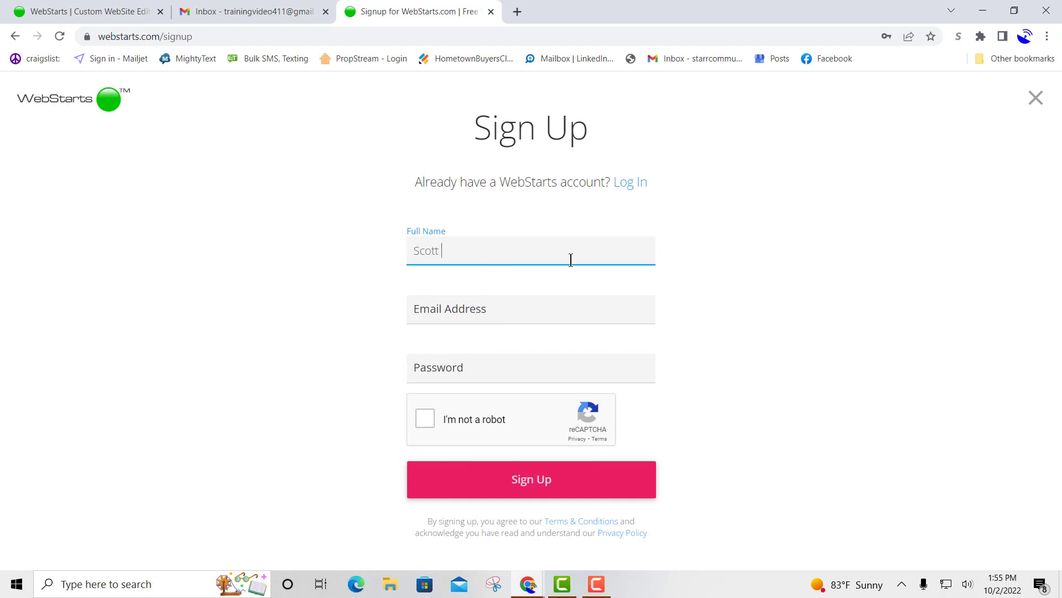
left_click(502, 309)
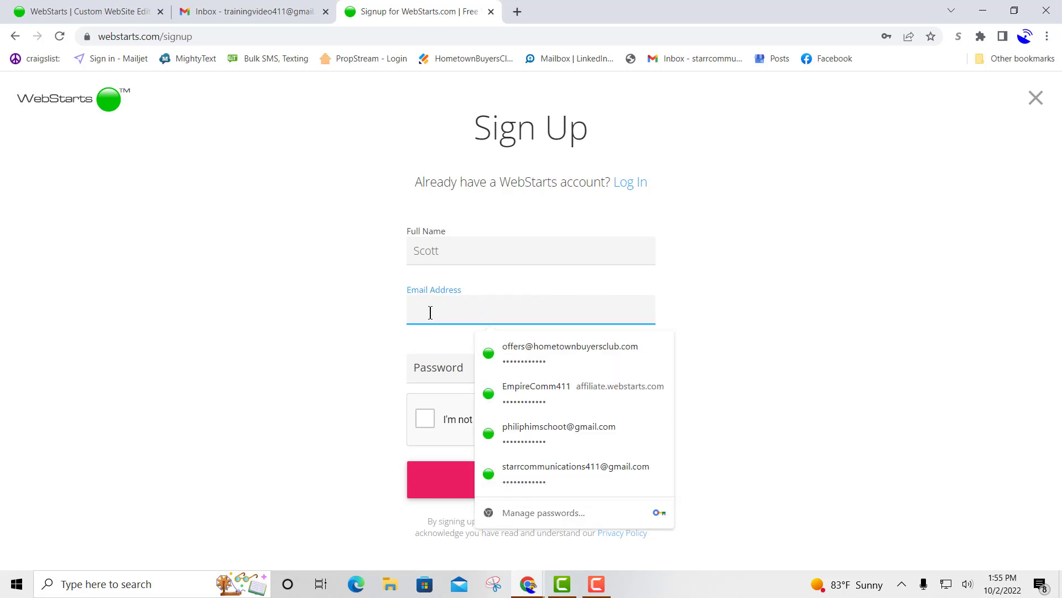
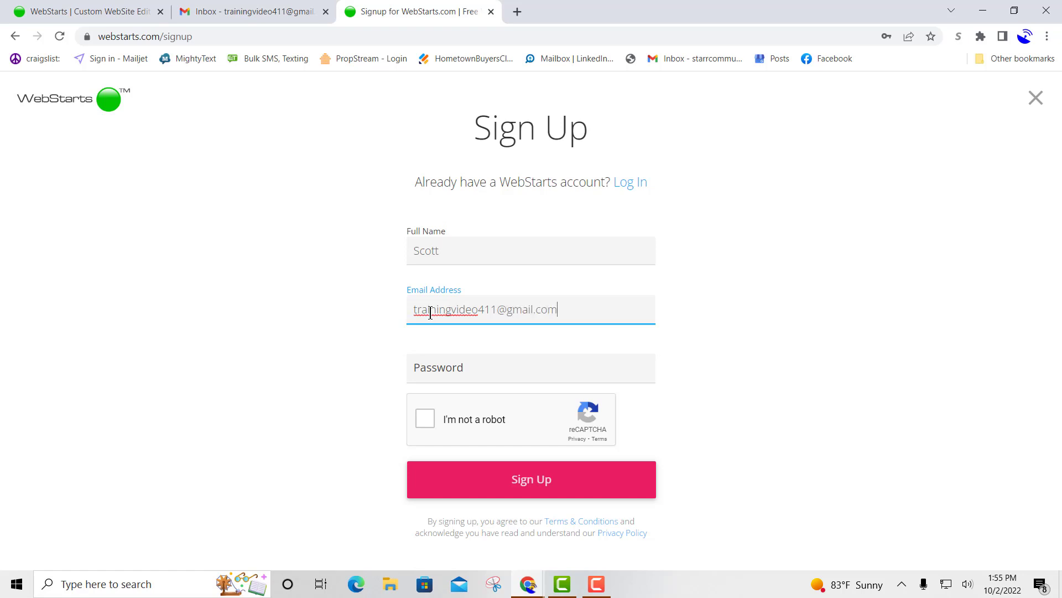
left_click(531, 368)
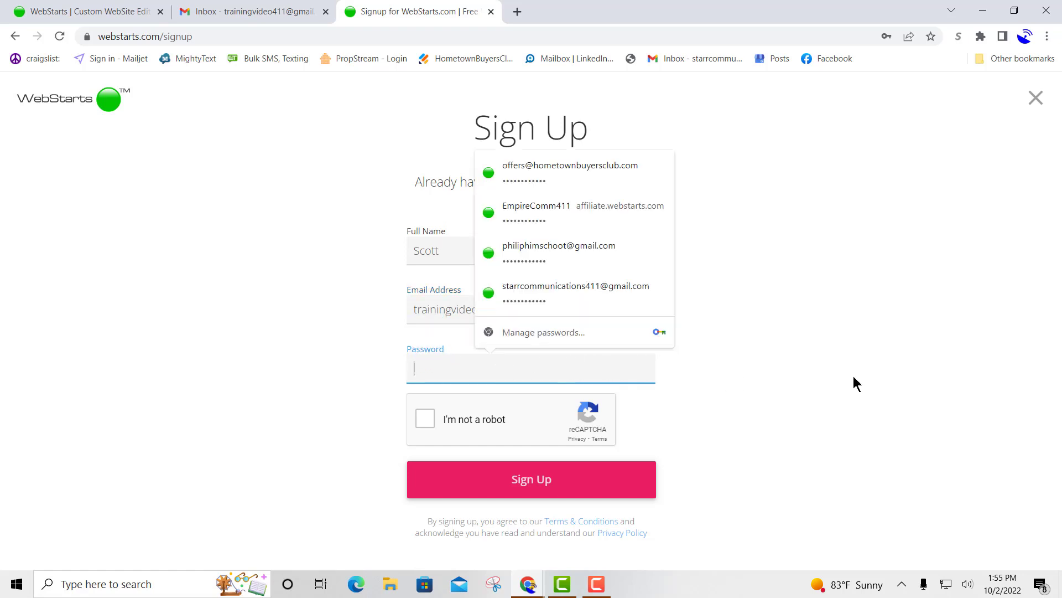
type("•••••")
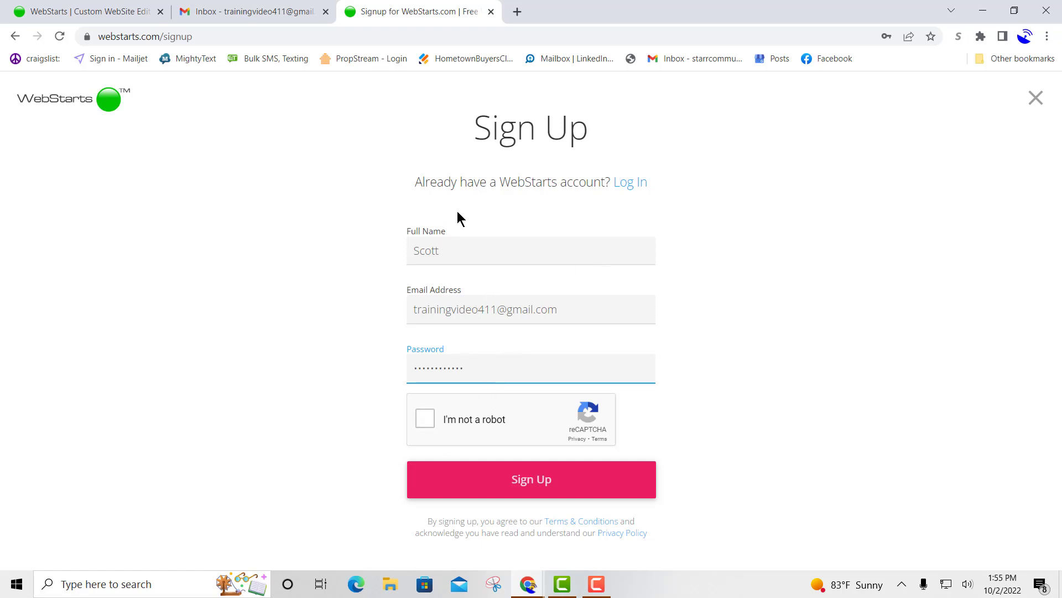
Step: Pass the I'm-not-a-robot check and submit the sign-up form to create the account
left_click(425, 418)
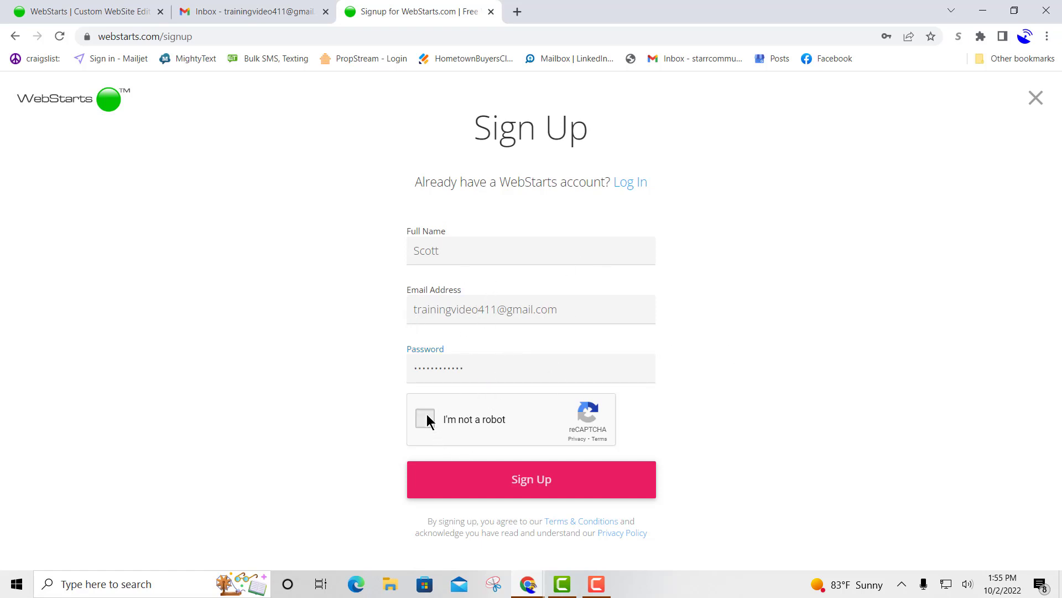
left_click(428, 419)
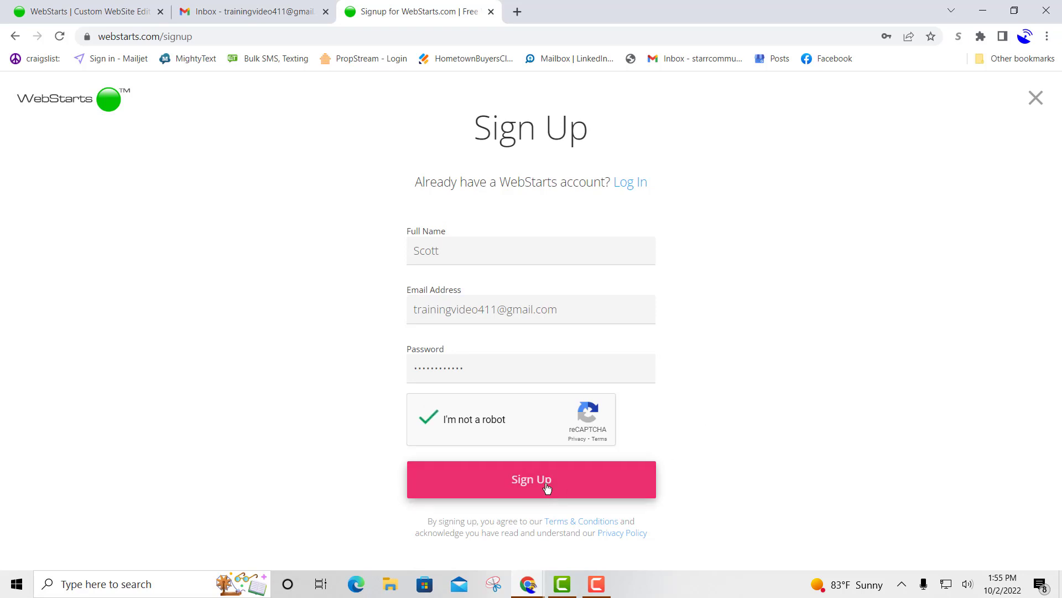
left_click(532, 479)
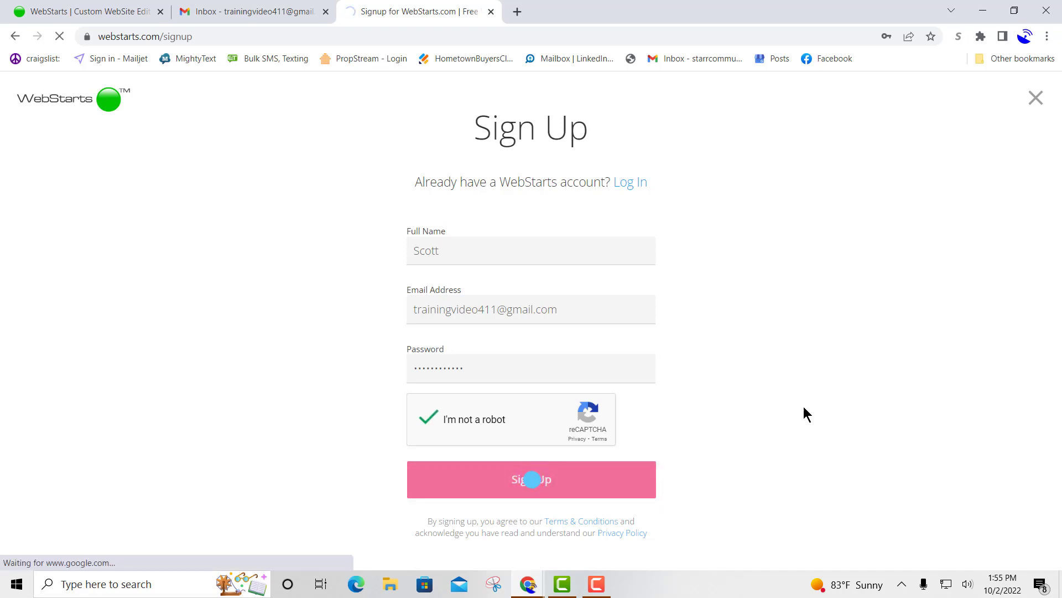
left_click(531, 479)
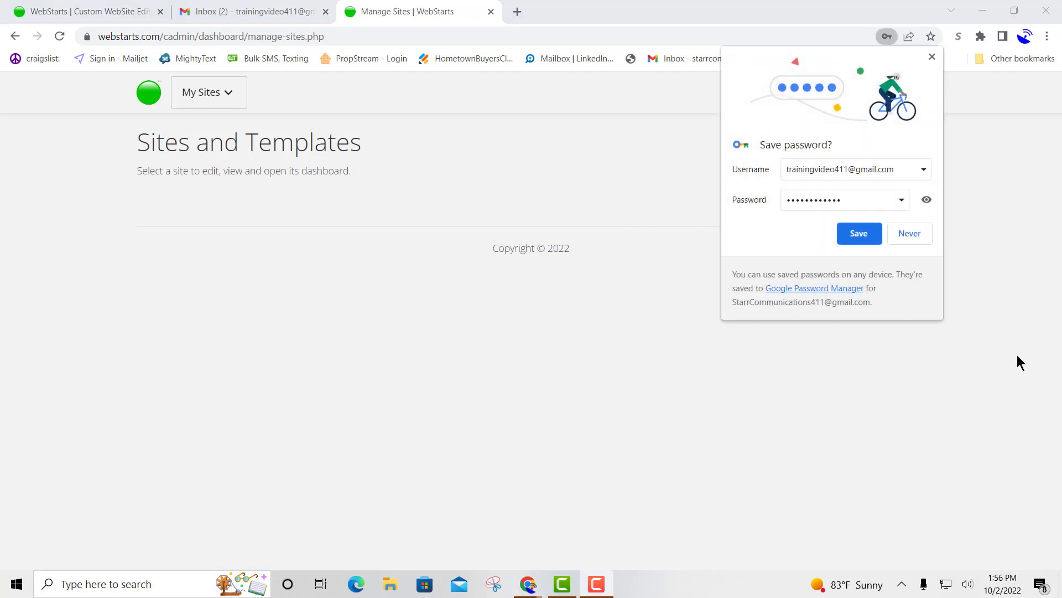
Step: Dismiss the save-password offer and start creating a new site from the dashboard
left_click(931, 57)
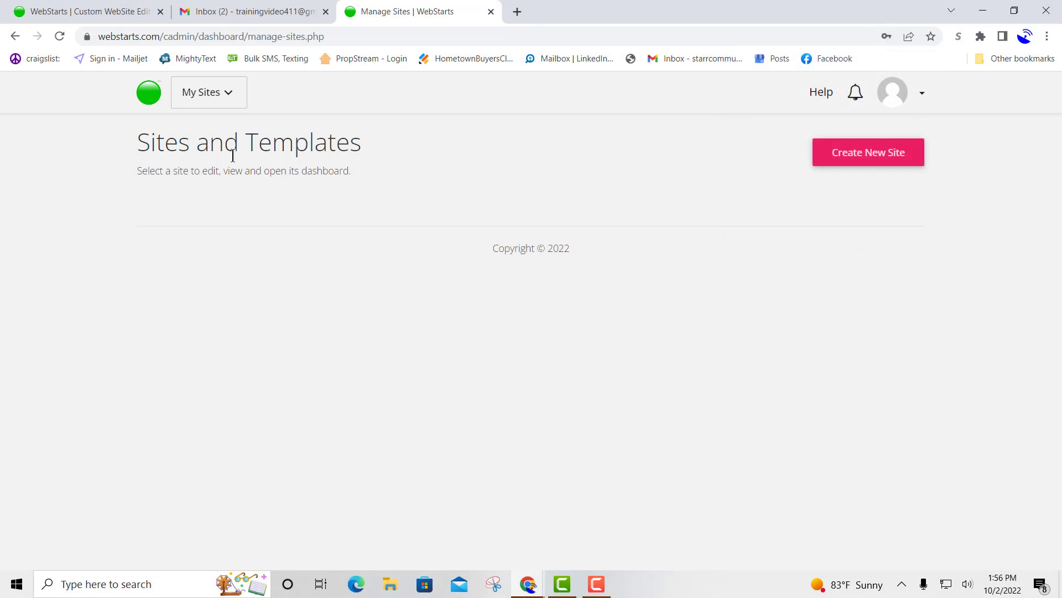
mouse_move(850, 157)
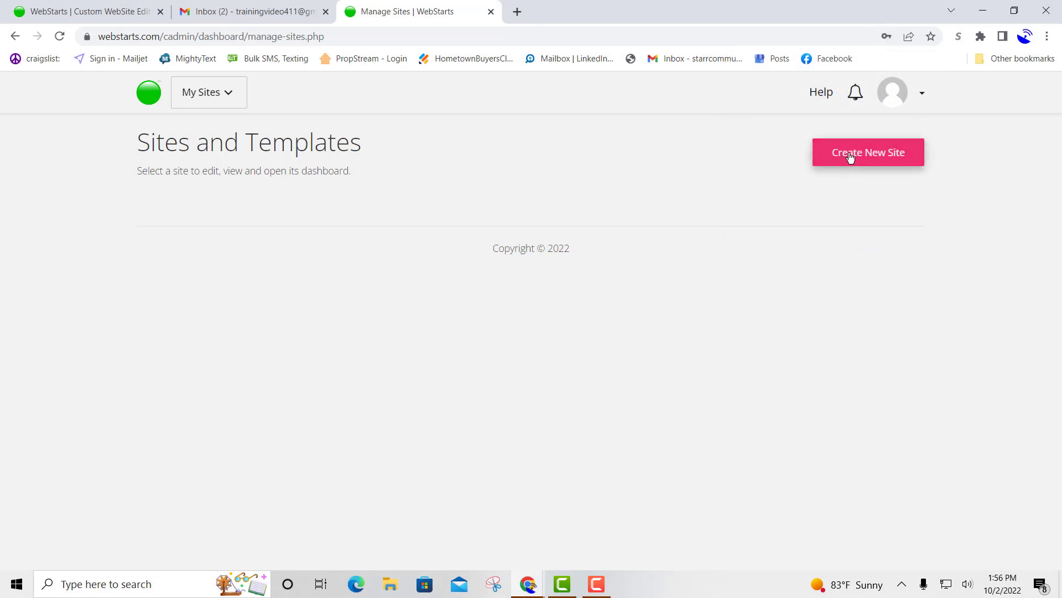
left_click(868, 152)
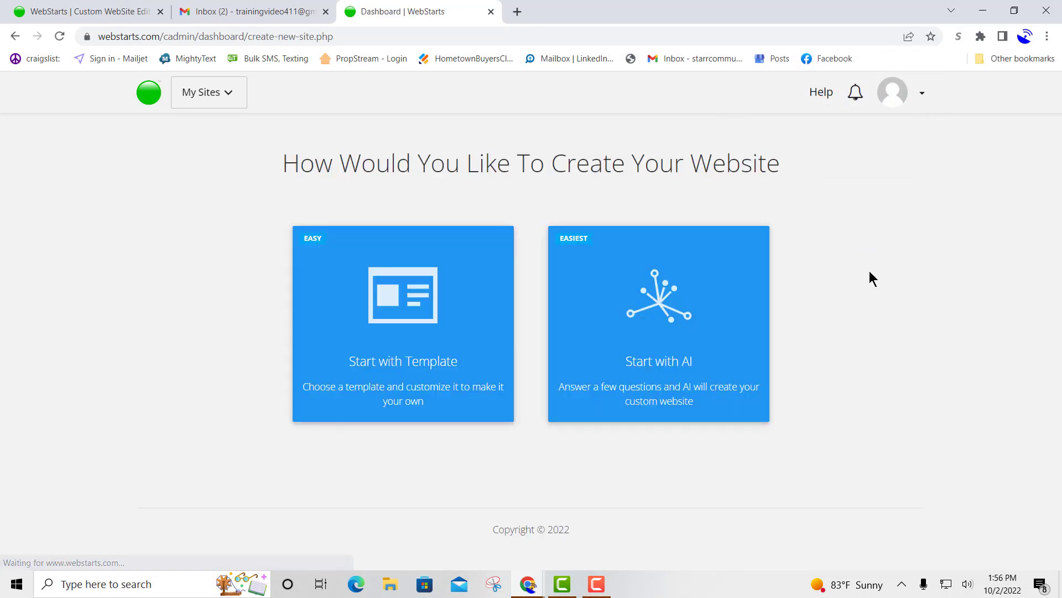
mouse_move(406, 327)
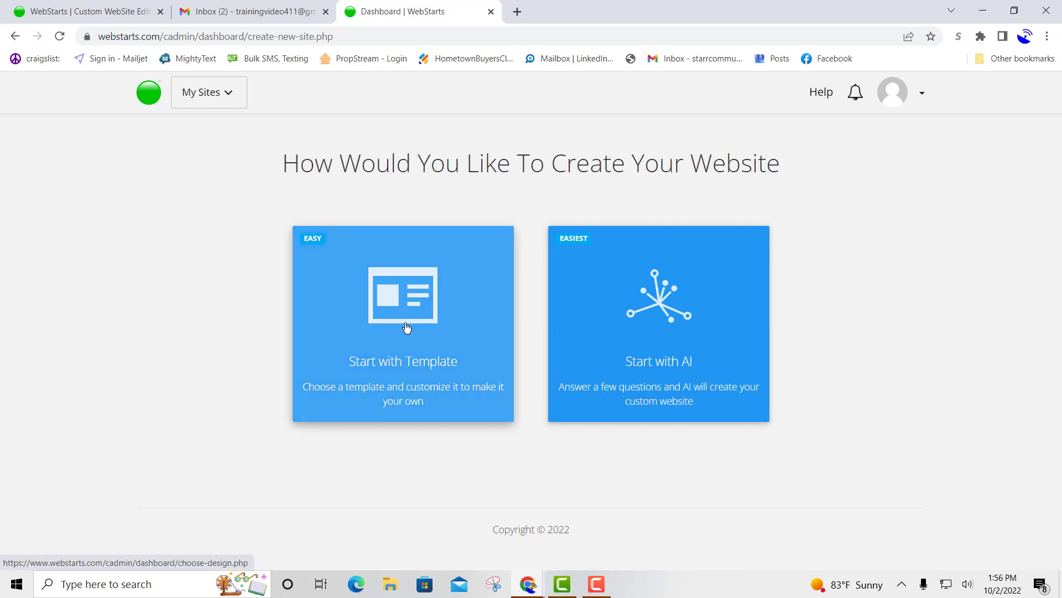
Step: Choose the template route and copy the link address of the Start from scratch design
left_click(407, 327)
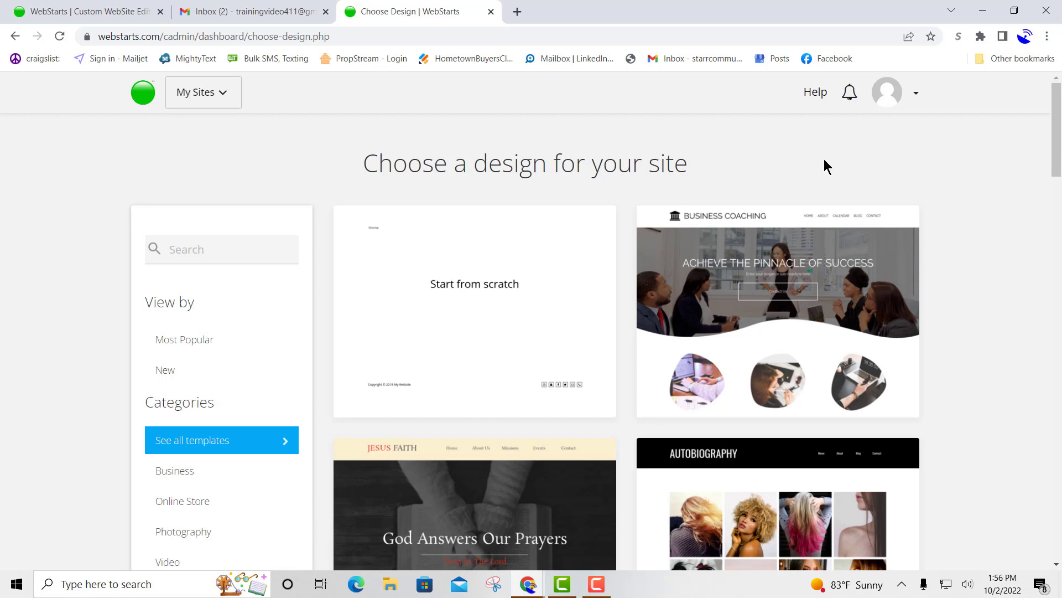
mouse_move(470, 284)
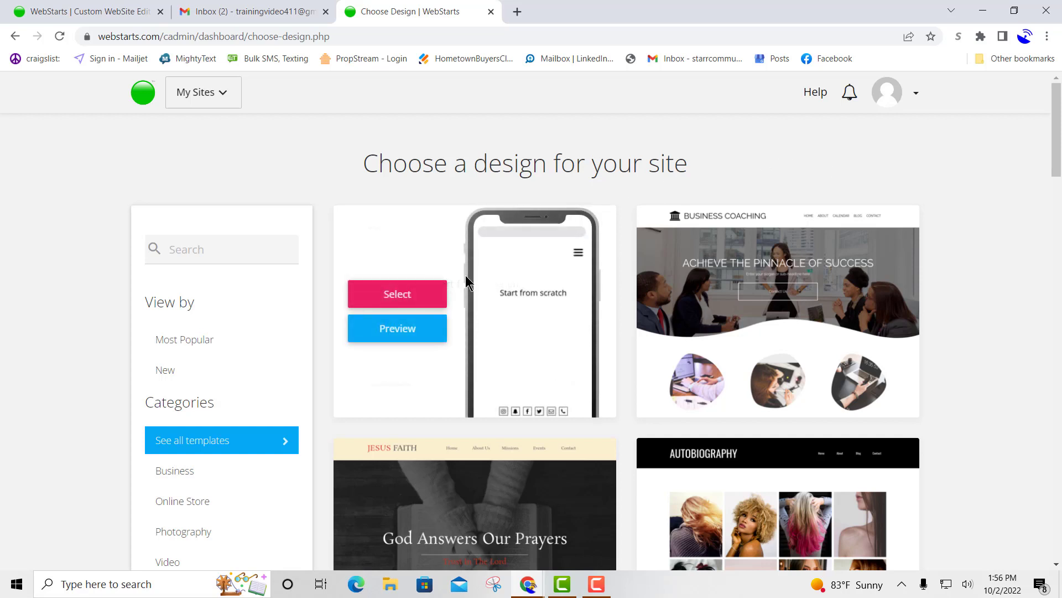
mouse_move(526, 282)
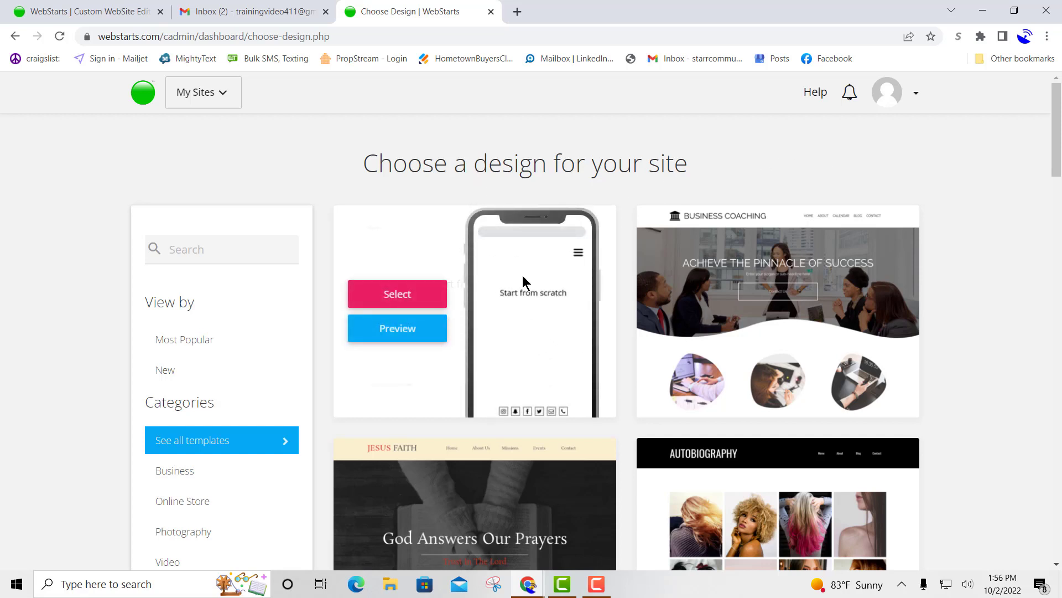
mouse_move(443, 289)
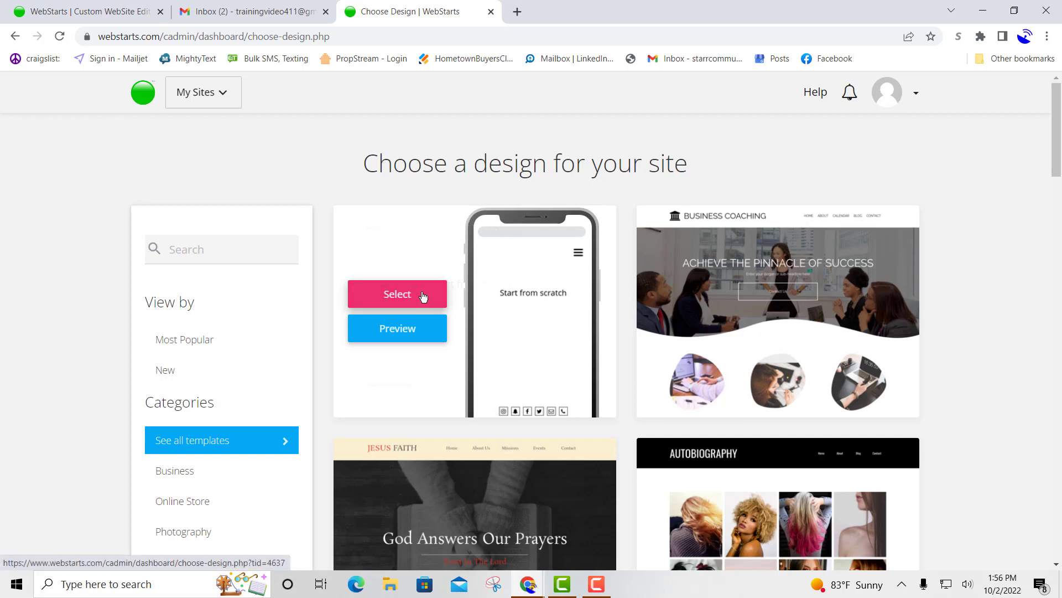
mouse_move(419, 297)
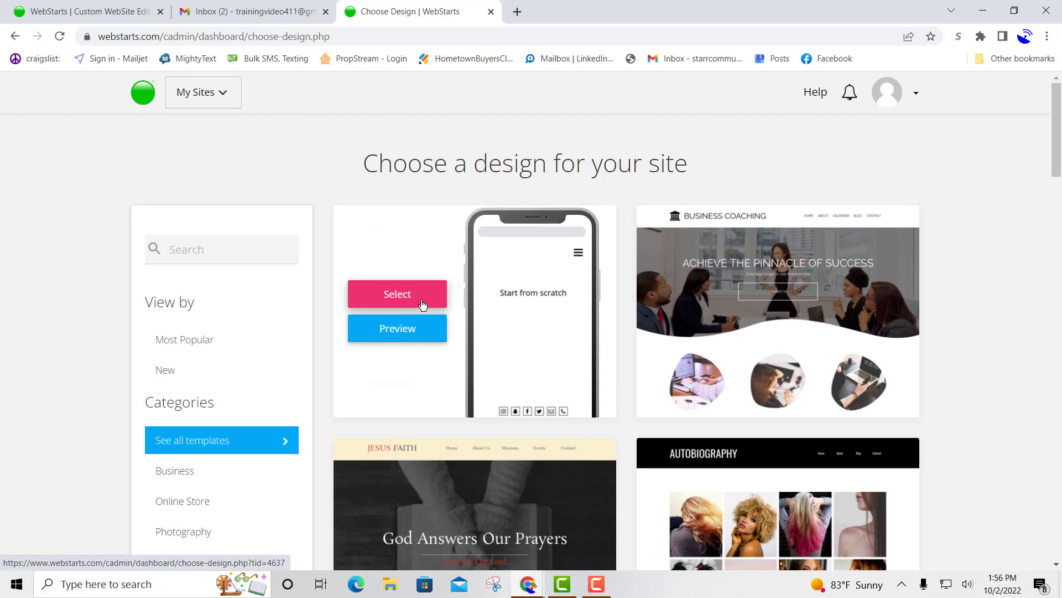
mouse_move(440, 296)
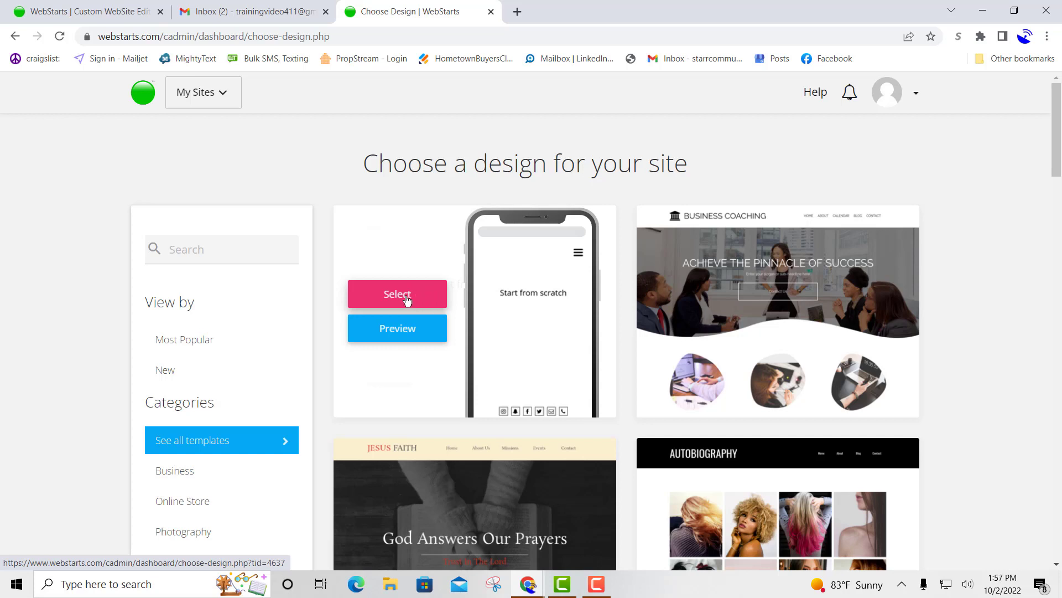
right_click(405, 297)
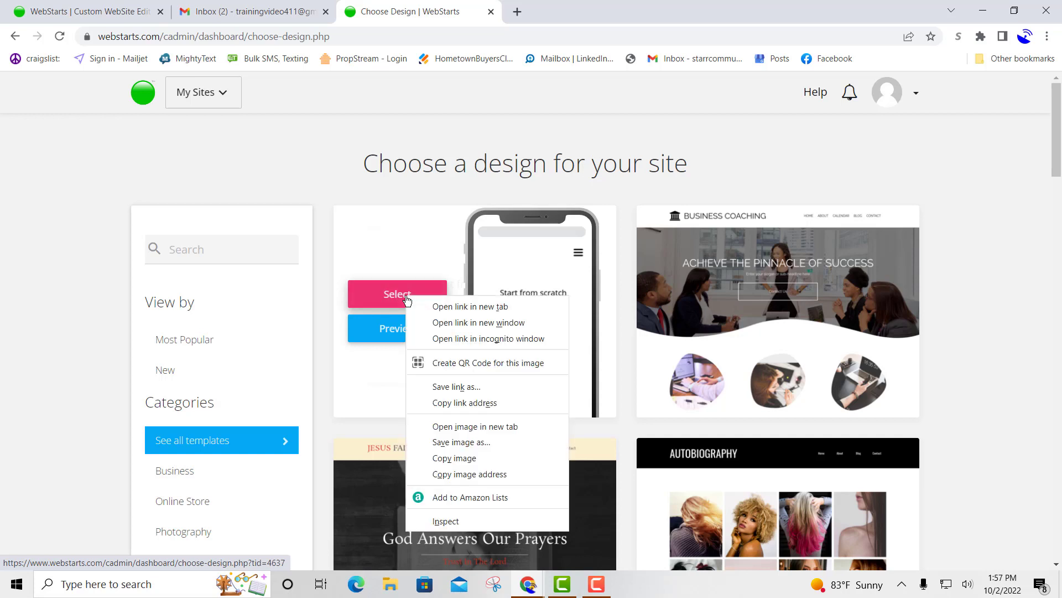
mouse_move(474, 401)
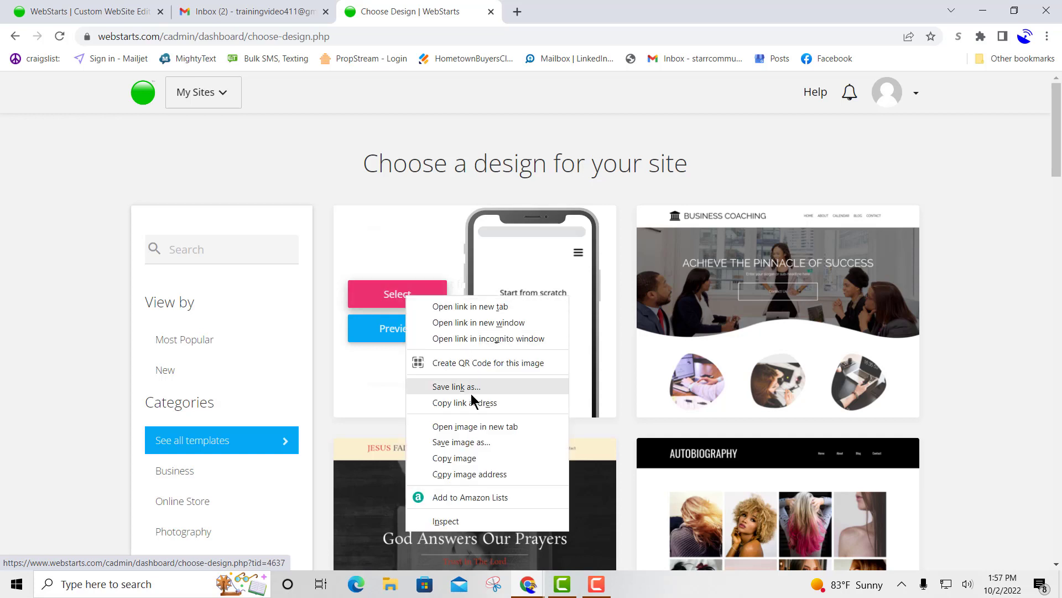
mouse_move(451, 407)
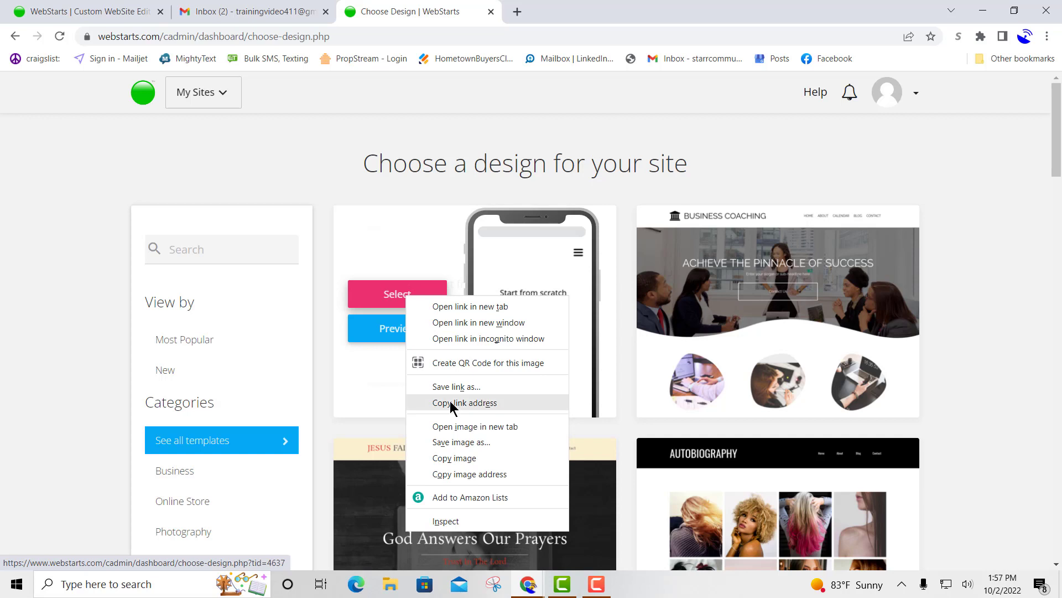
mouse_move(520, 409)
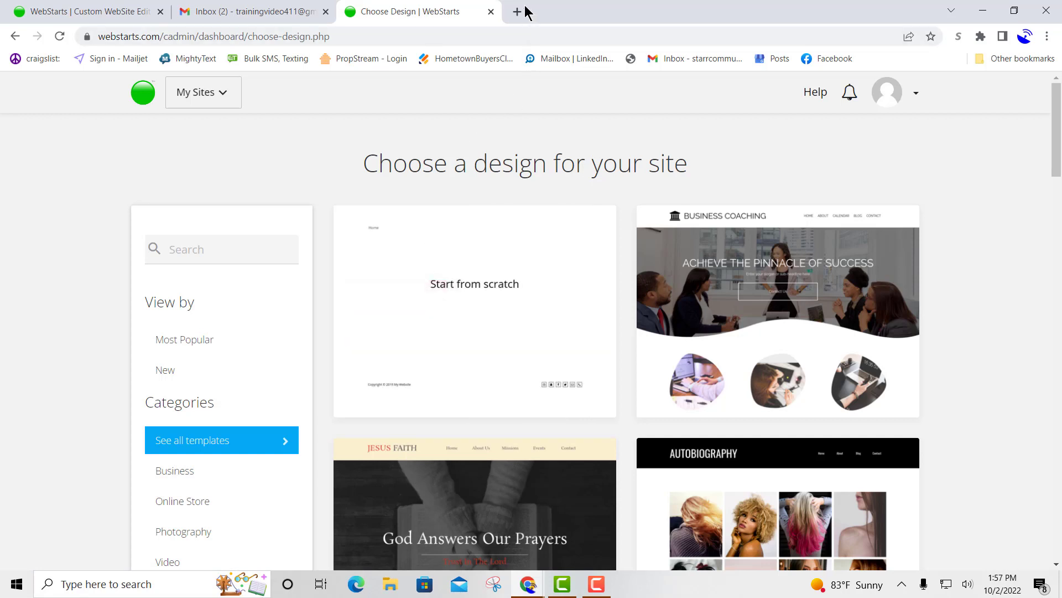
Step: Load the pasted blank-design link in a new tab with the template number changed to 6969
left_click(517, 11)
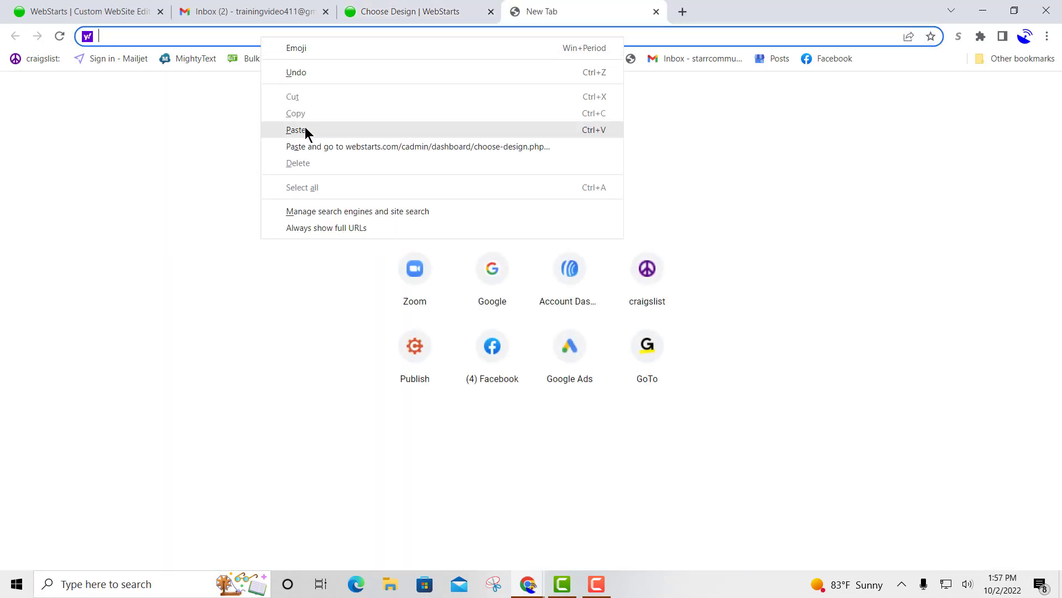
left_click(295, 129)
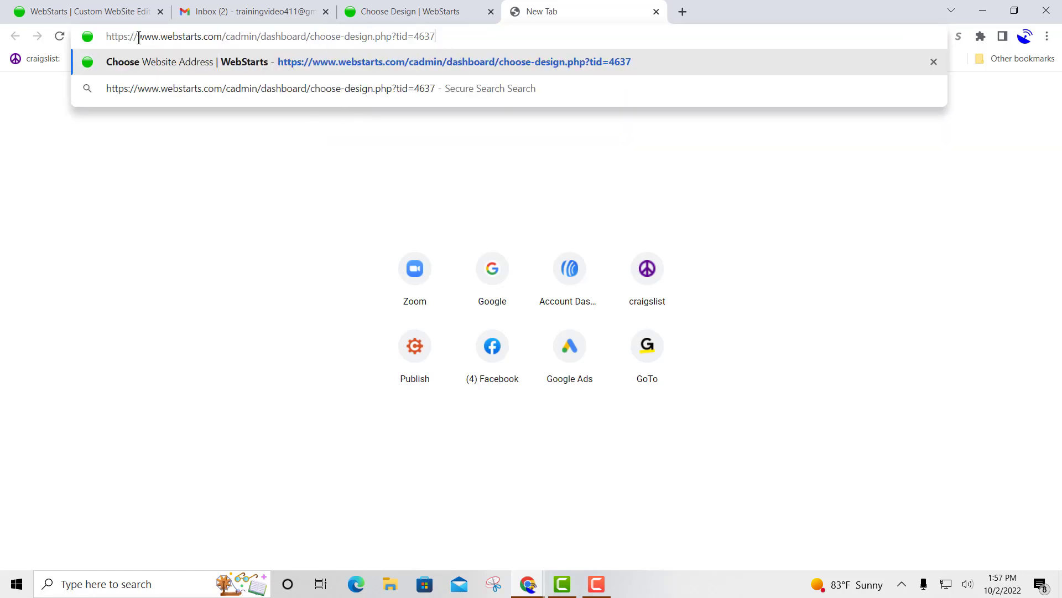
mouse_move(456, 36)
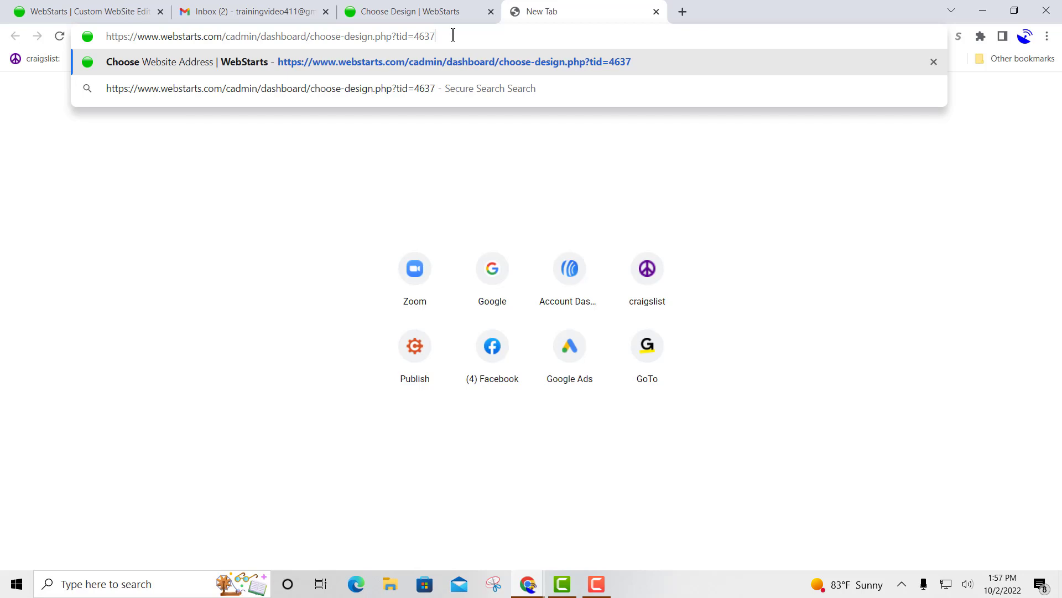
key("Backspace")
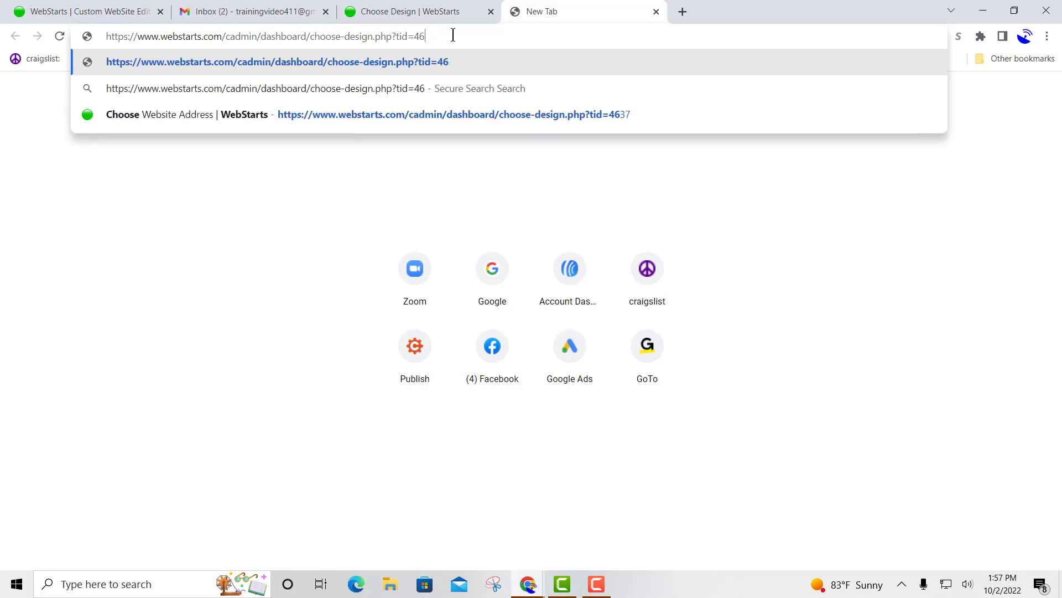
key("Backspace")
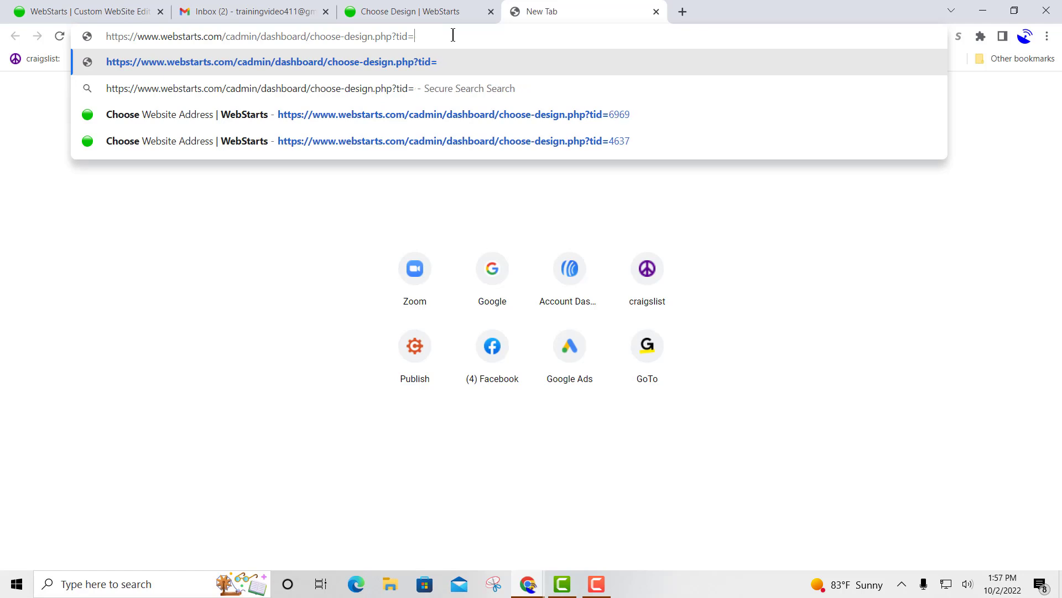
type("6969")
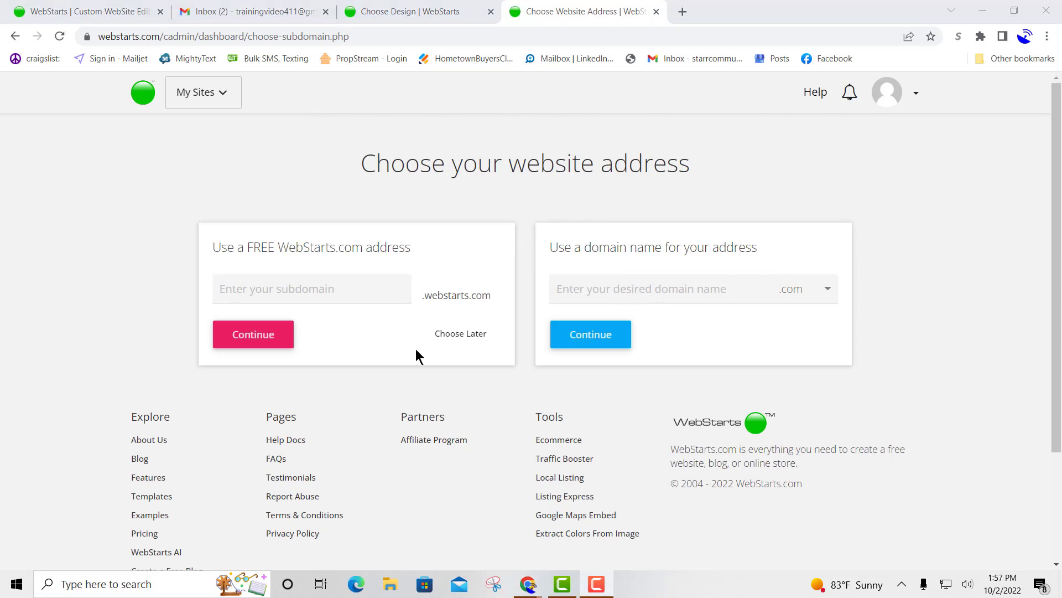
Step: Enter trainingvideo411 as the free WebStarts.com subdomain
left_click(298, 288)
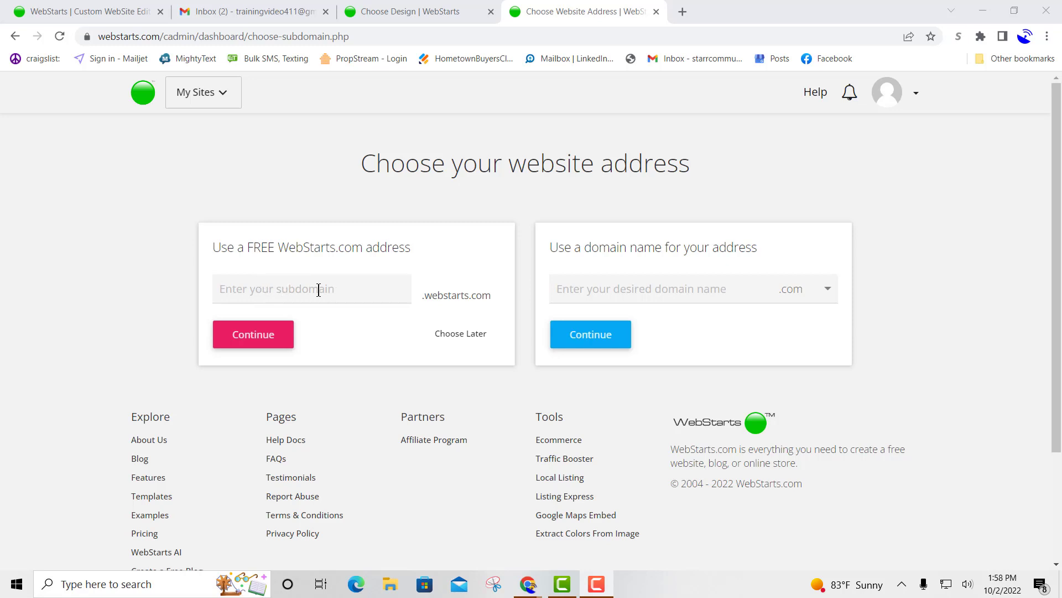
left_click(312, 289)
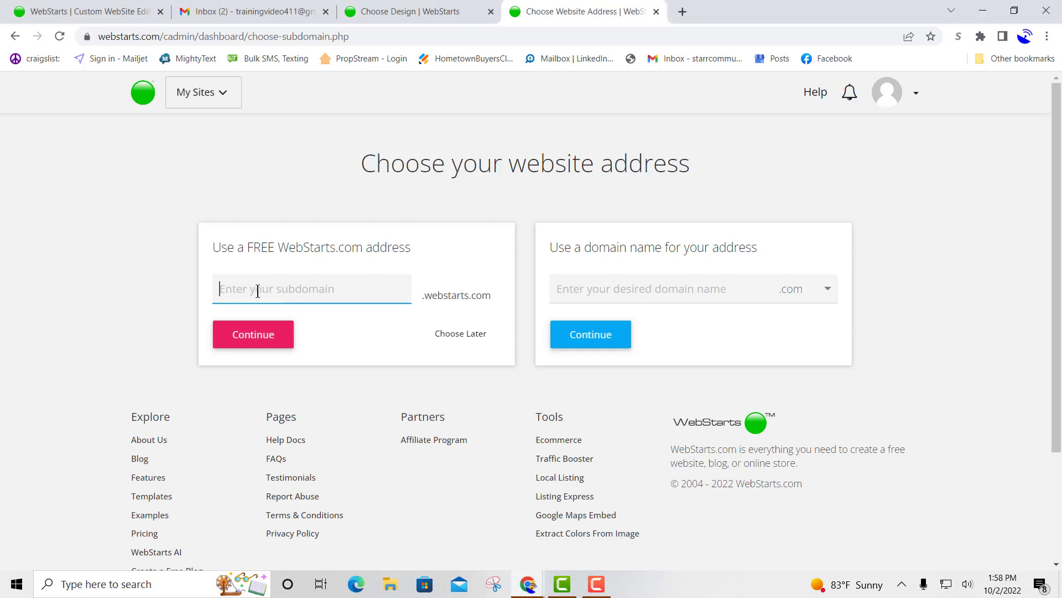
type("train")
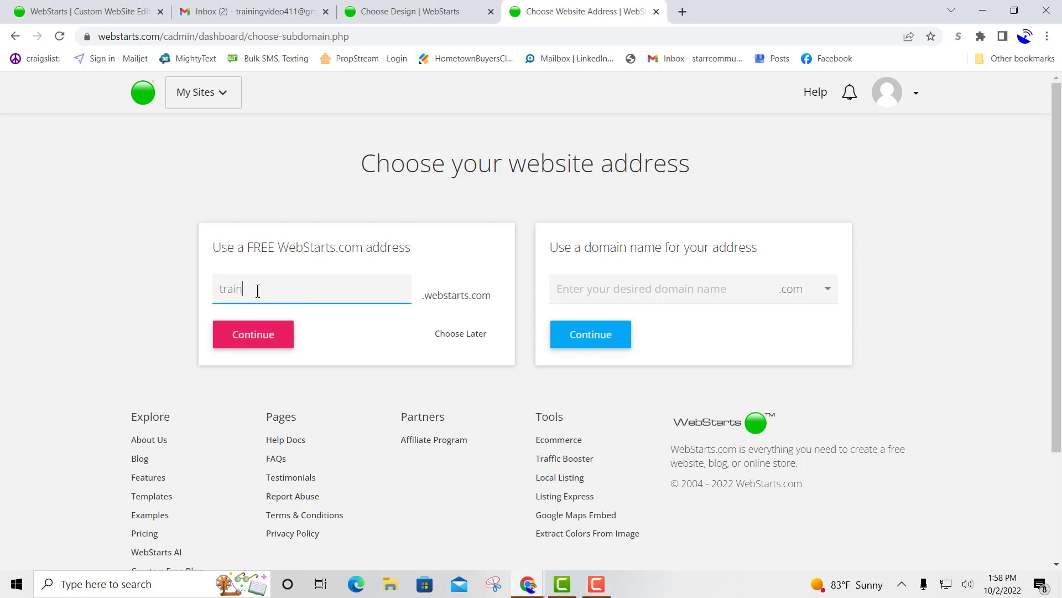
type("ing")
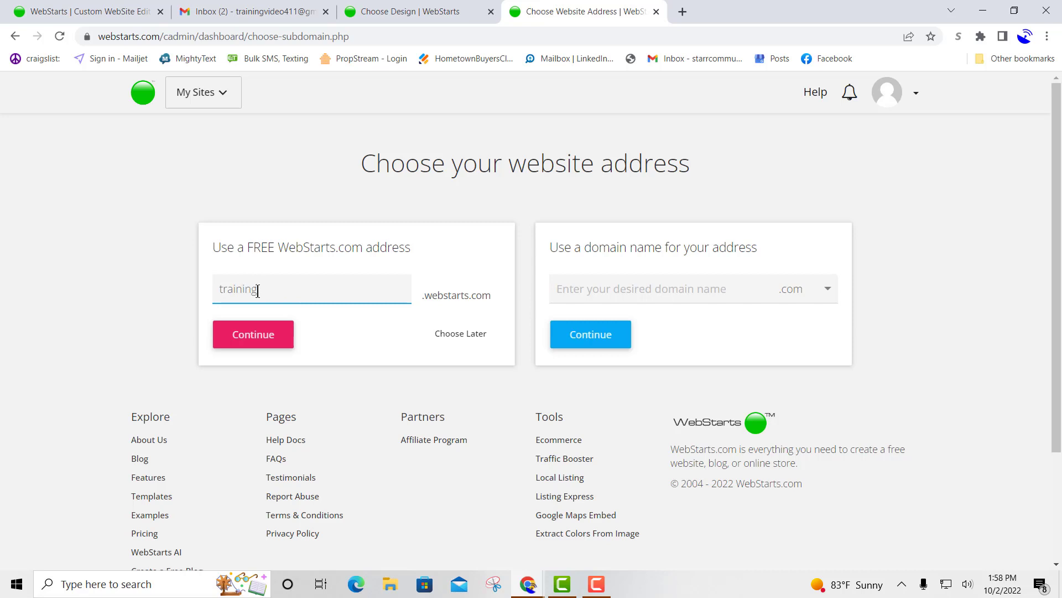
type("video")
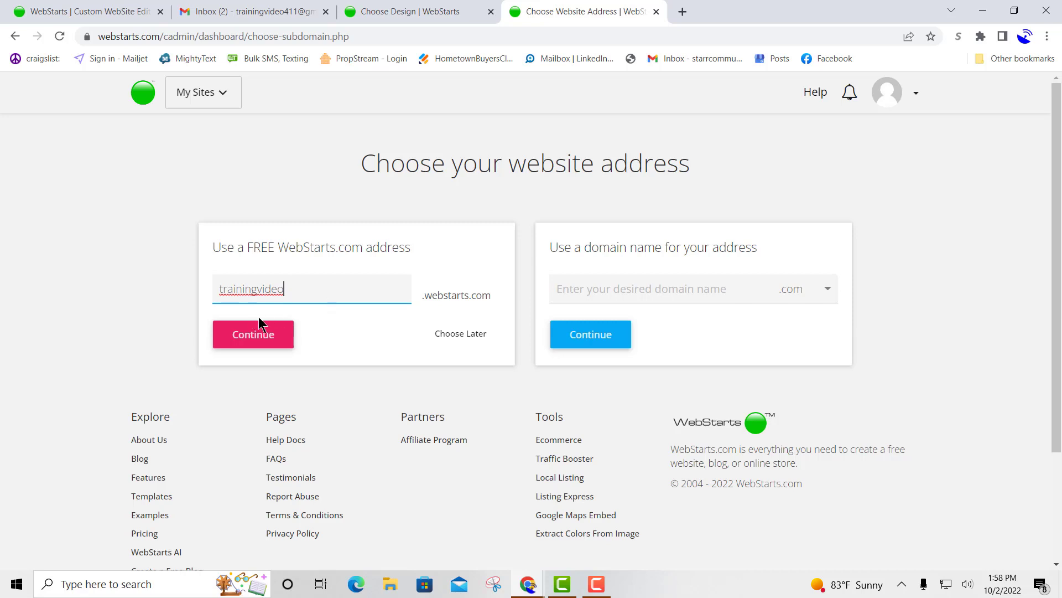
mouse_move(294, 310)
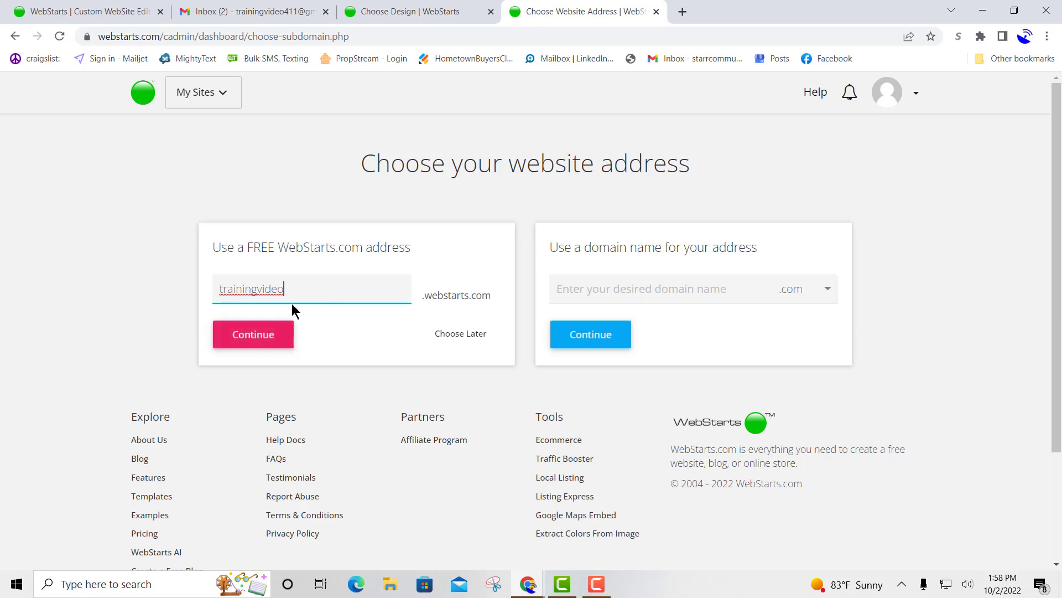
mouse_move(320, 291)
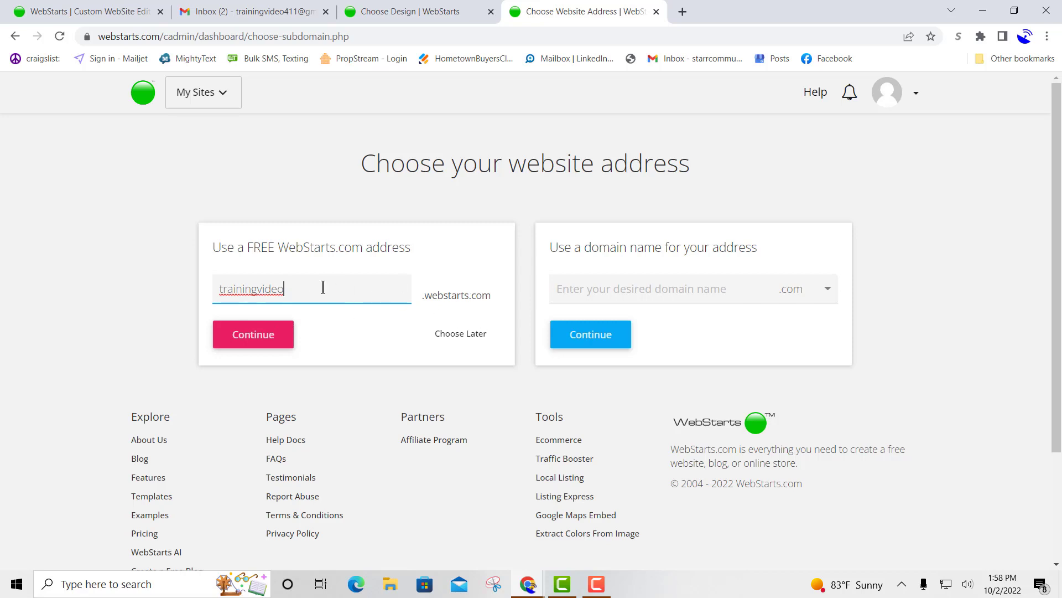
type("411")
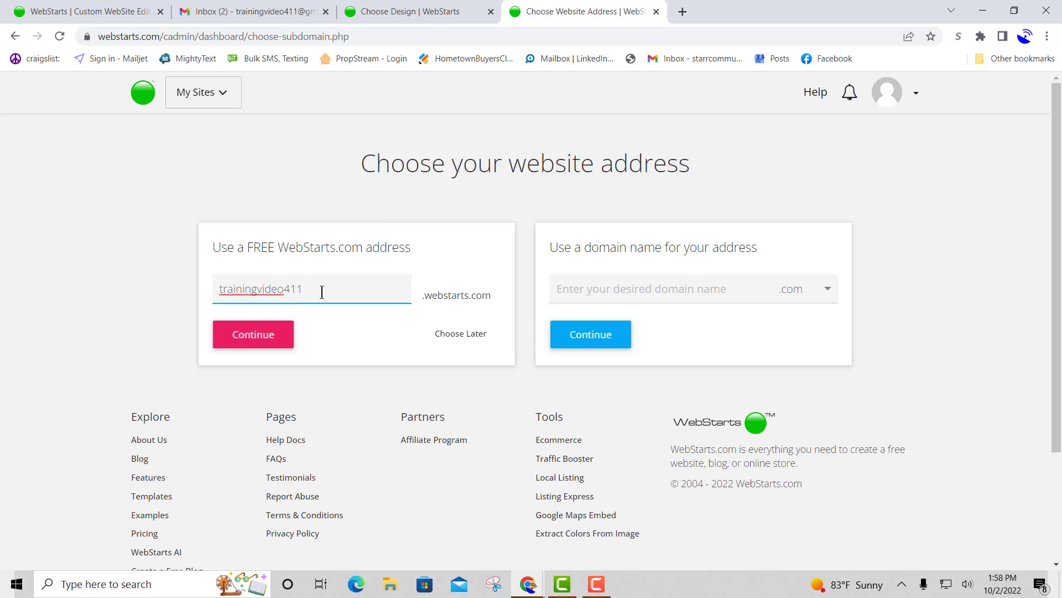
mouse_move(350, 287)
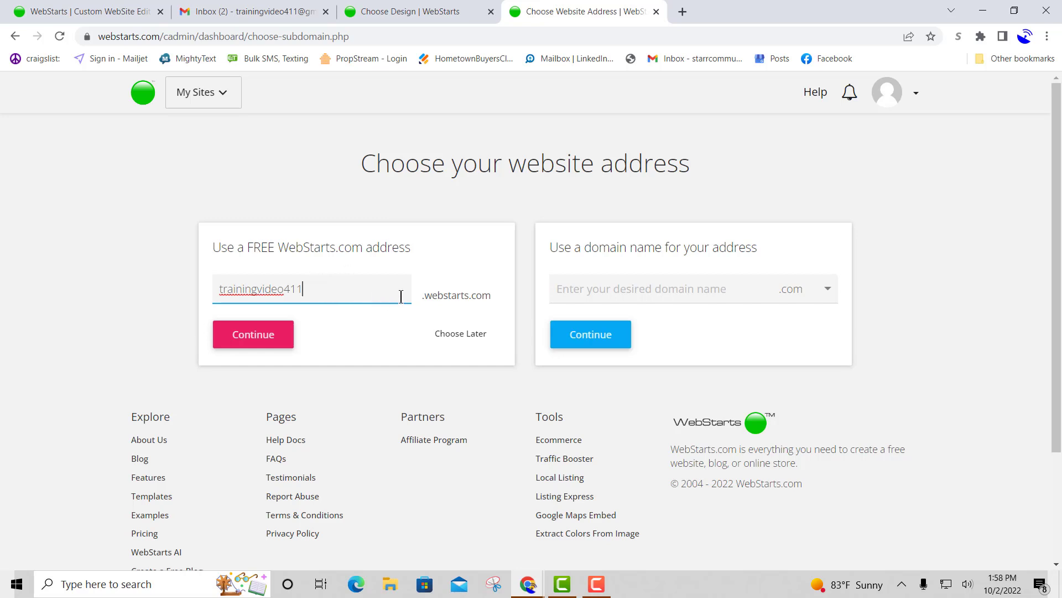
mouse_move(433, 299)
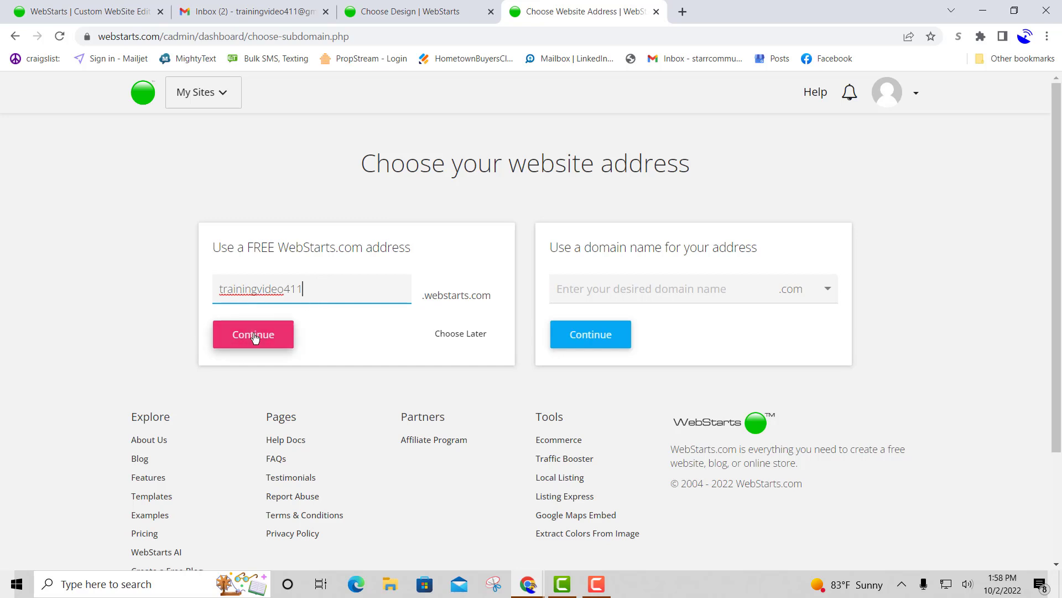
mouse_move(273, 346)
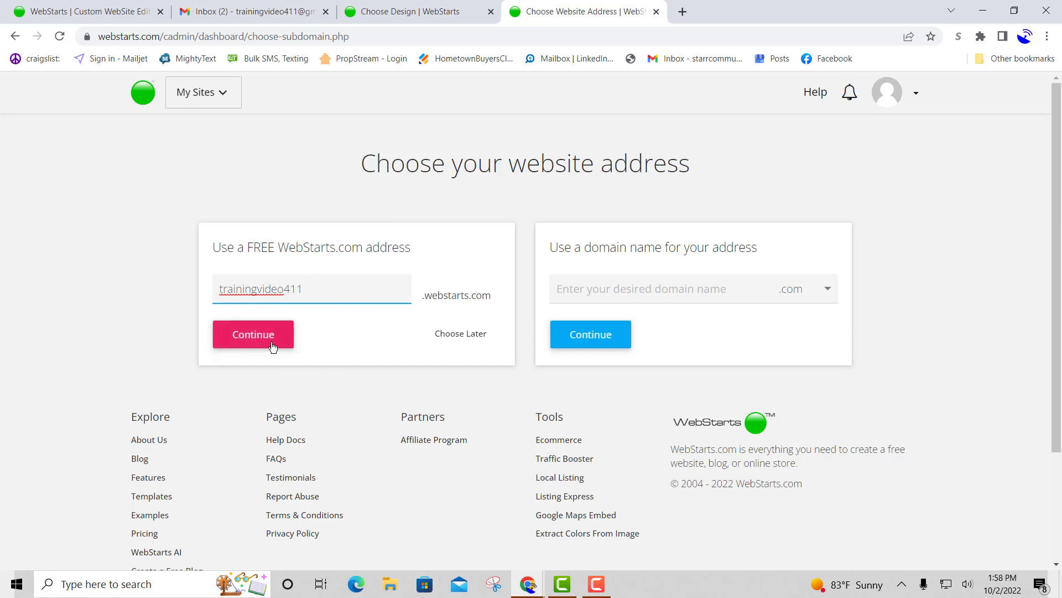
Step: Confirm the trainingvideo411.webstarts.com address and close the welcome video popup
left_click(253, 334)
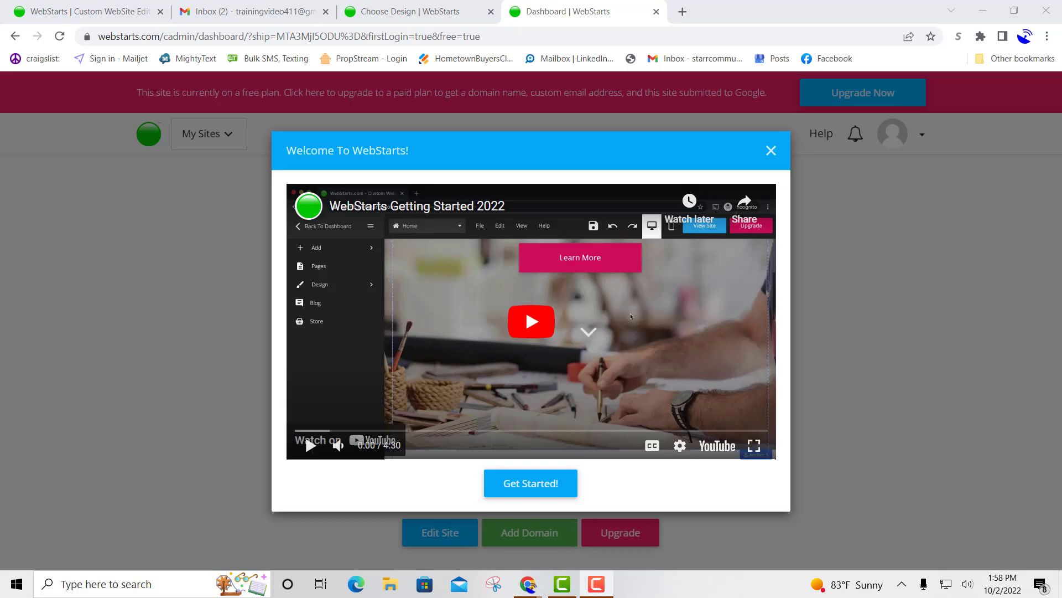
mouse_move(553, 278)
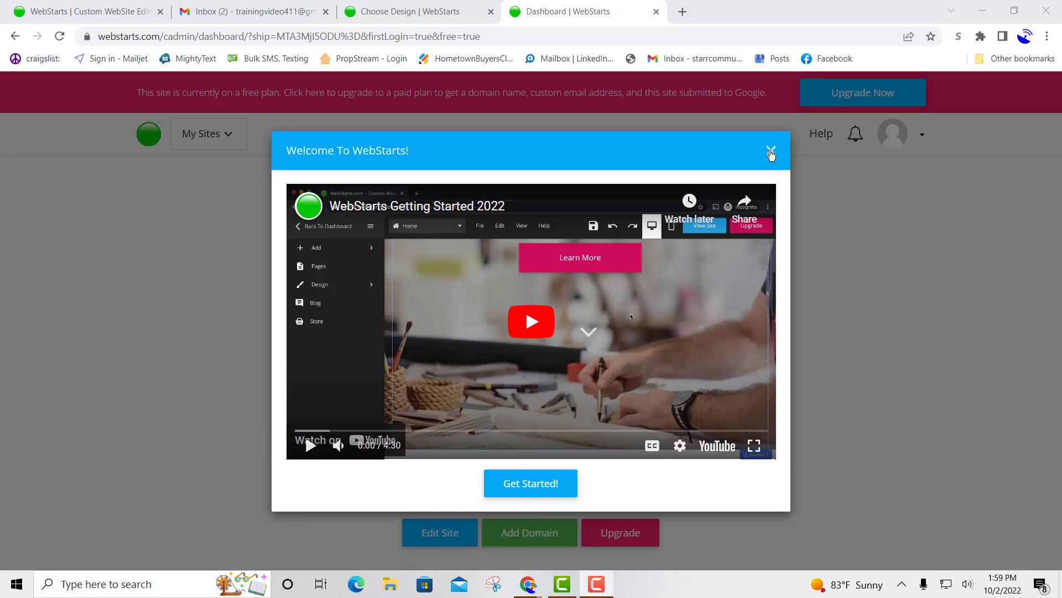
mouse_move(589, 390)
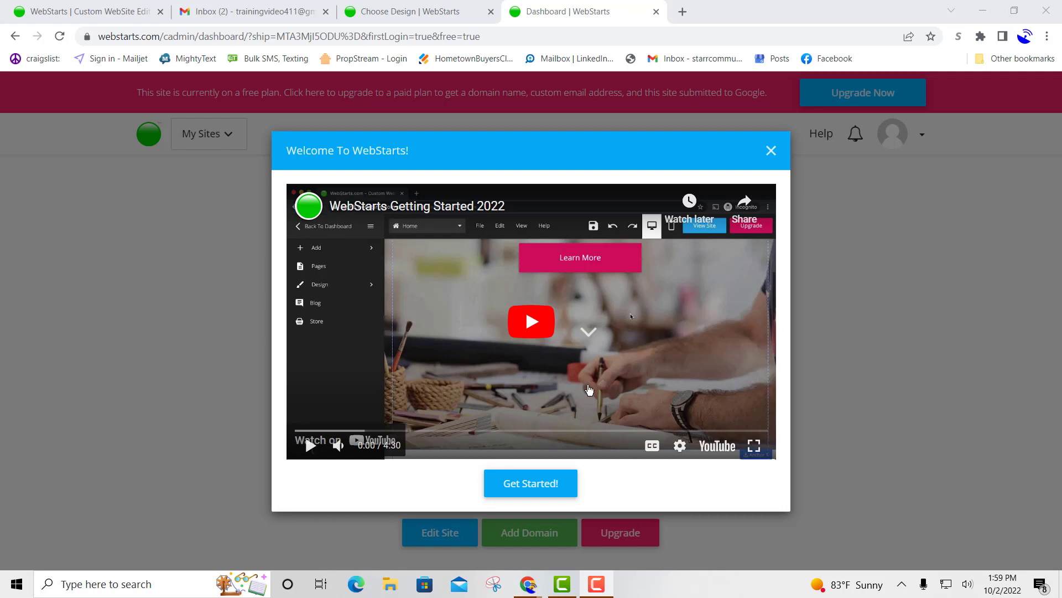
mouse_move(771, 150)
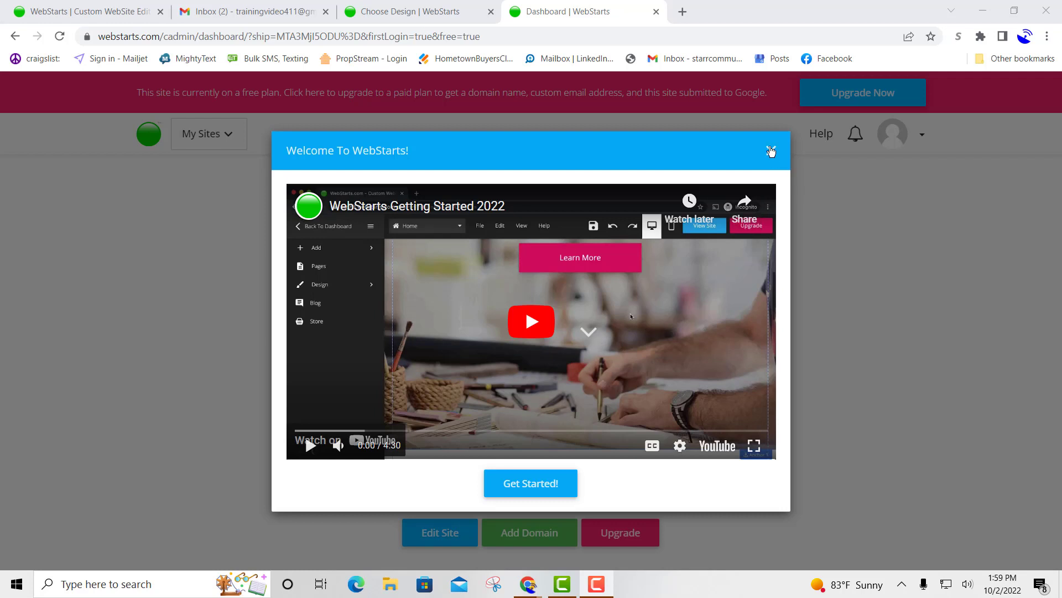
left_click(771, 150)
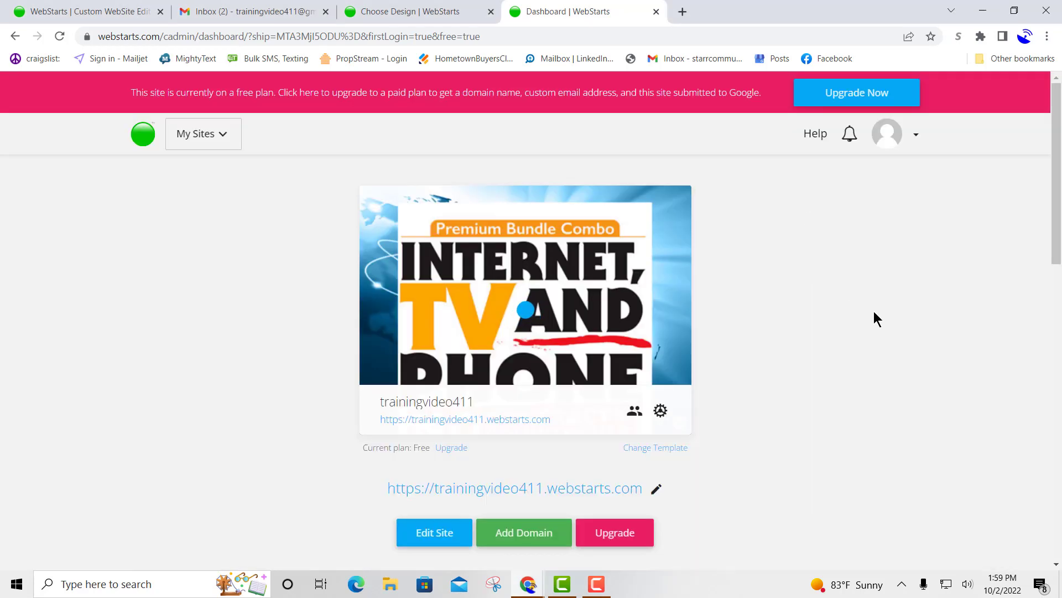
mouse_move(421, 226)
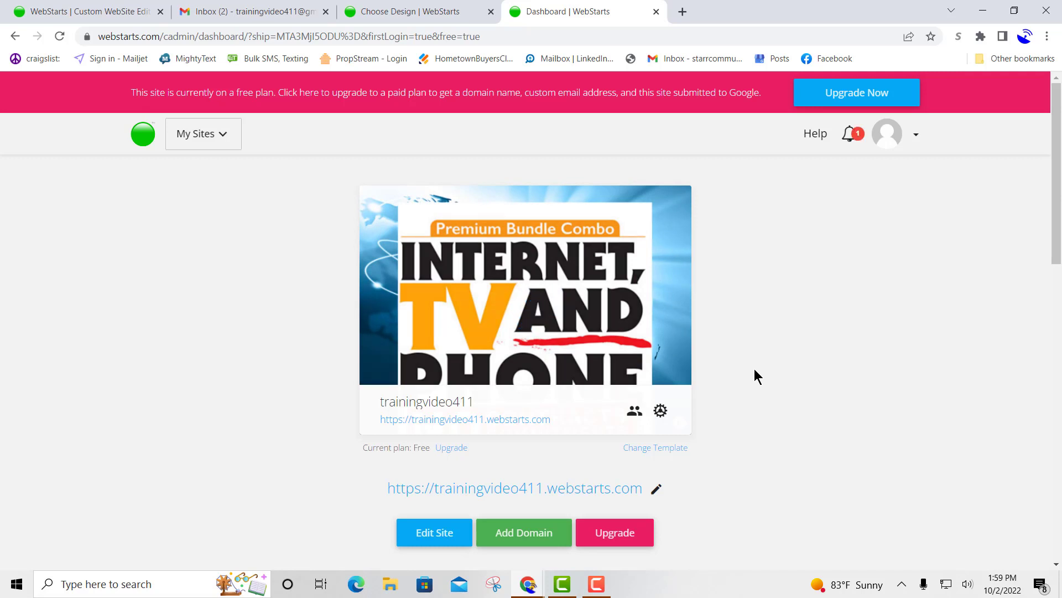
mouse_move(713, 323)
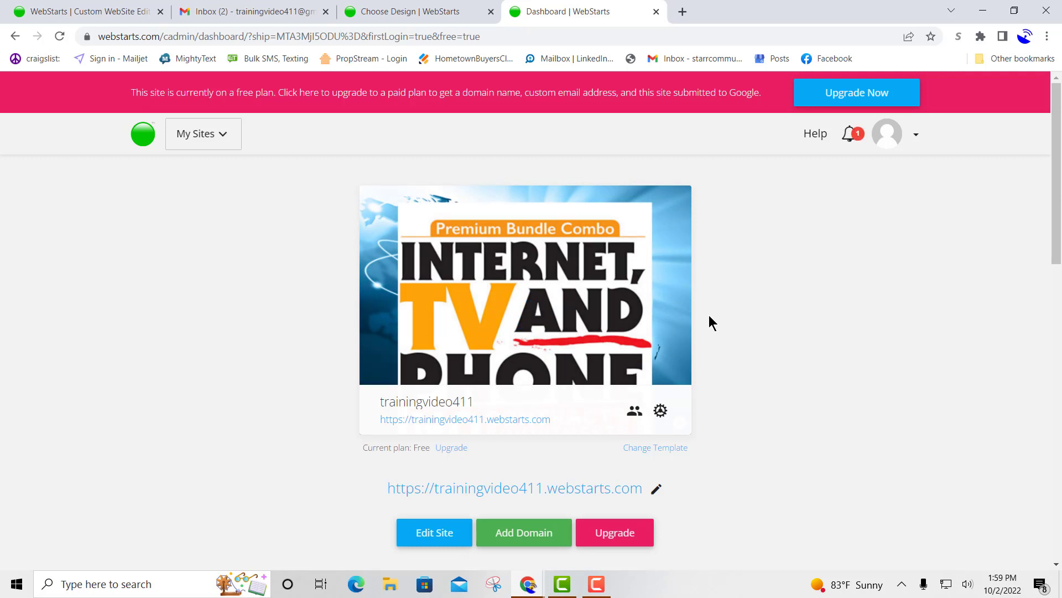
mouse_move(454, 423)
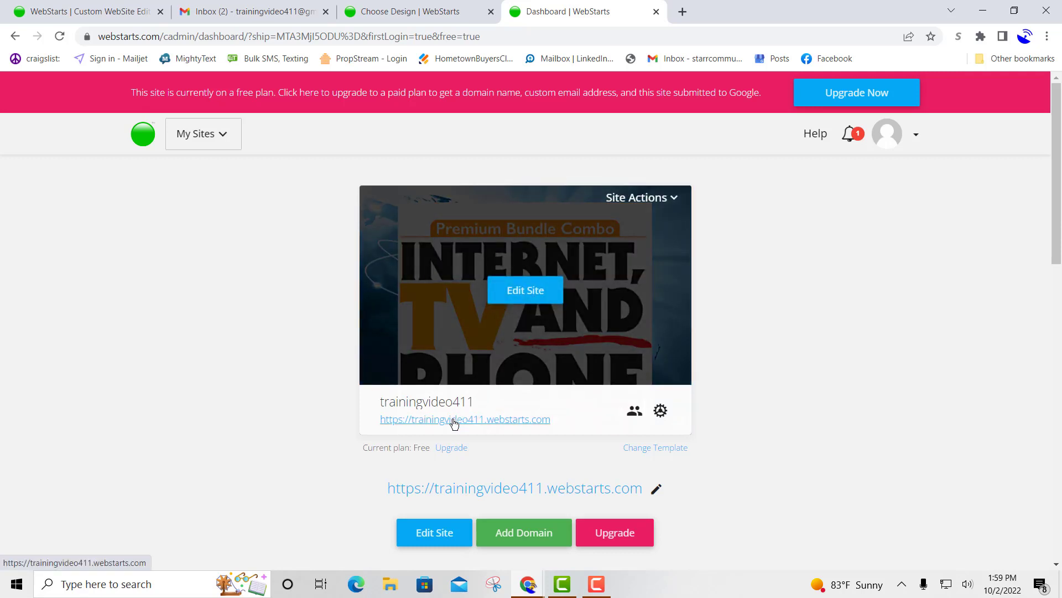
Step: View the live trainingvideo411.webstarts.com site and scroll through the bundle template content
left_click(455, 418)
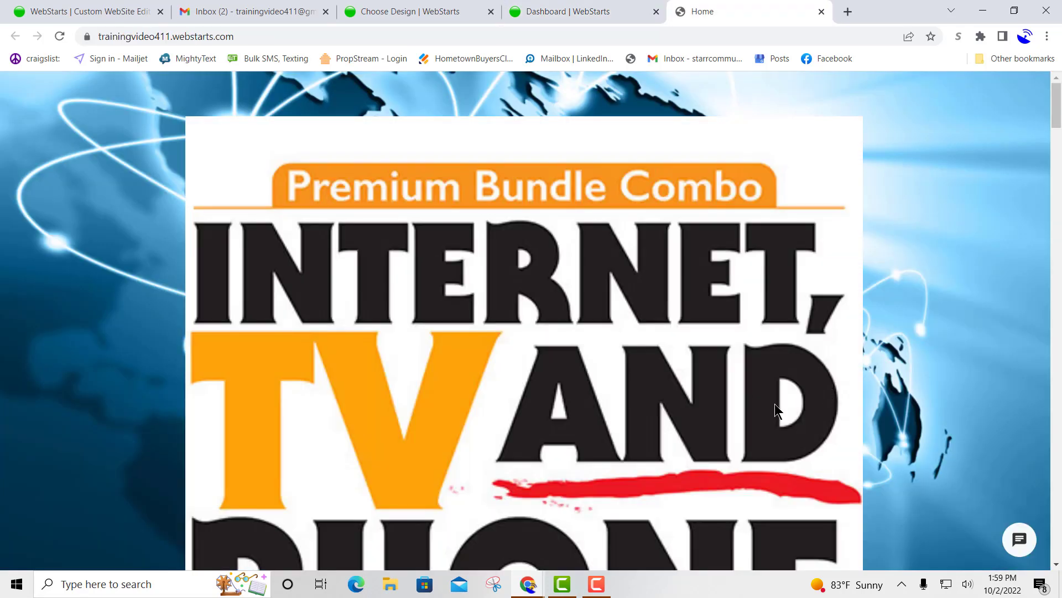
scroll("down", 3)
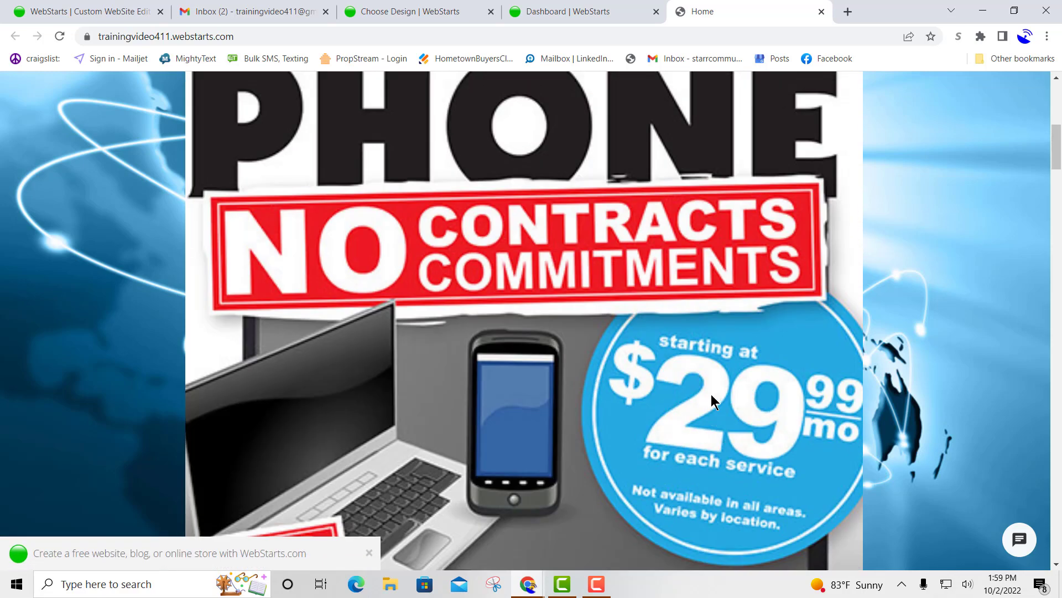
scroll("down", 3)
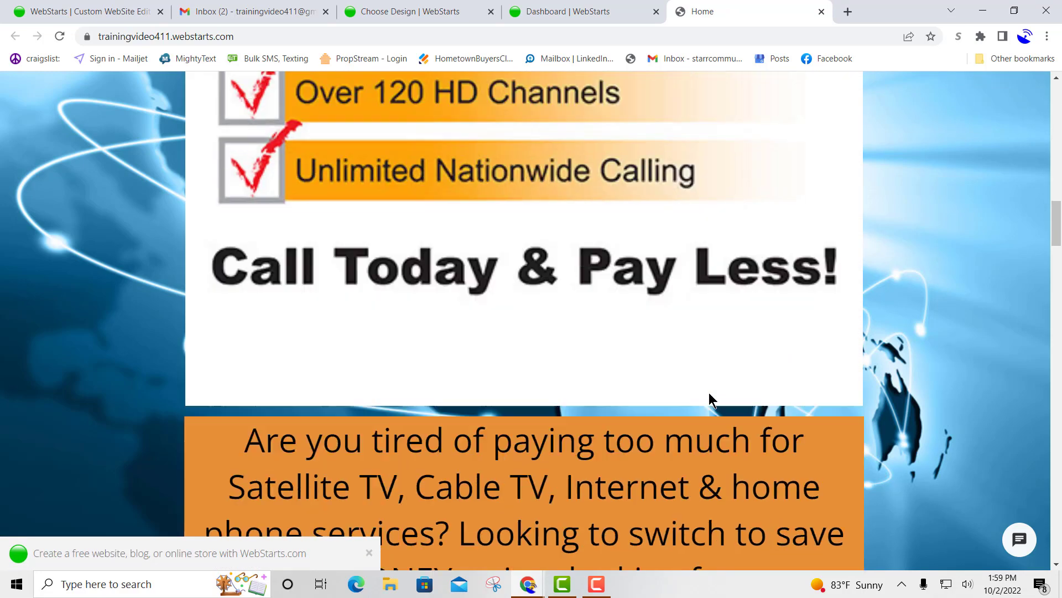
scroll("down", 3)
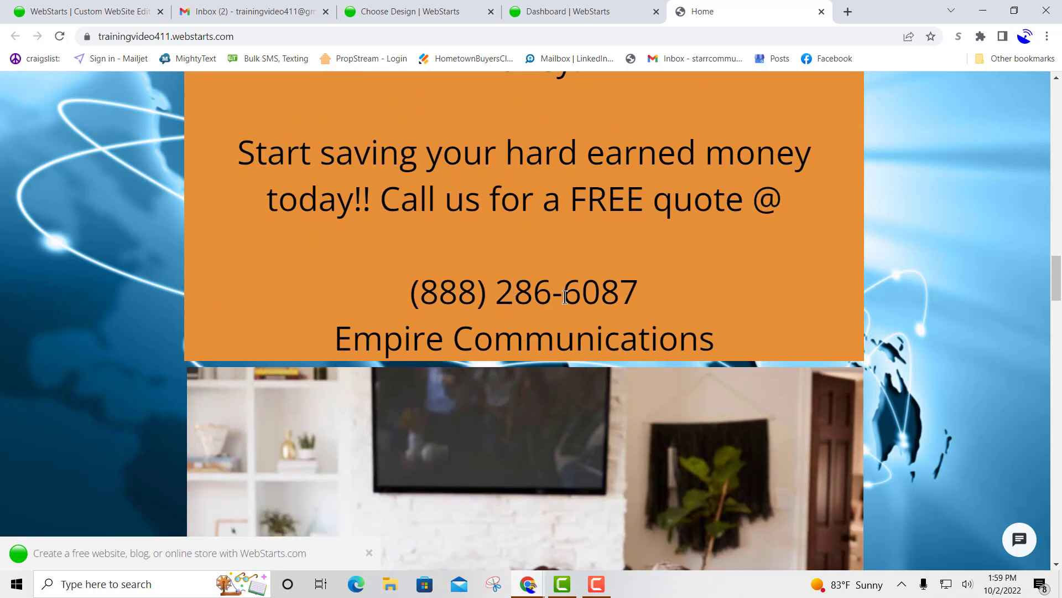
double_click(598, 292)
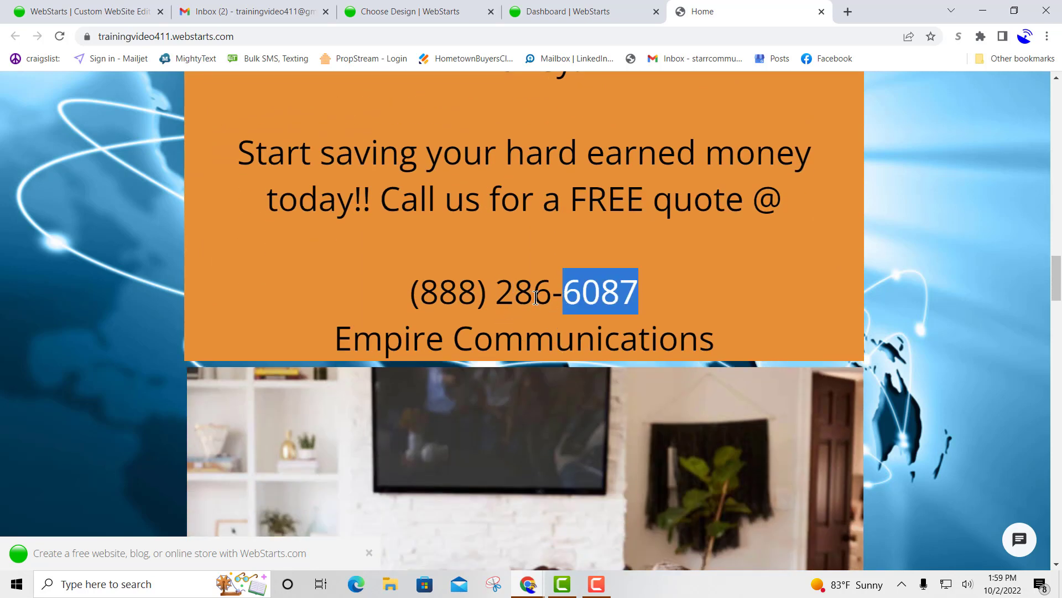
scroll("down", 3)
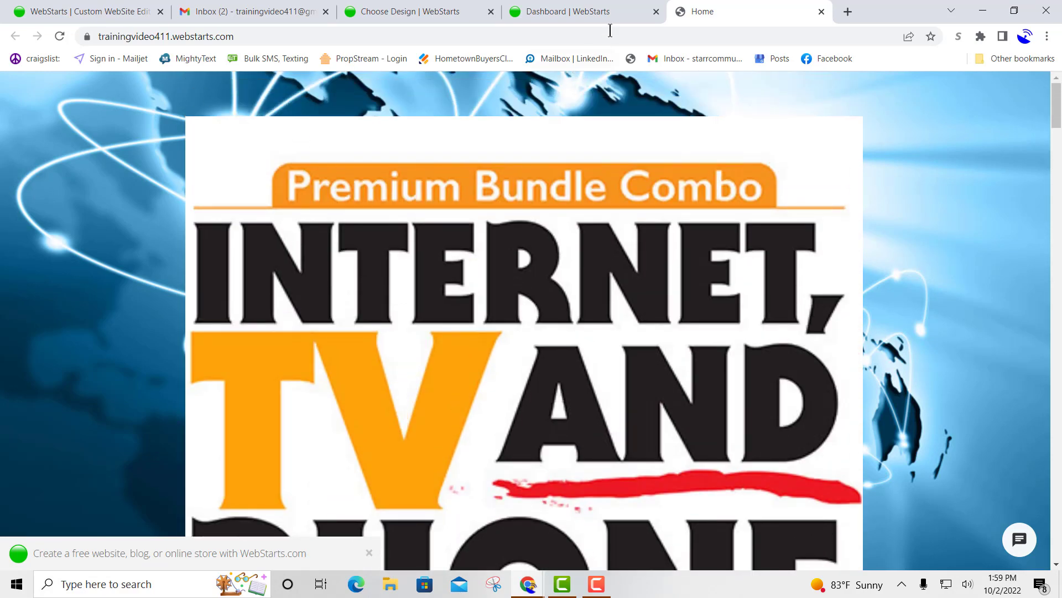
Step: Return to the dashboard tab and open the site in the page editor via Edit Site
left_click(565, 11)
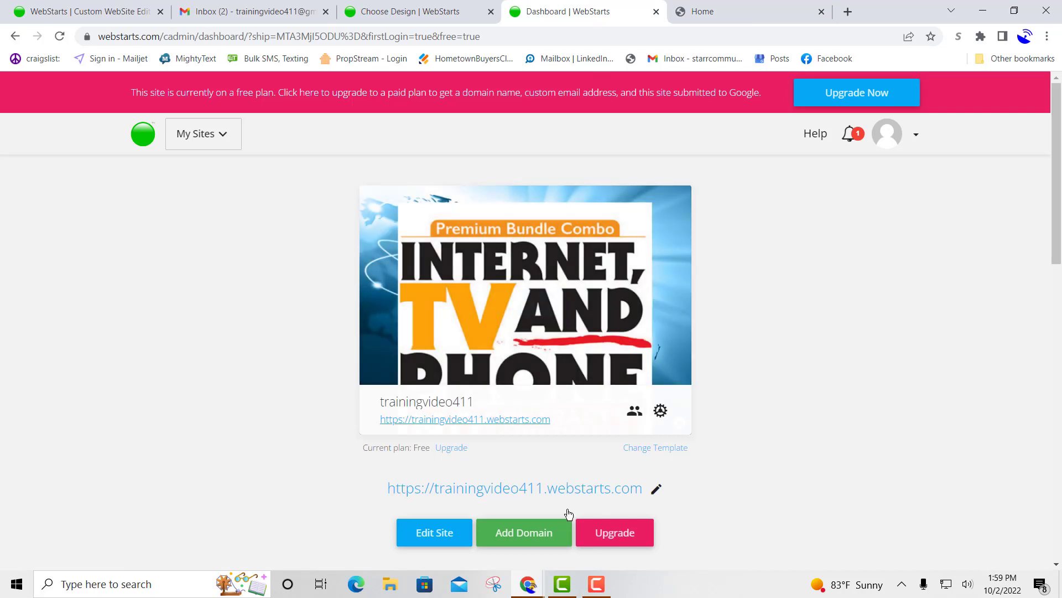
mouse_move(524, 403)
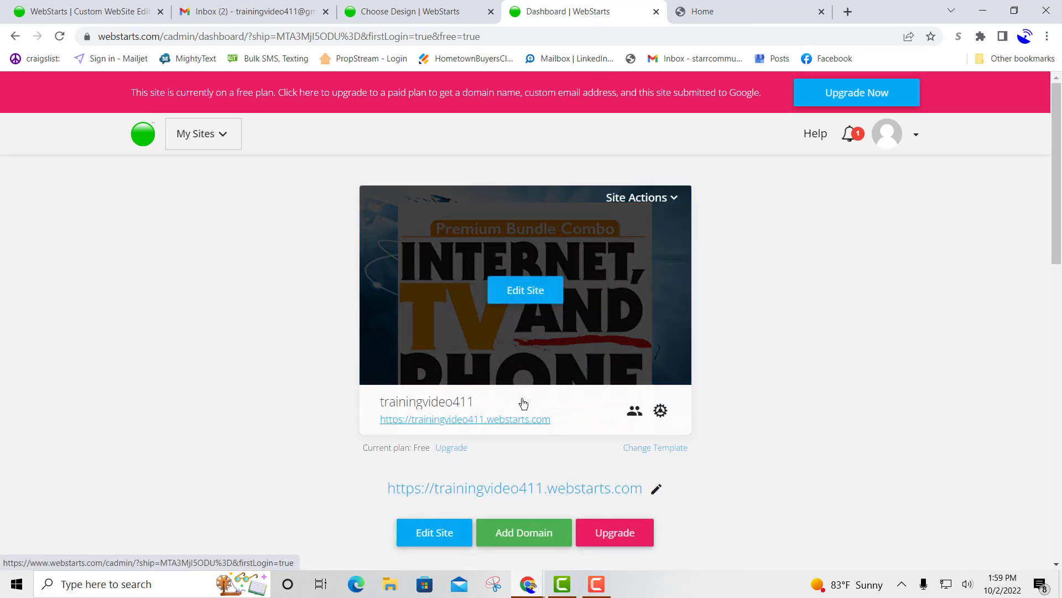
left_click(433, 533)
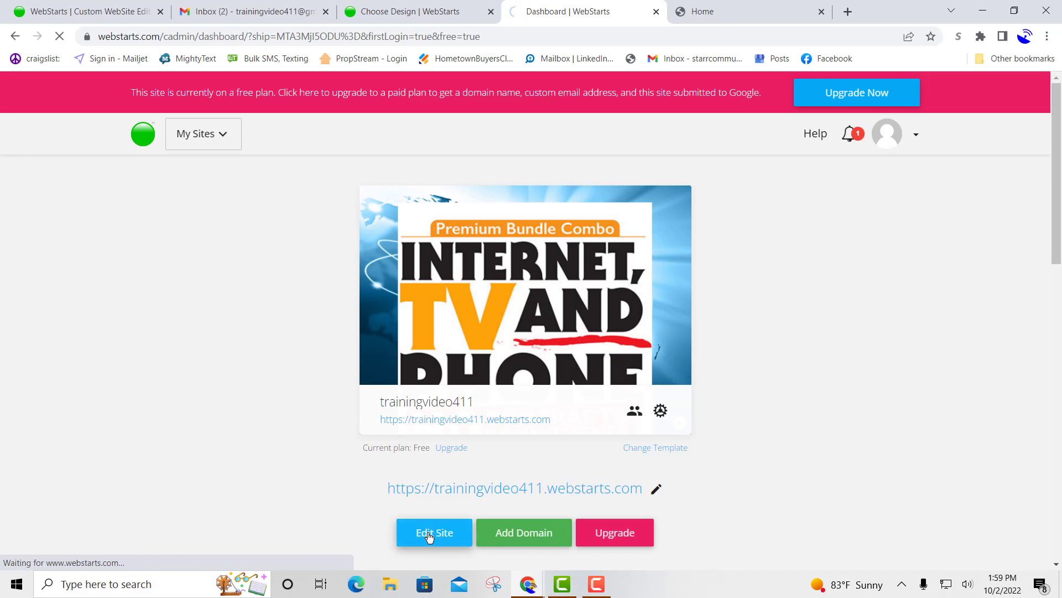
left_click(433, 532)
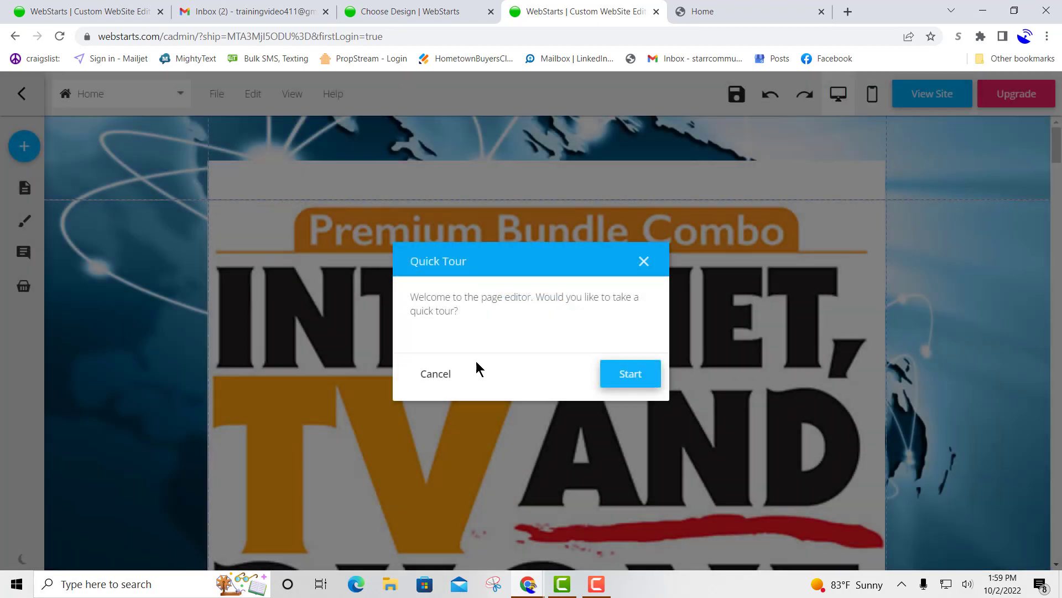
left_click(436, 374)
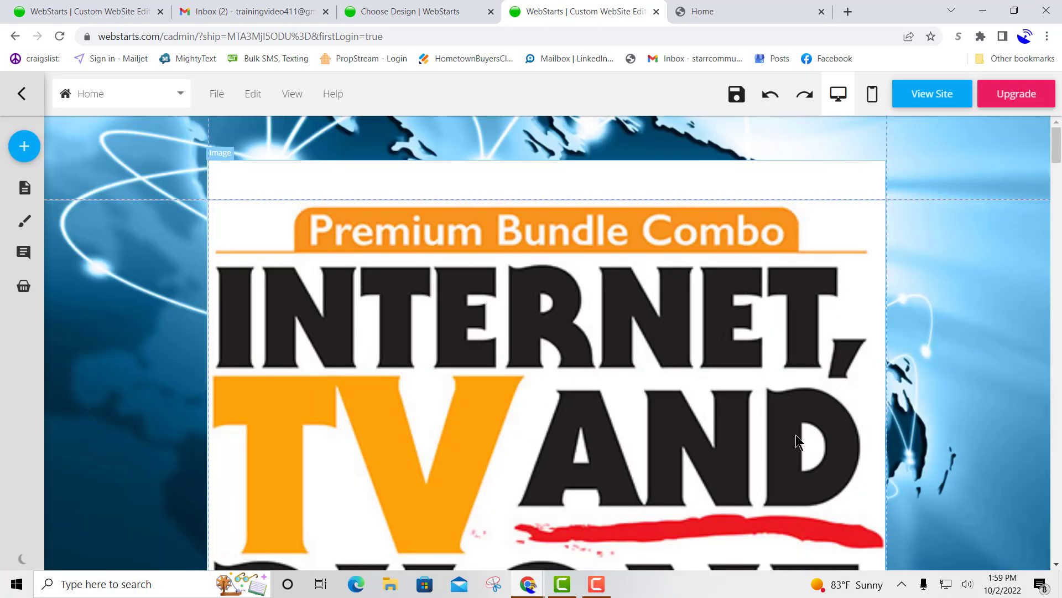
scroll("down", 3)
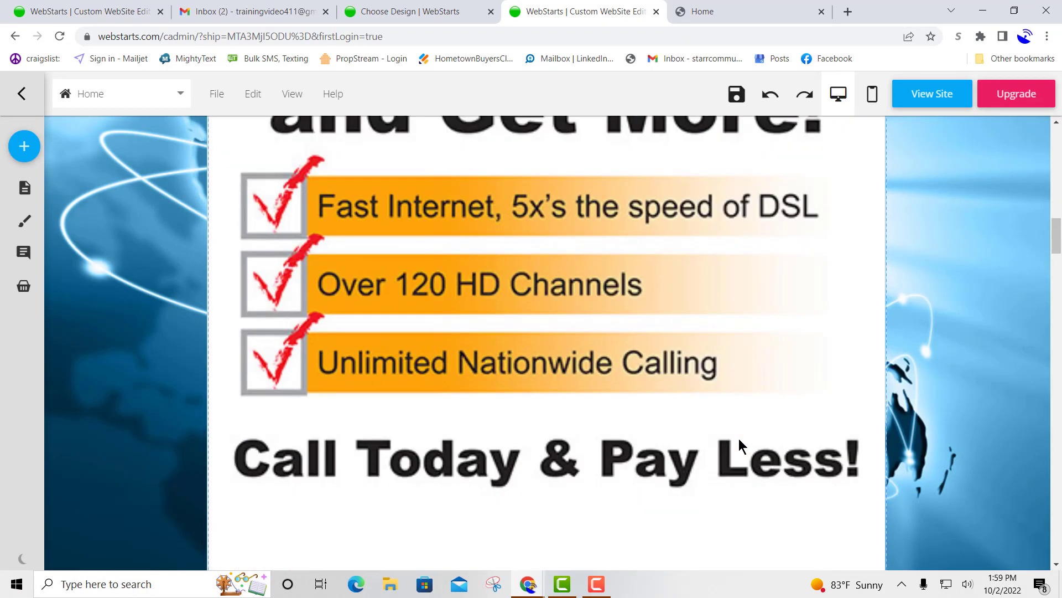
scroll("down", 3)
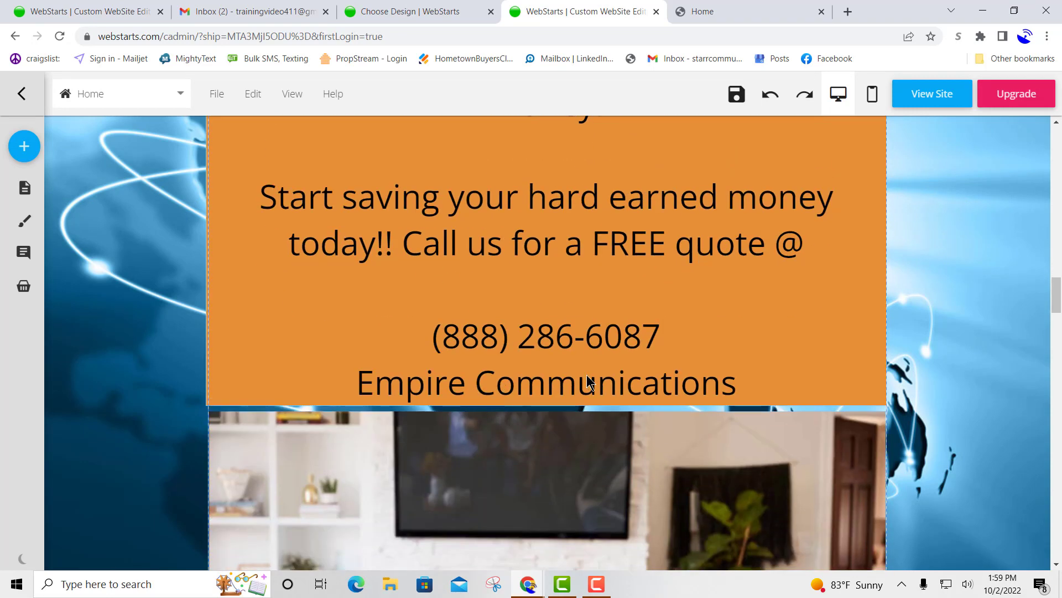
mouse_move(613, 377)
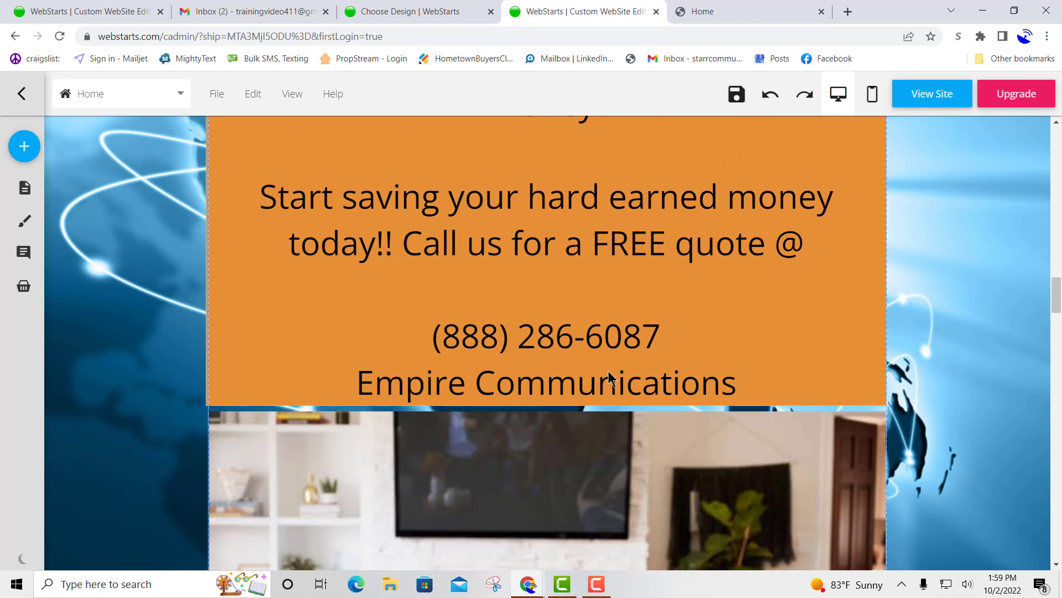
mouse_move(590, 394)
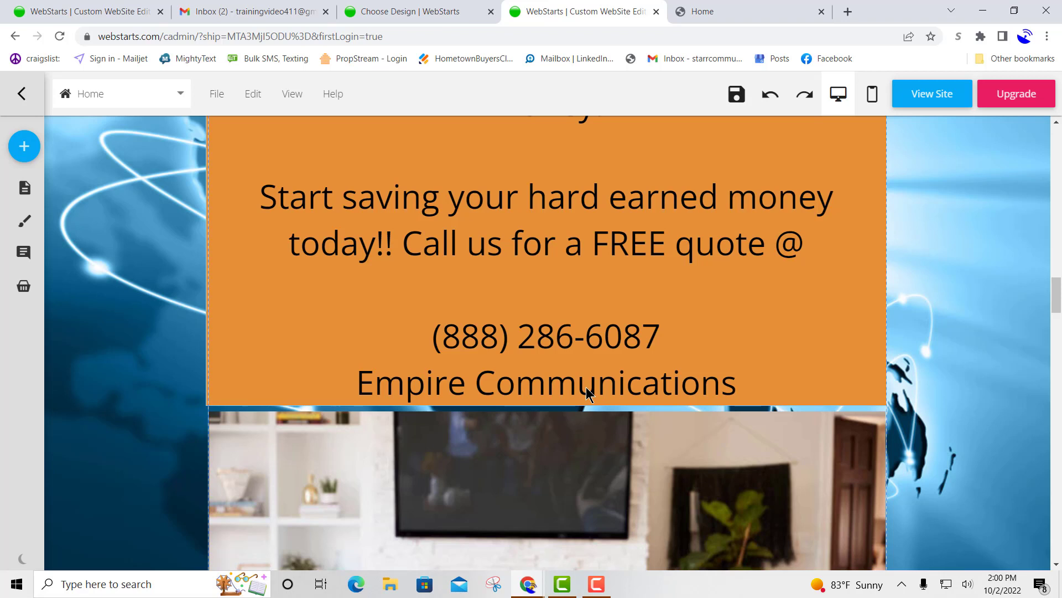
mouse_move(544, 337)
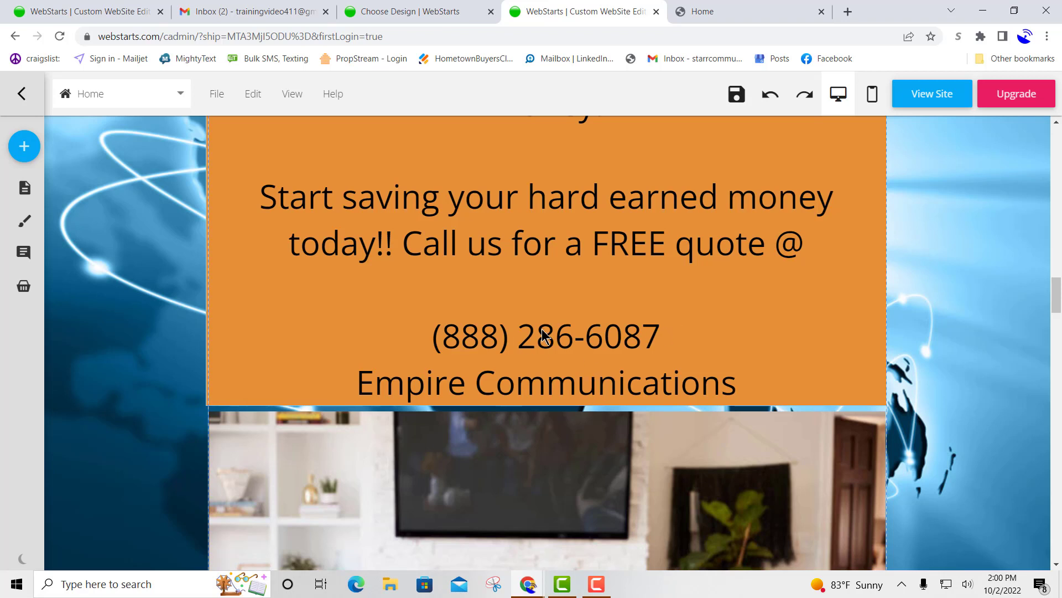
mouse_move(564, 346)
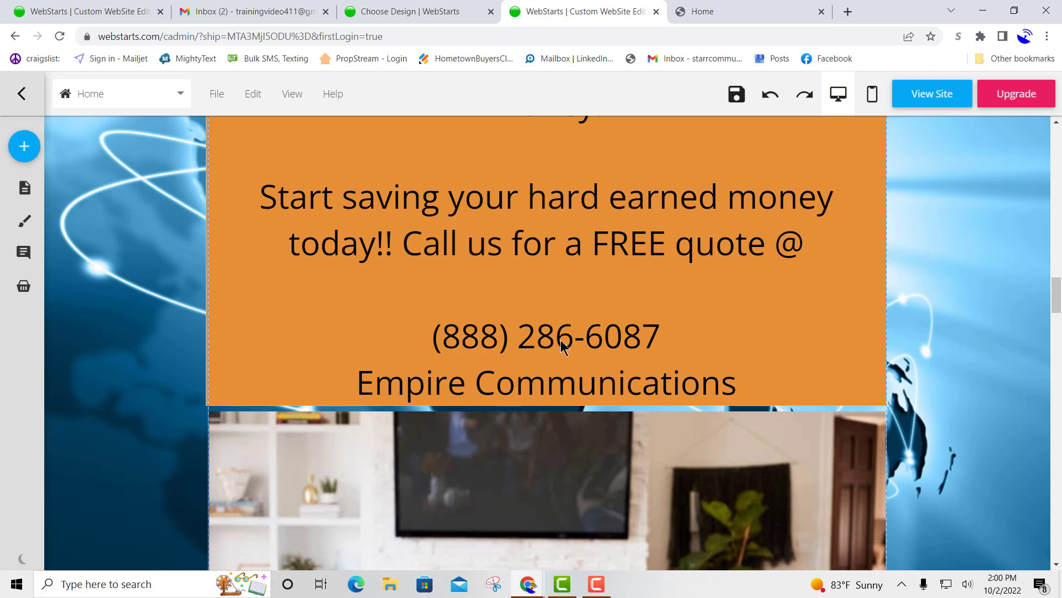
scroll("down", 3)
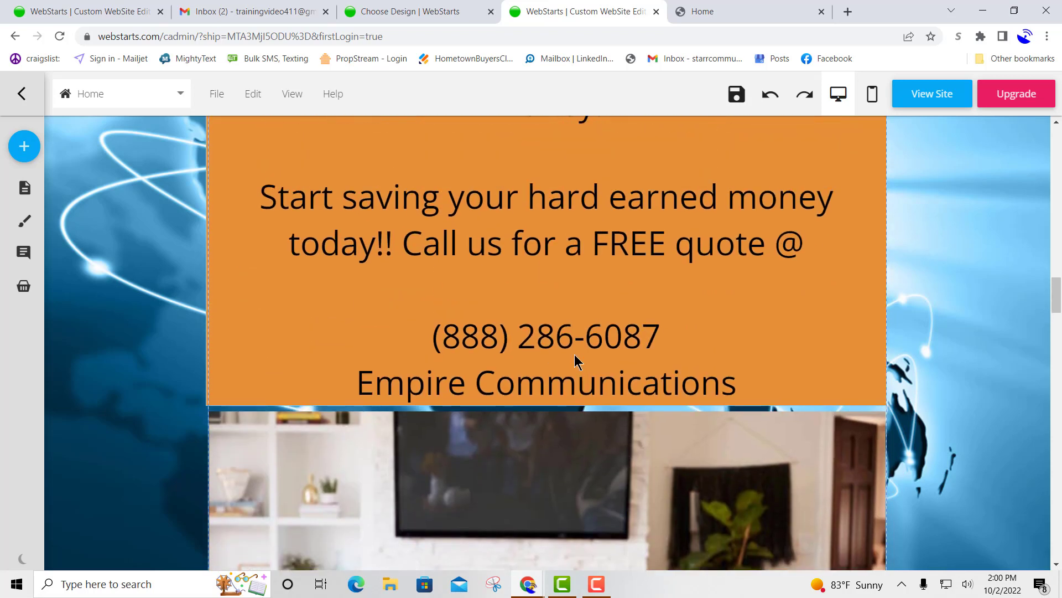
mouse_move(579, 352)
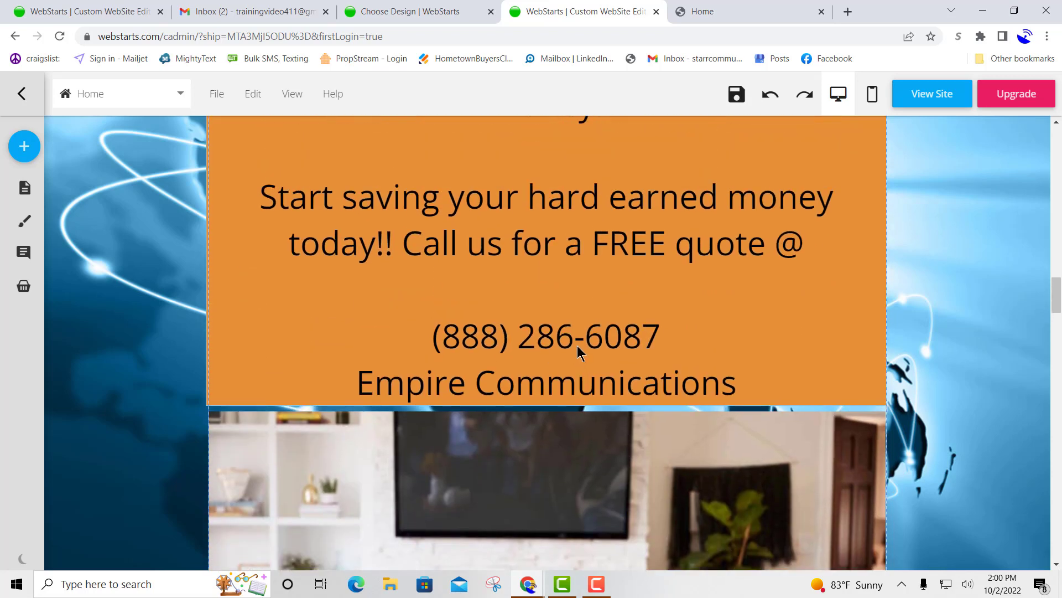
scroll("down", 3)
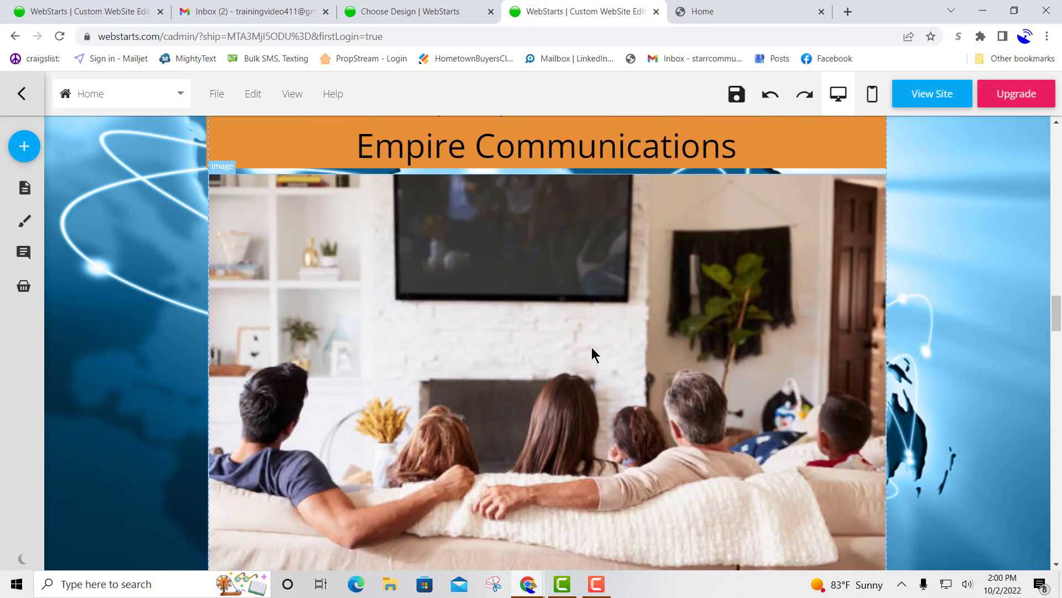
scroll("down", 3)
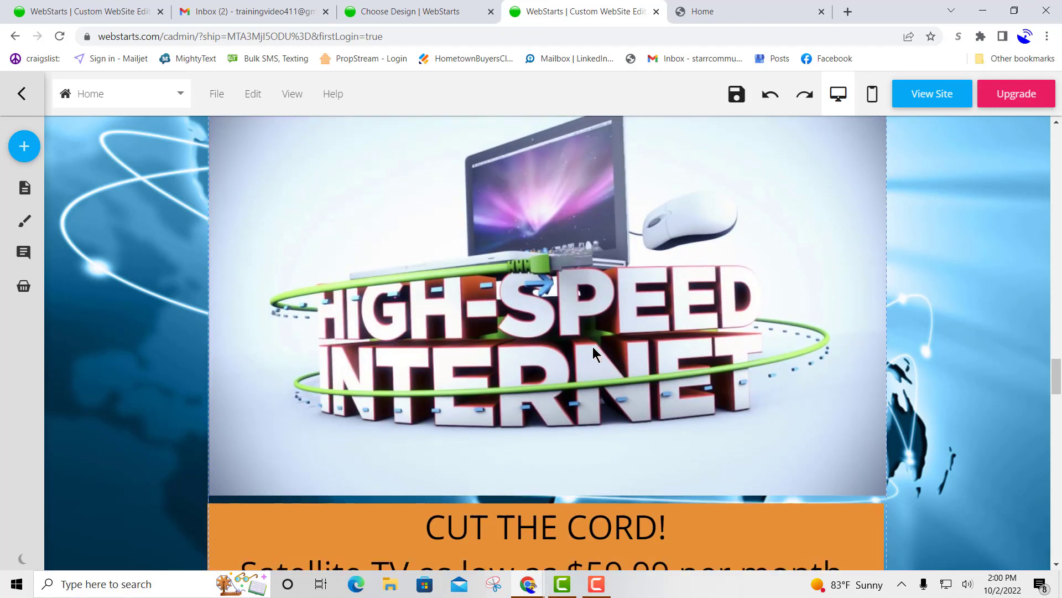
scroll("down", 3)
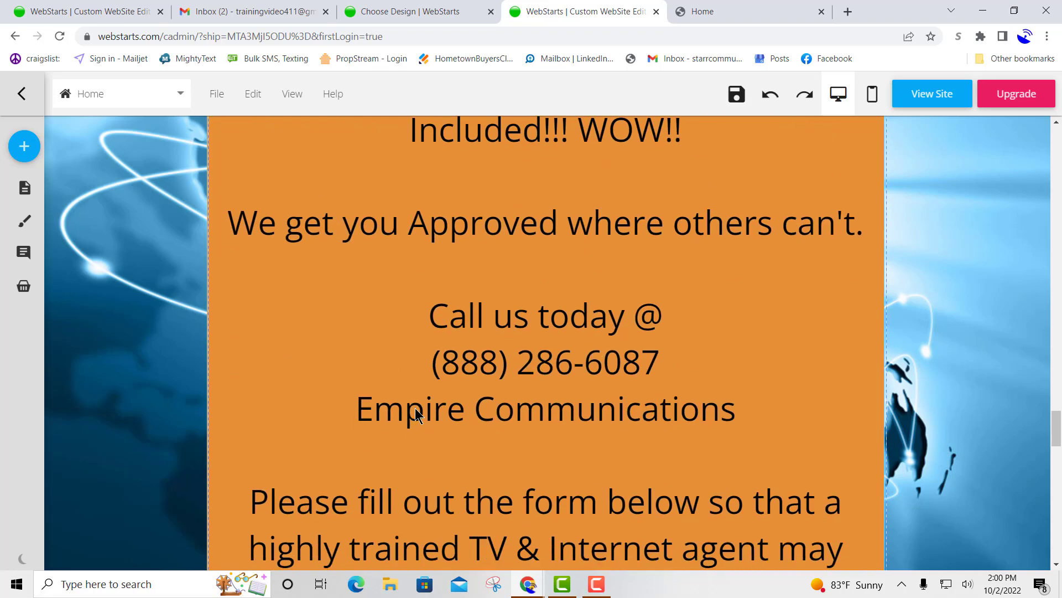
mouse_move(667, 407)
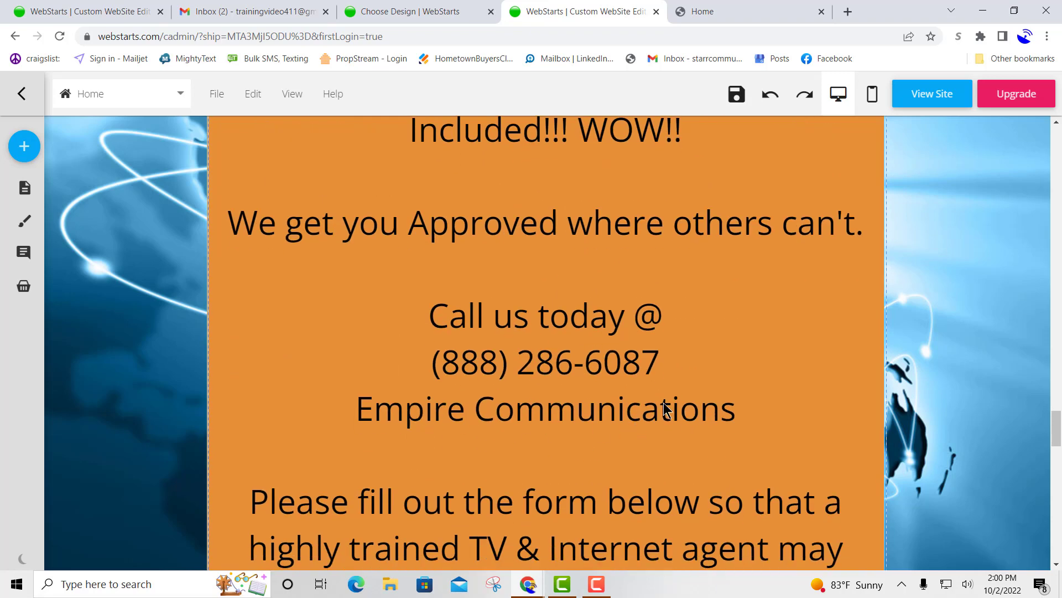
scroll("down", 3)
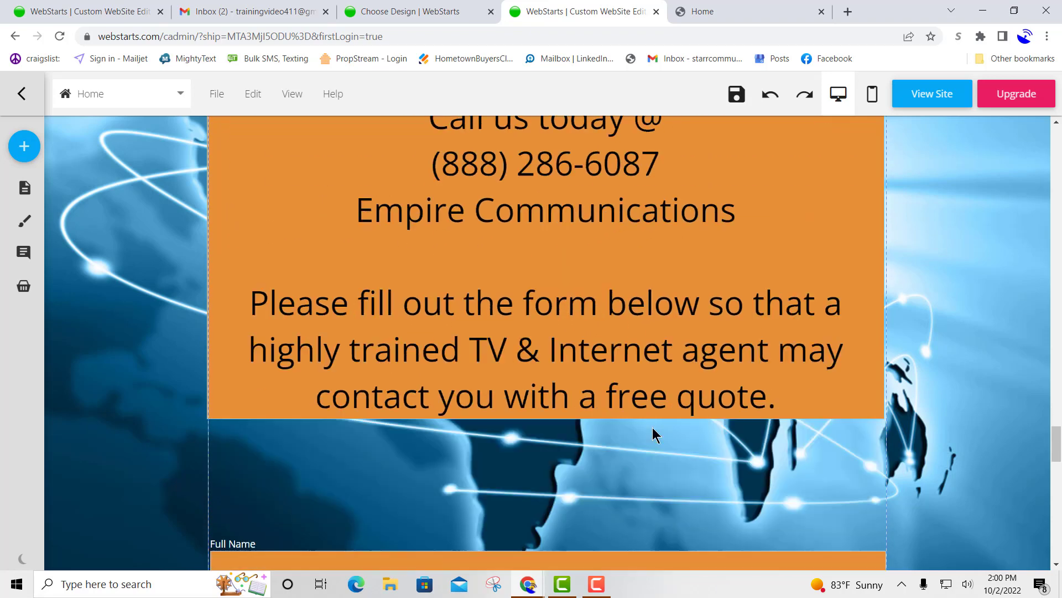
scroll("down", 3)
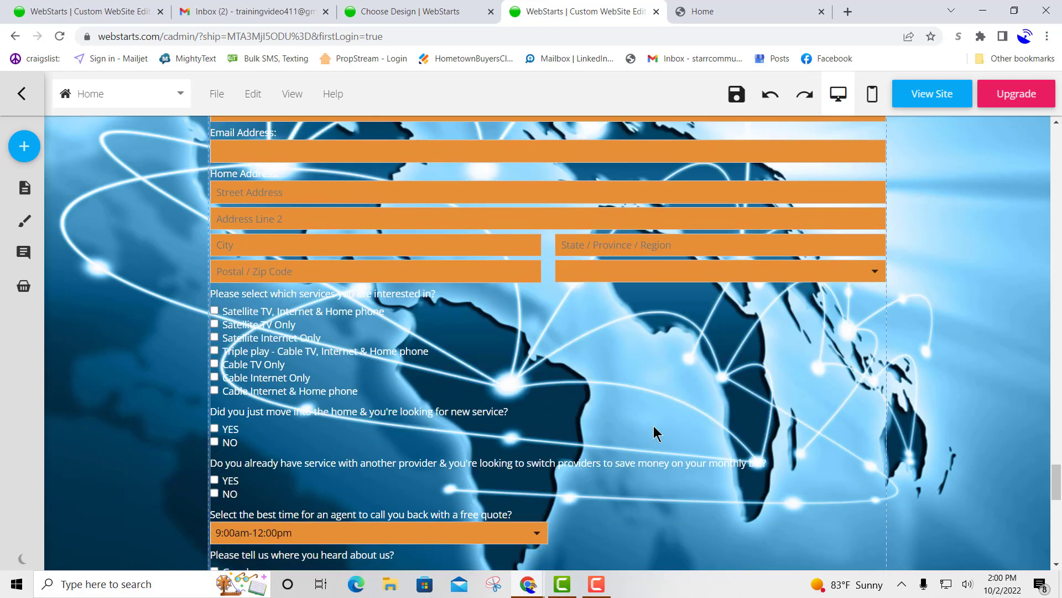
scroll("up", 3)
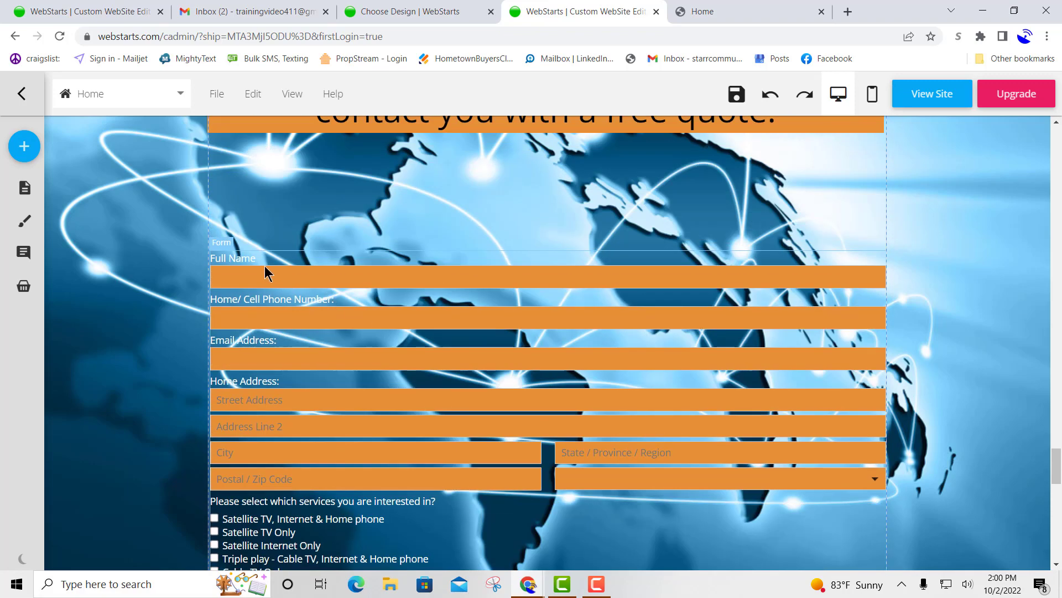
mouse_move(423, 347)
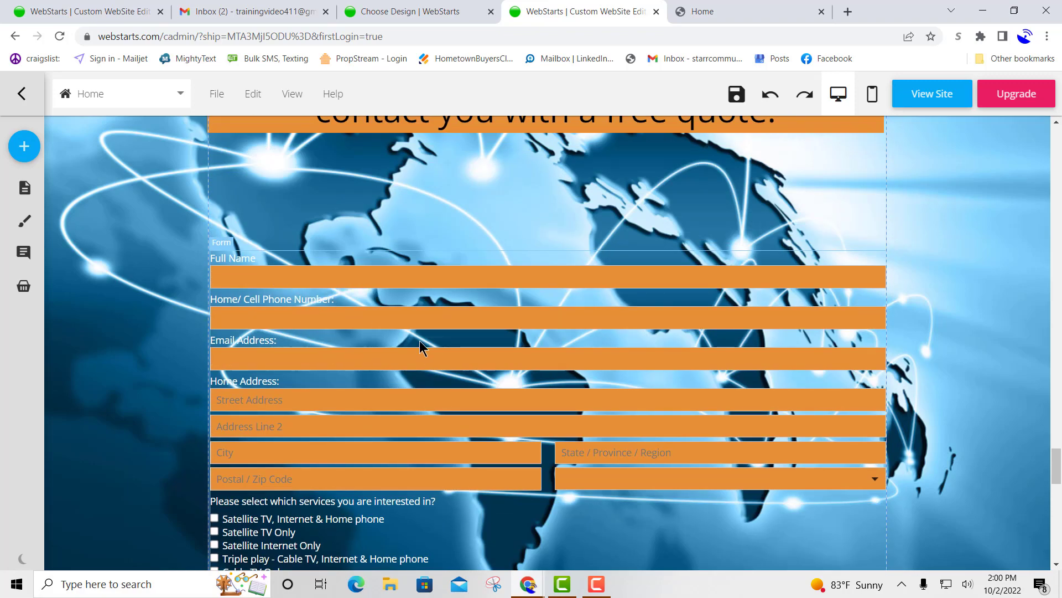
scroll("down", 3)
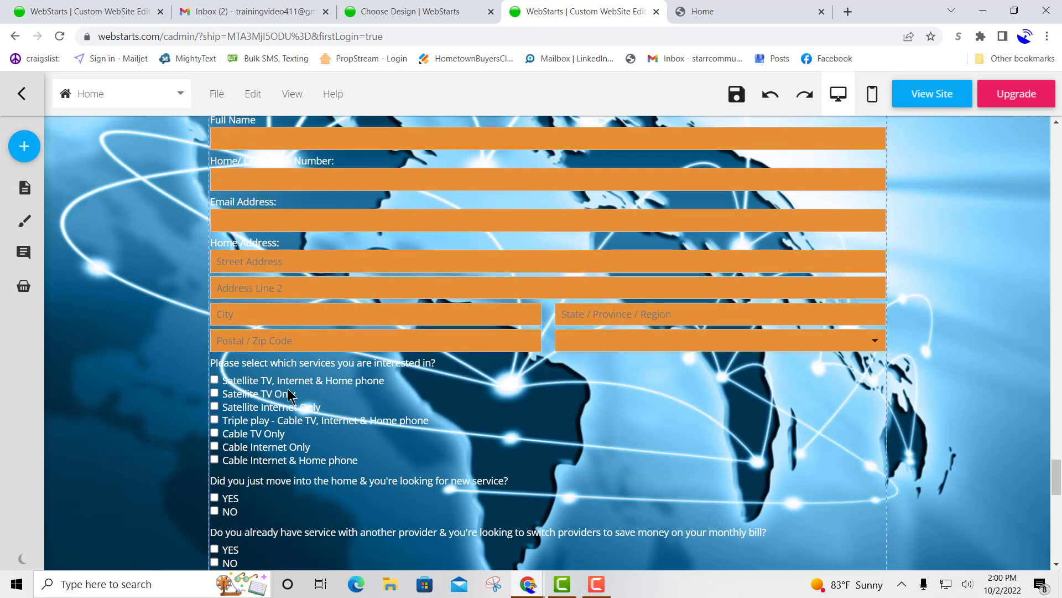
mouse_move(392, 403)
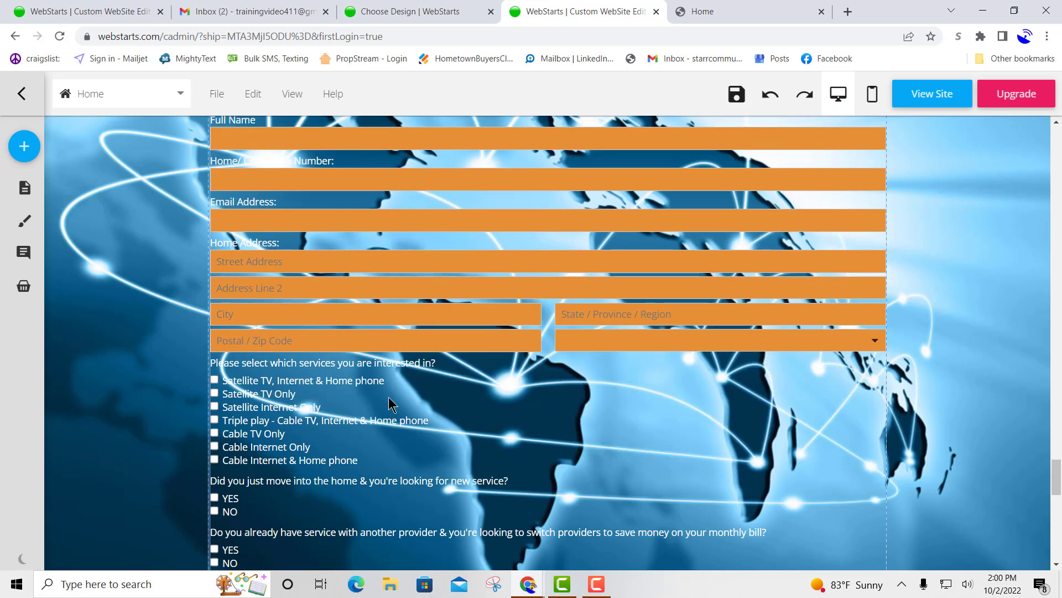
mouse_move(283, 449)
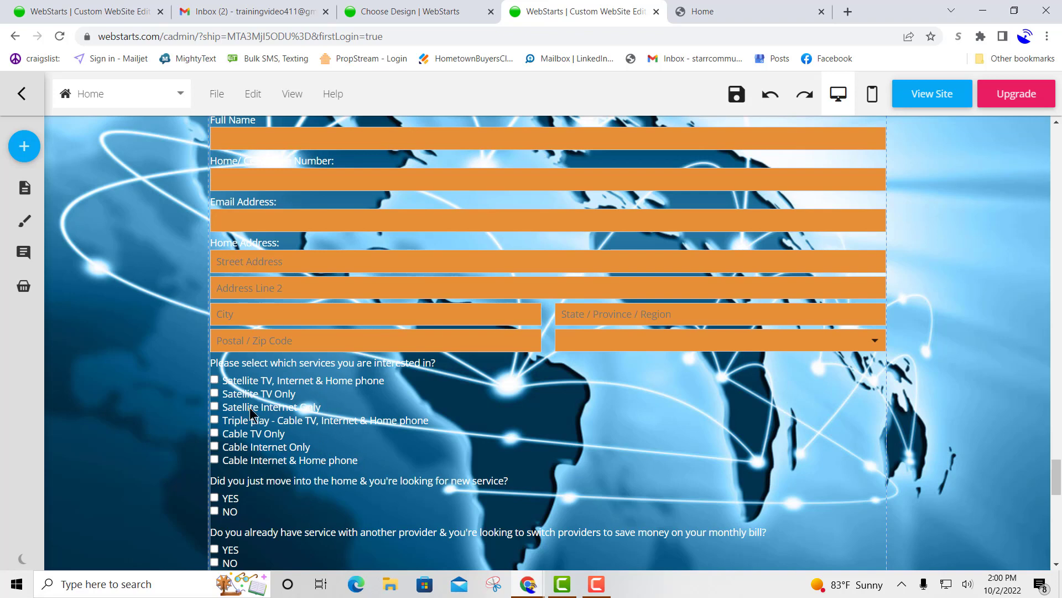
scroll("down", 3)
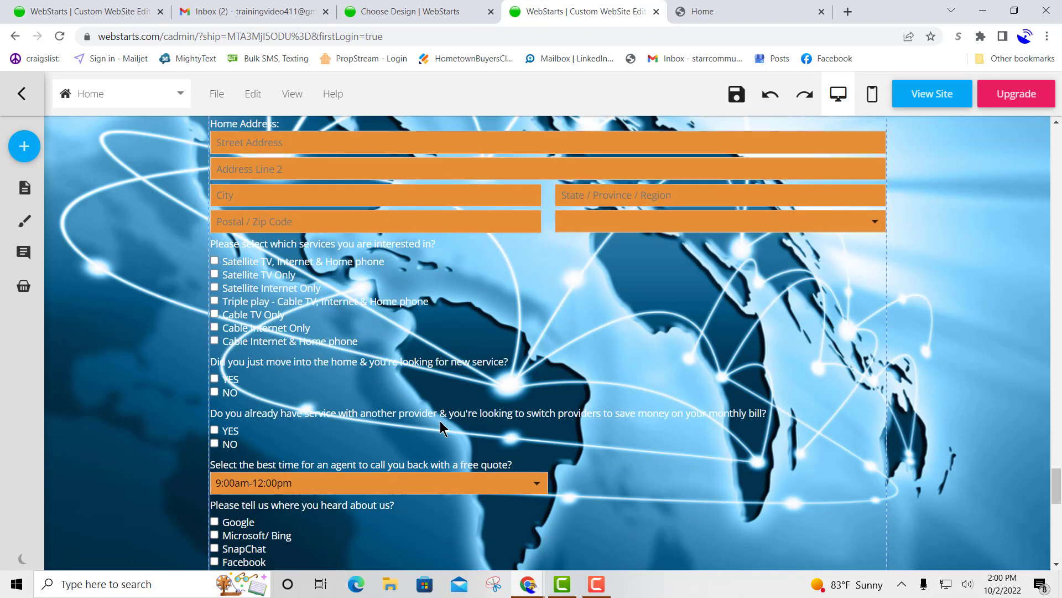
scroll("down", 3)
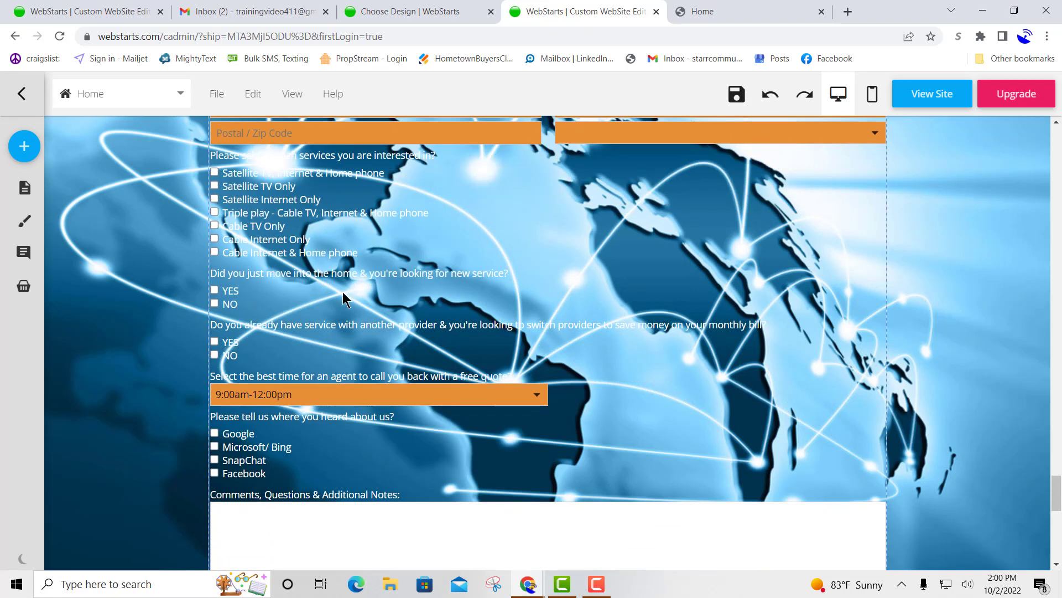
scroll("down", 3)
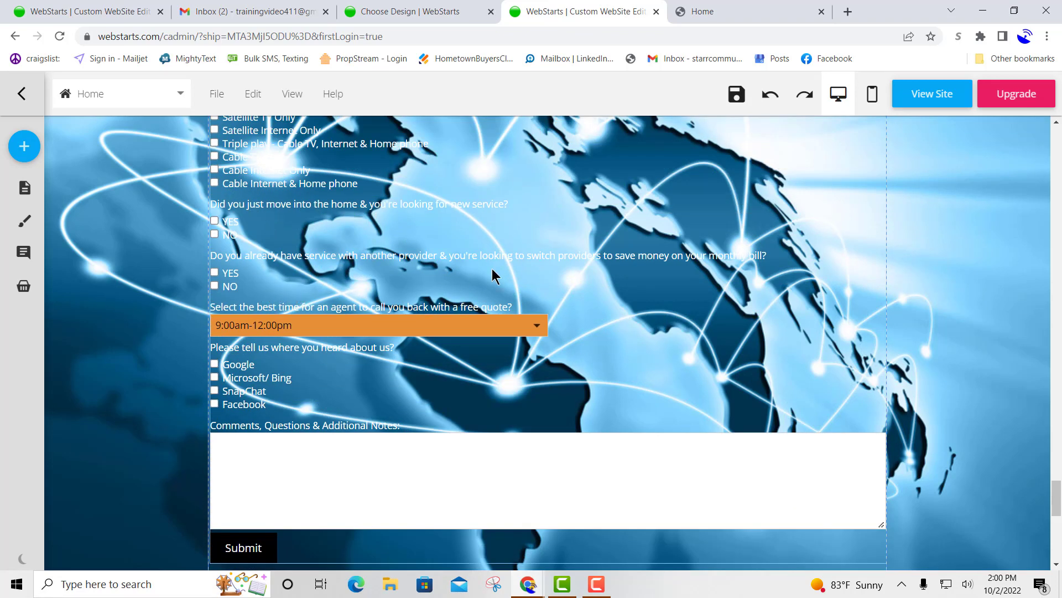
mouse_move(303, 330)
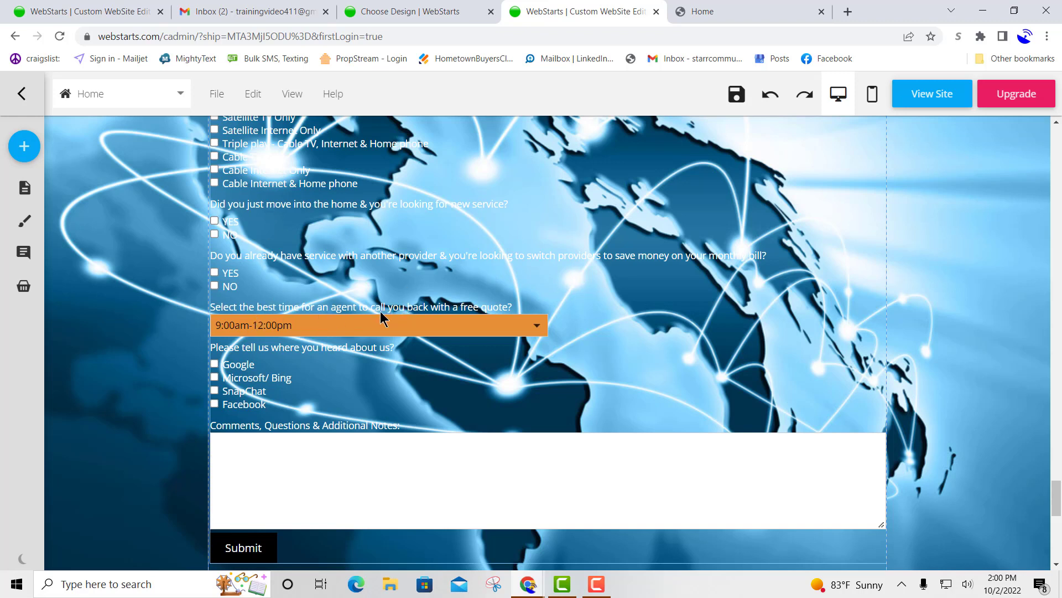
mouse_move(354, 330)
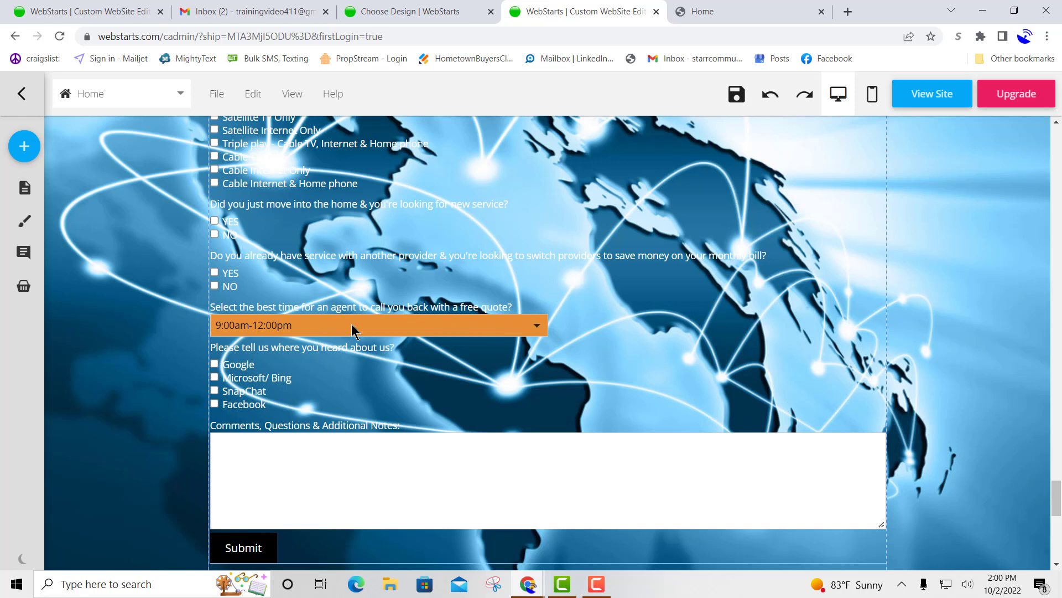
mouse_move(323, 332)
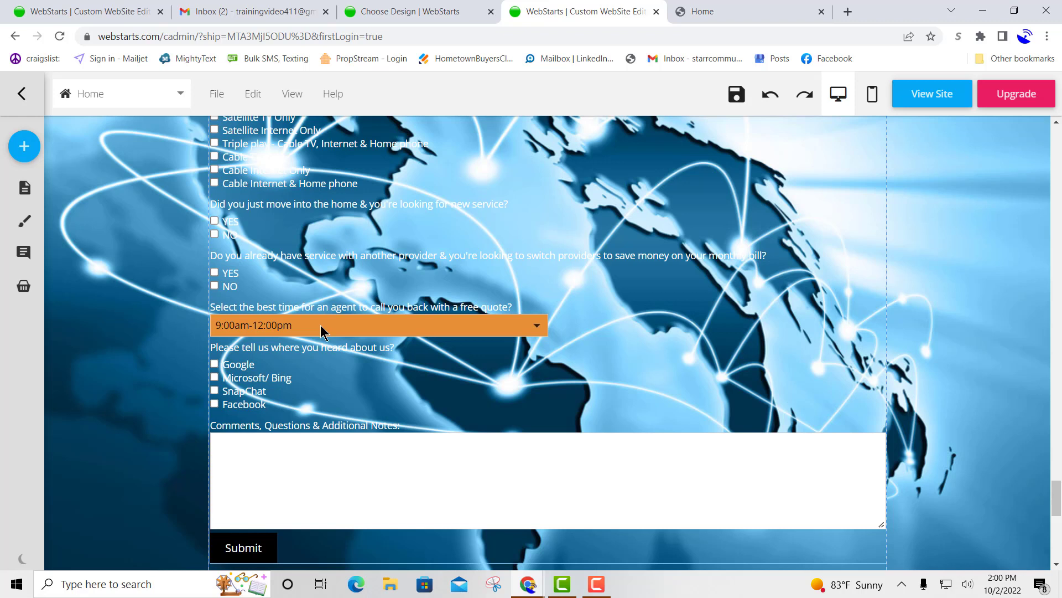
mouse_move(340, 332)
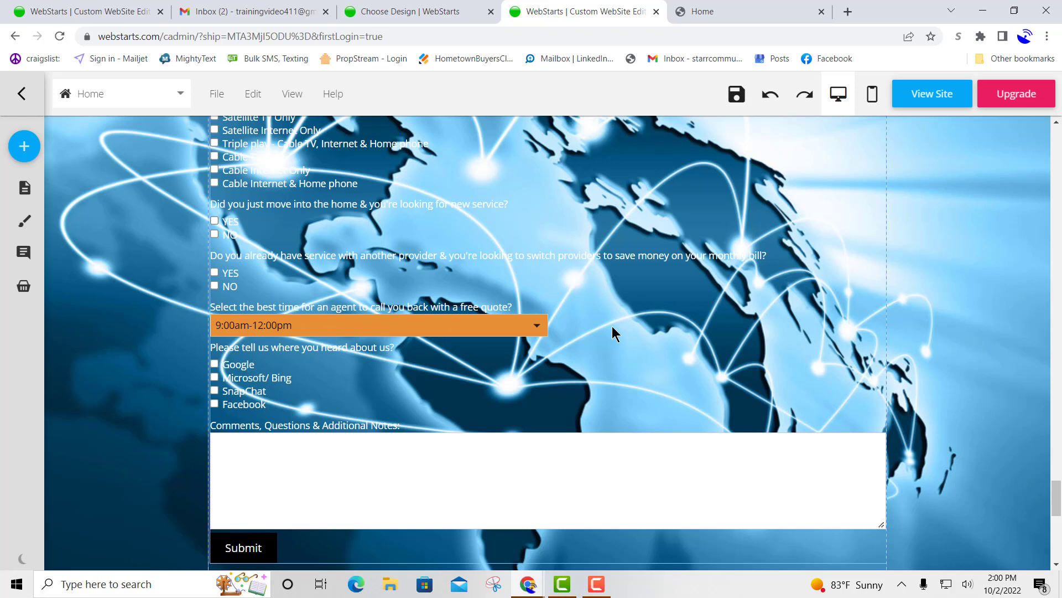
mouse_move(595, 326)
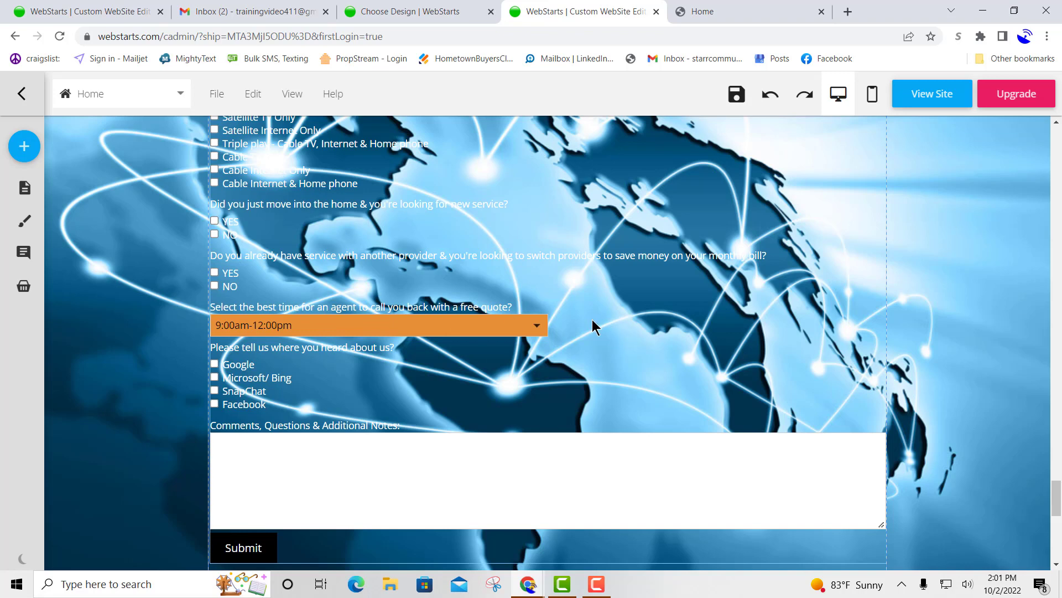
scroll("down", 3)
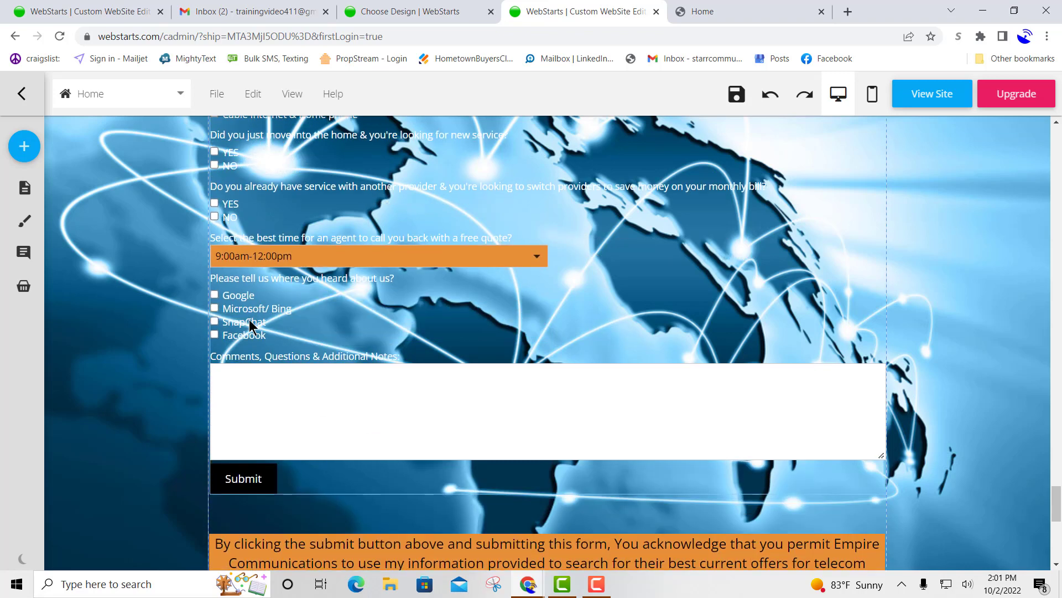
scroll("down", 3)
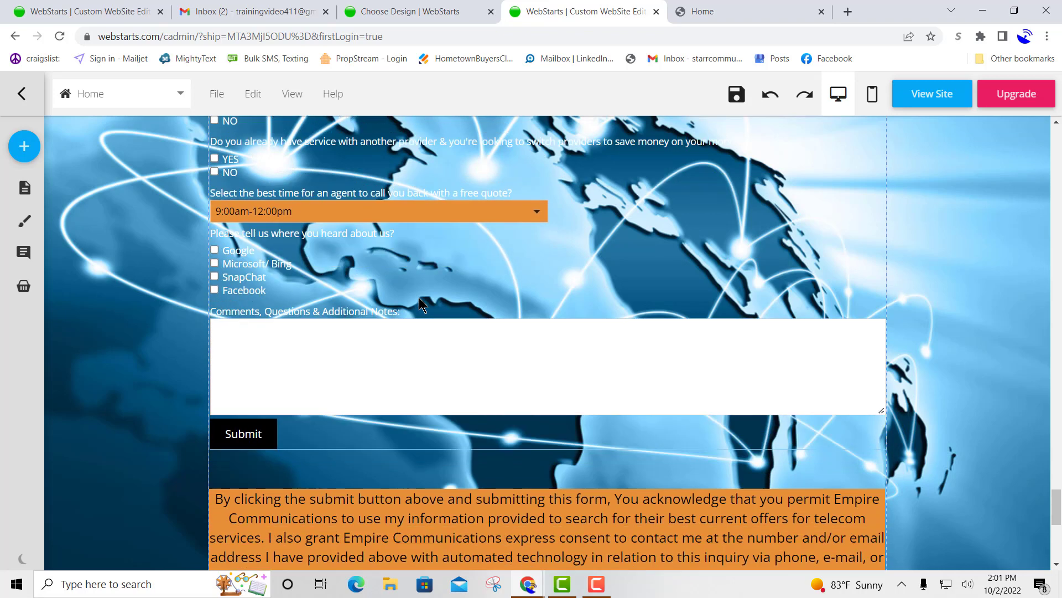
scroll("down", 3)
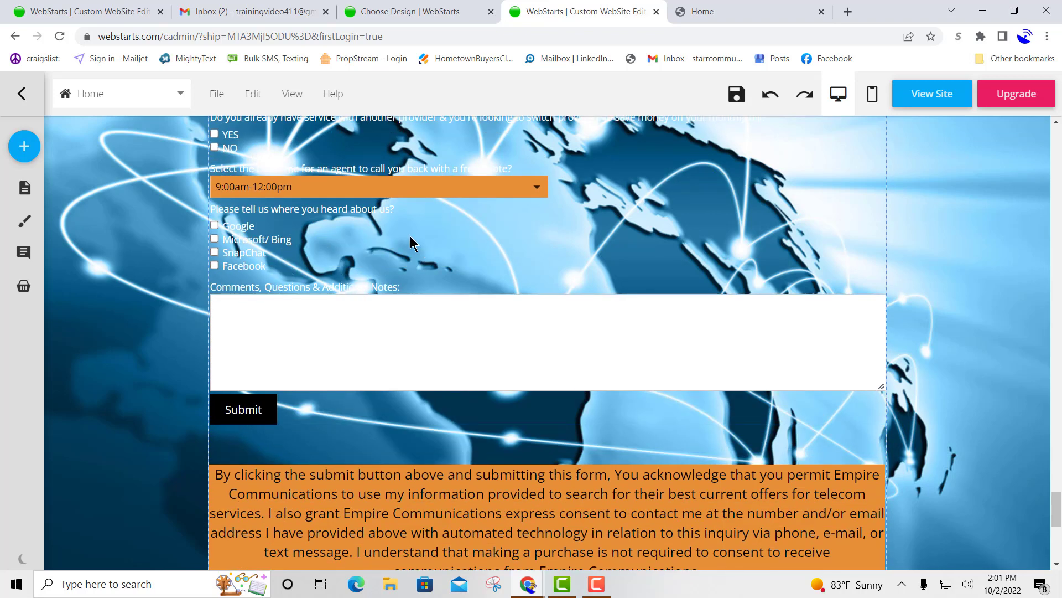
mouse_move(359, 237)
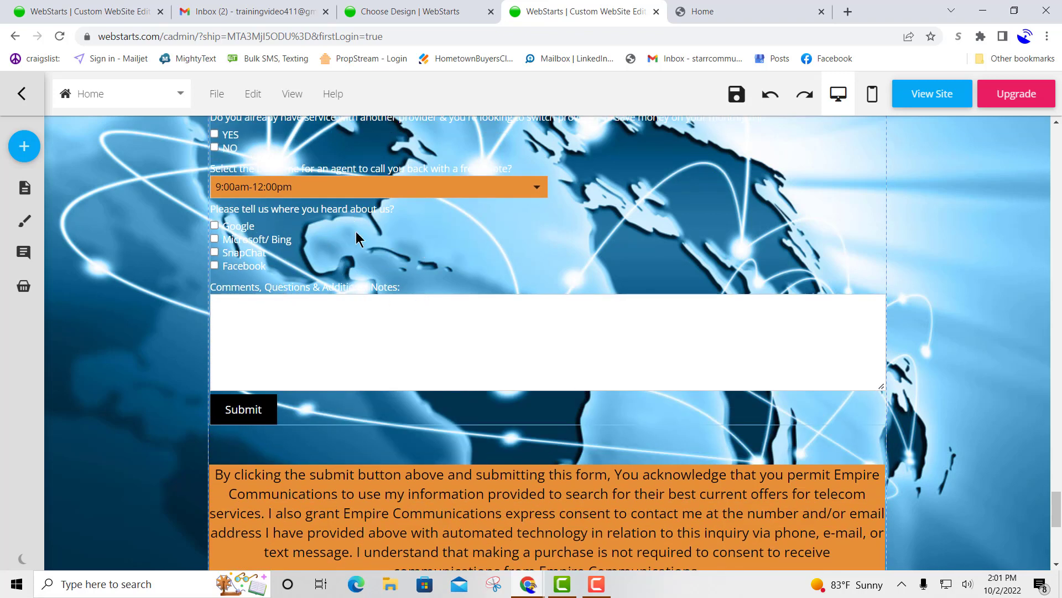
mouse_move(363, 241)
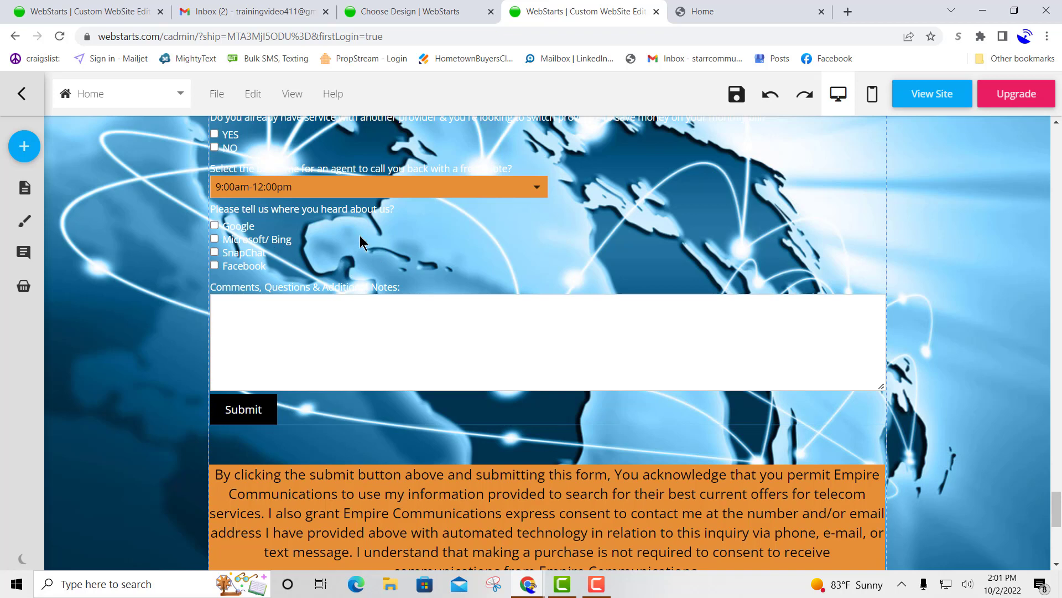
scroll("down", 3)
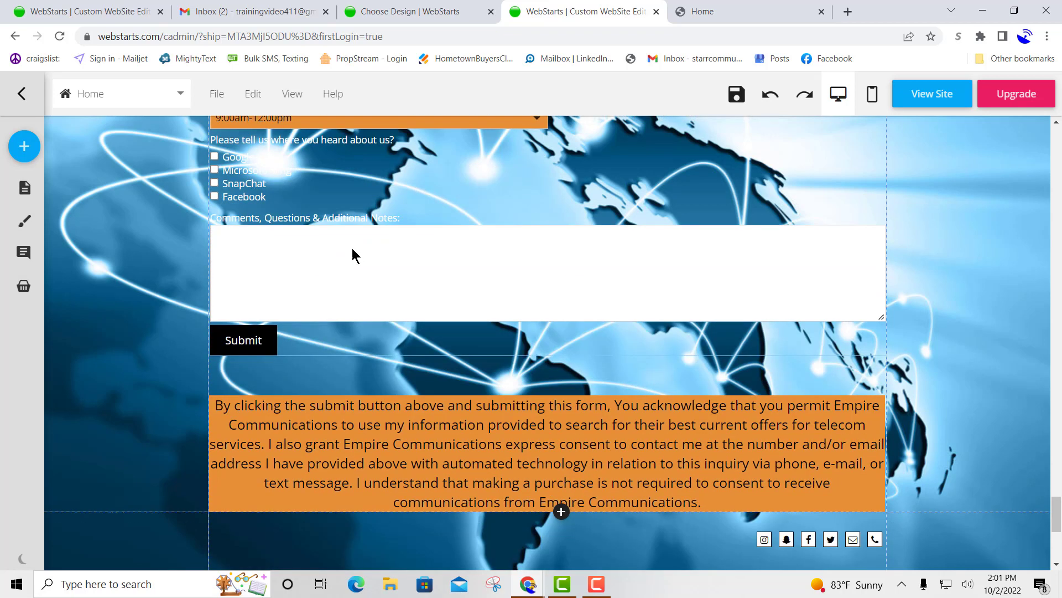
scroll("down", 3)
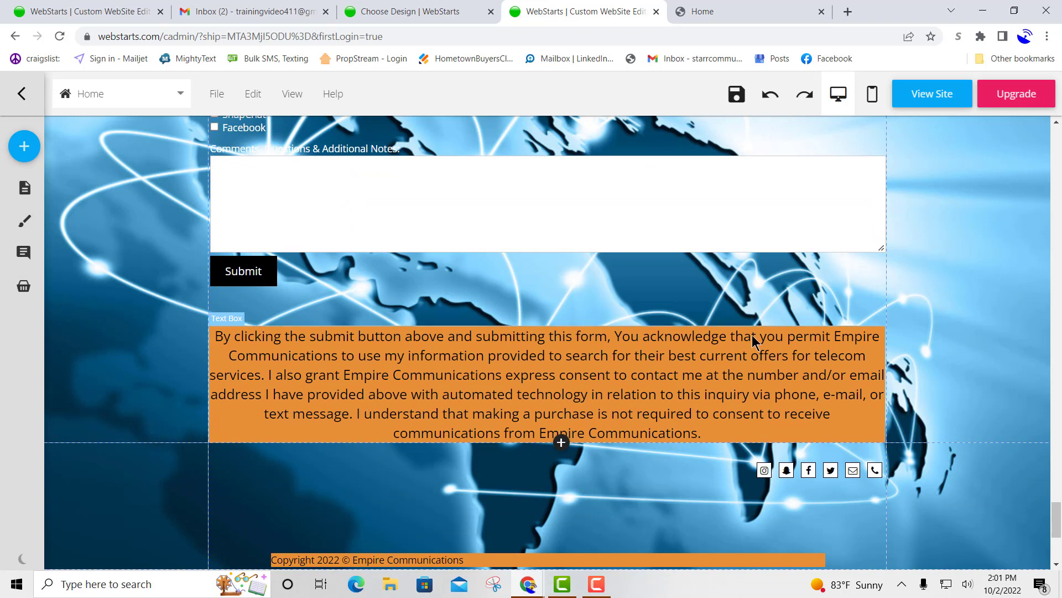
mouse_move(846, 344)
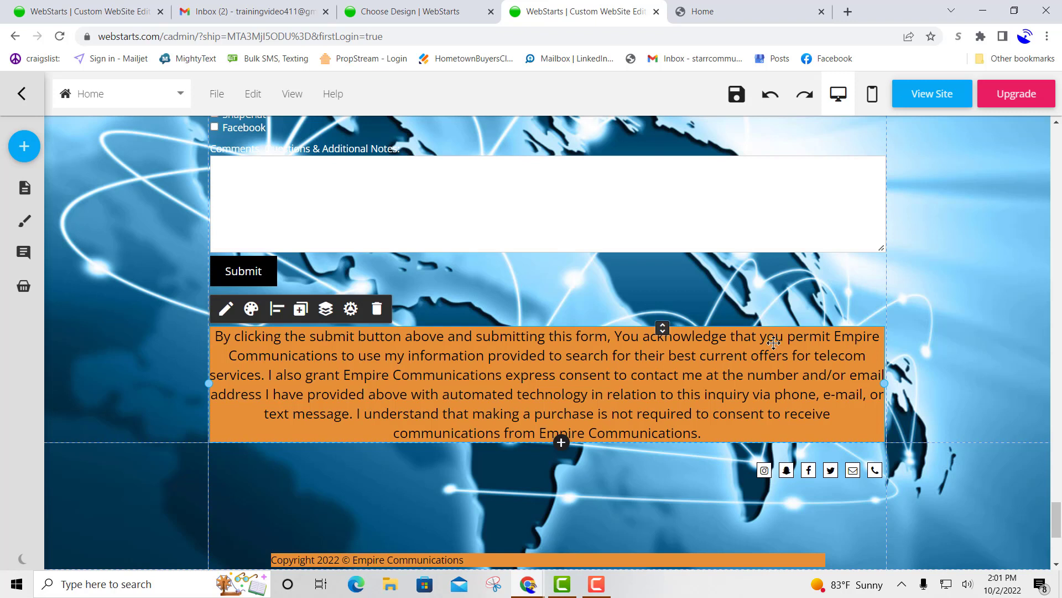
mouse_move(534, 441)
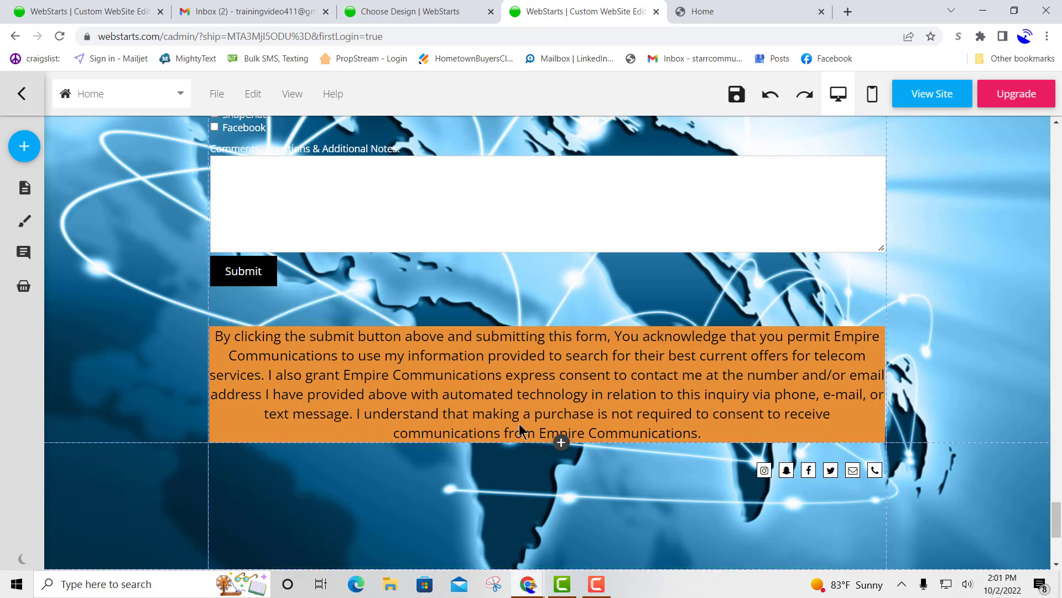
mouse_move(978, 414)
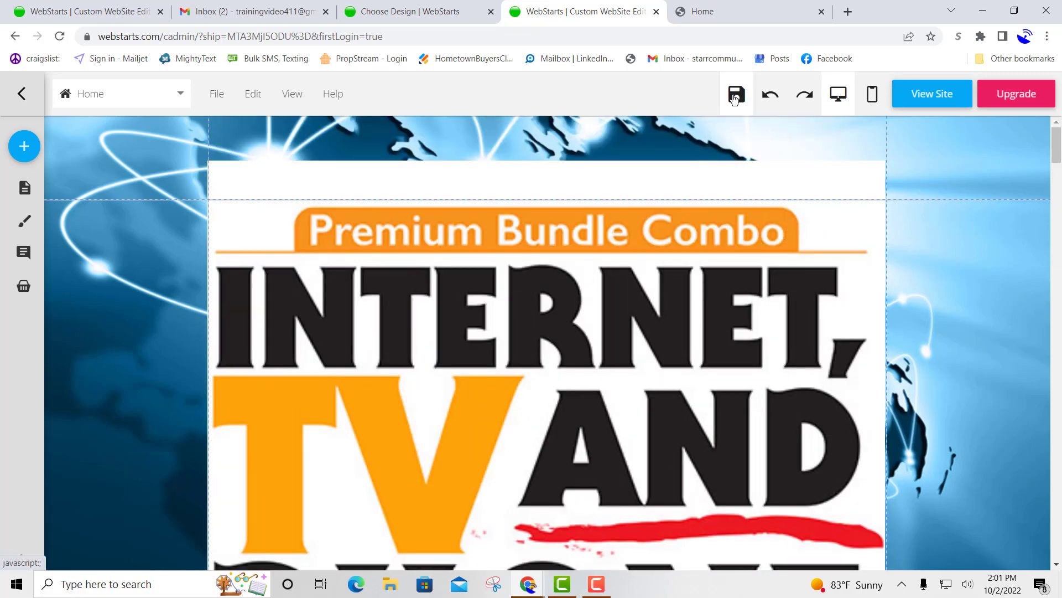
Step: Save the landing page and choose Not Now on the share-and-promote prompt
left_click(736, 93)
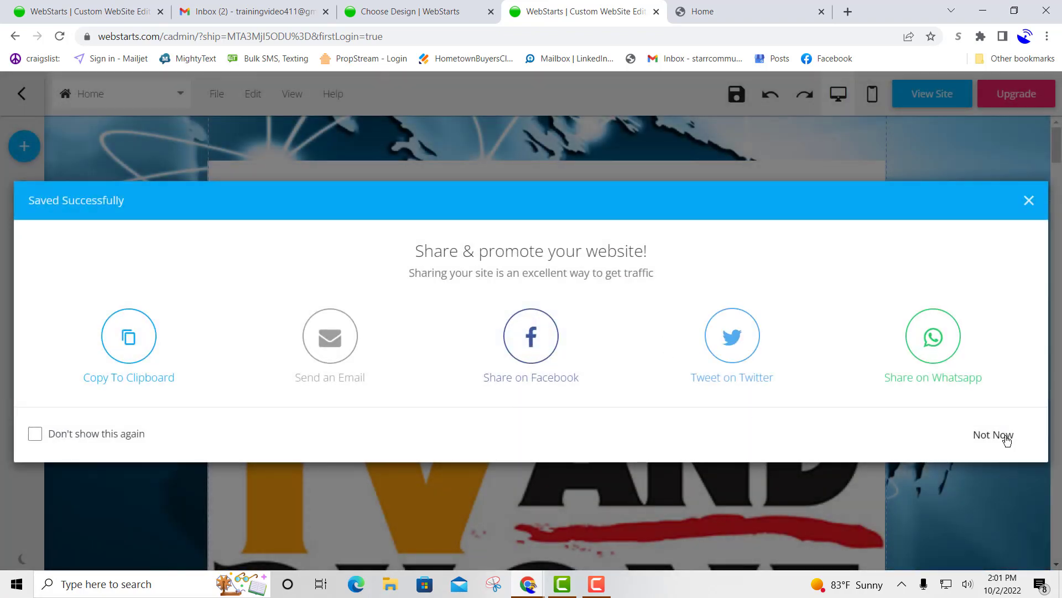
left_click(994, 433)
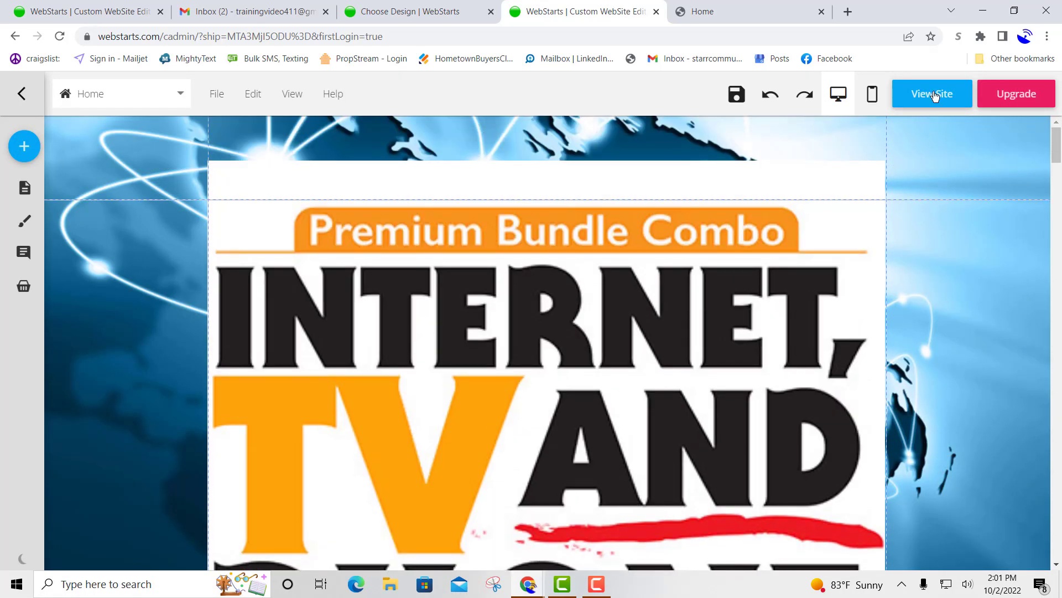
Step: View the live site in a new tab and highlight the trainingvideo411 subdomain in the address bar
left_click(932, 93)
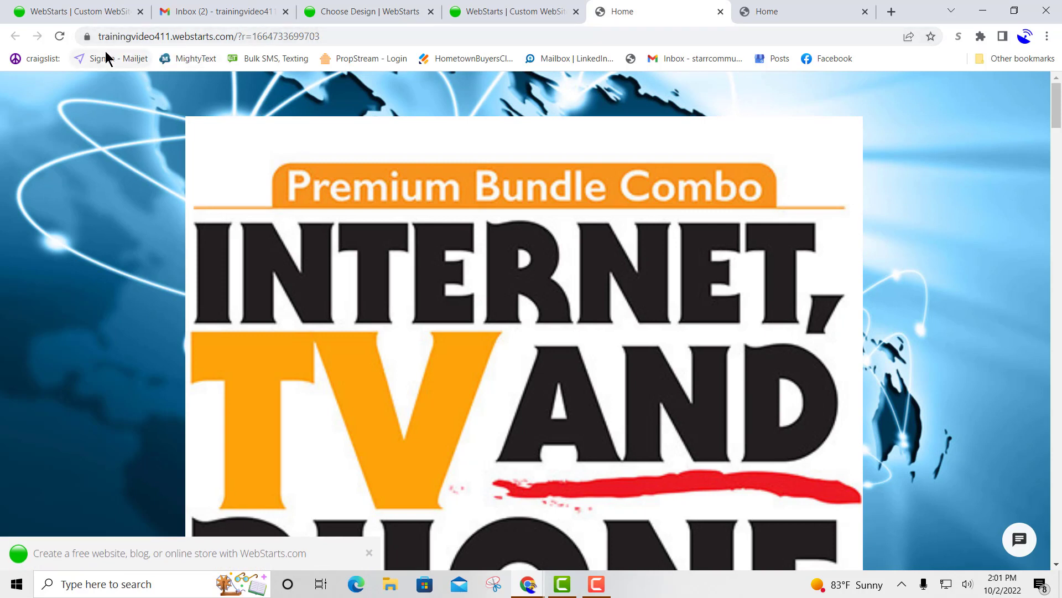
left_click(160, 36)
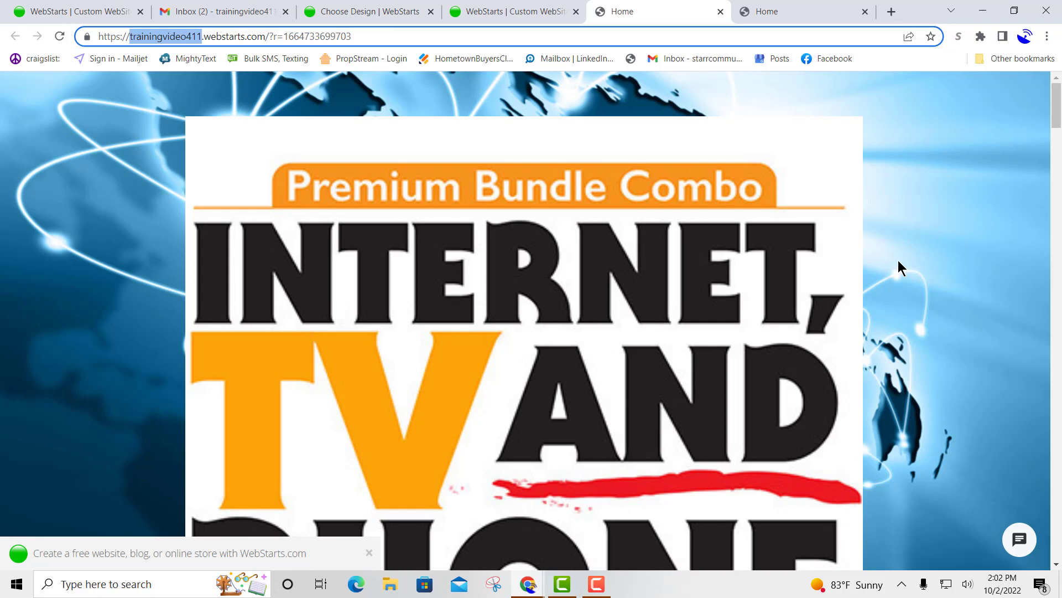
mouse_move(425, 198)
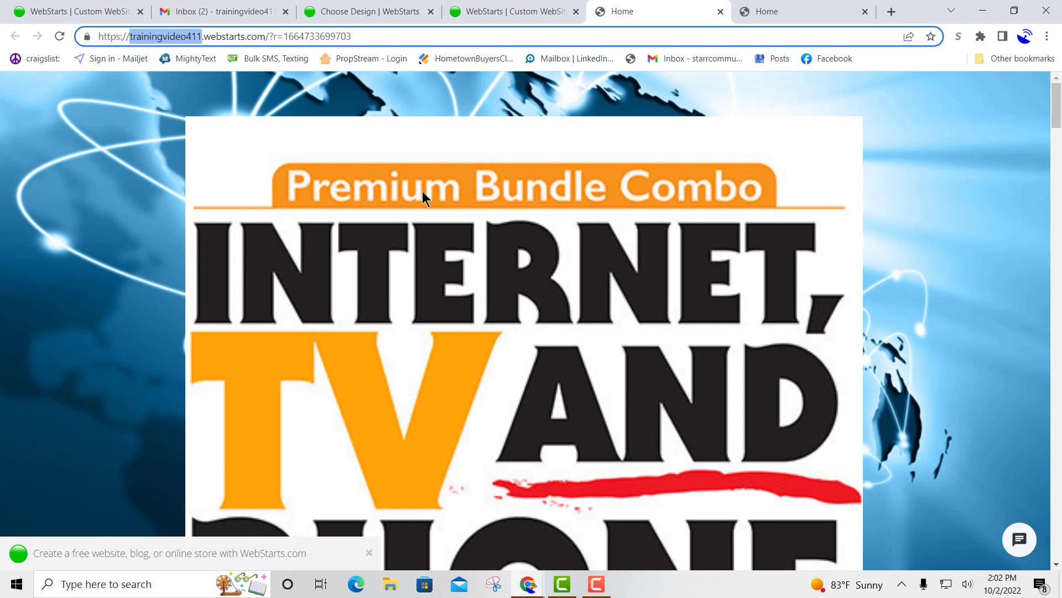
mouse_move(372, 340)
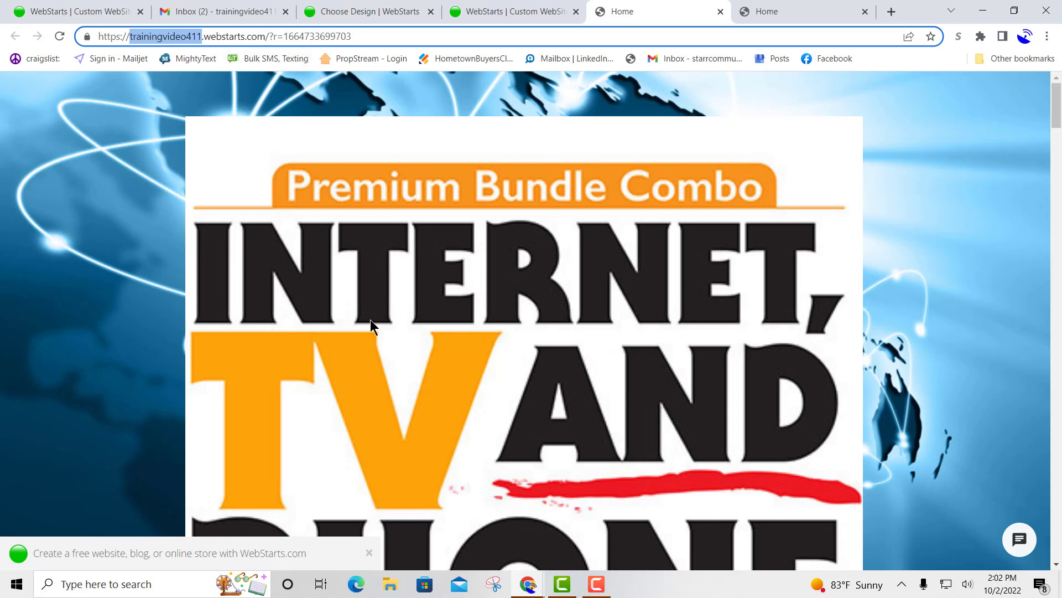
scroll("down", 3)
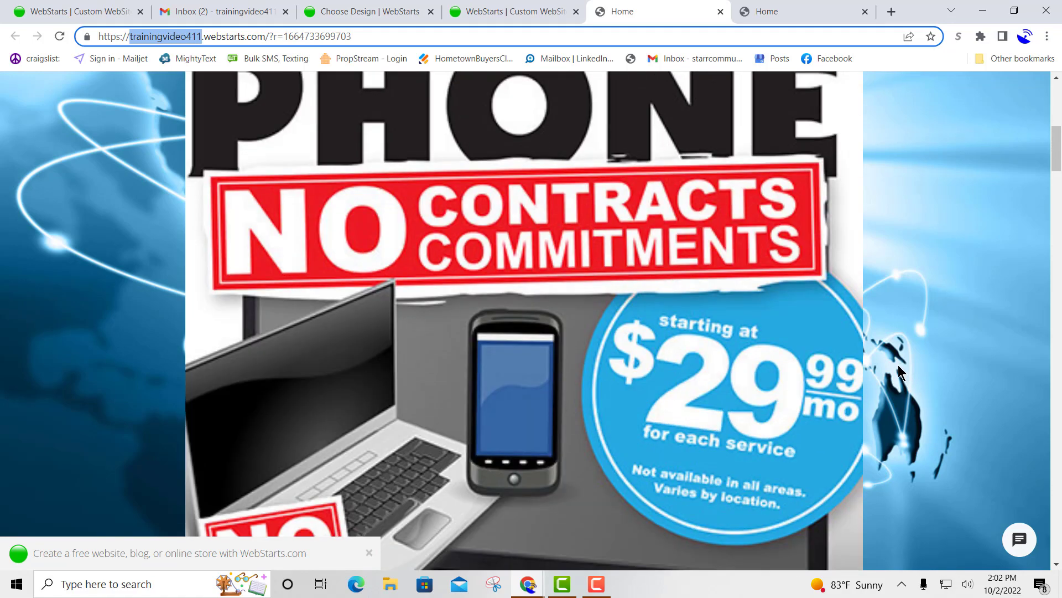
scroll("down", 3)
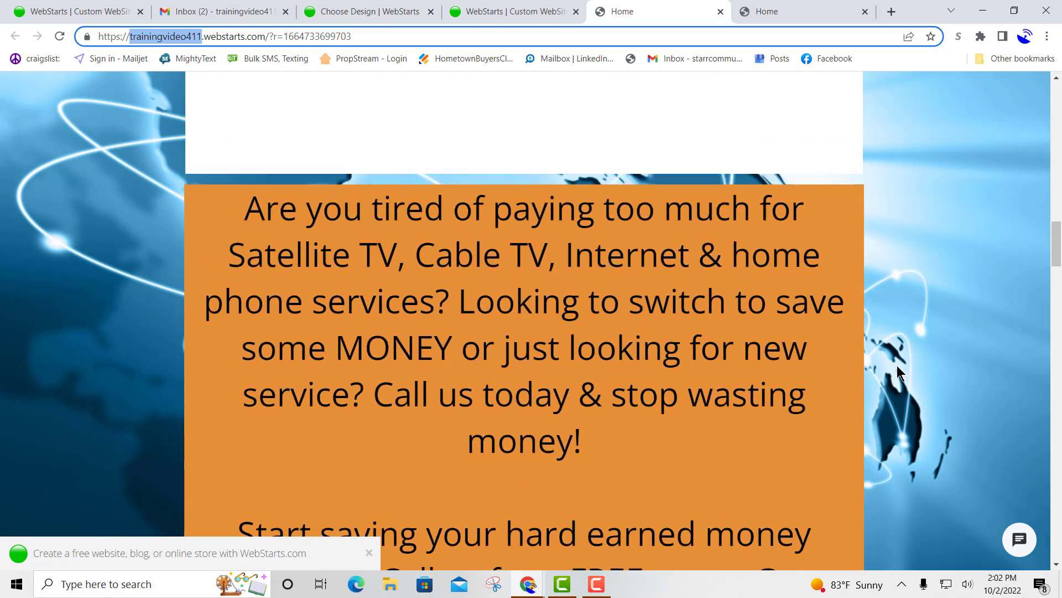
scroll("up", 3)
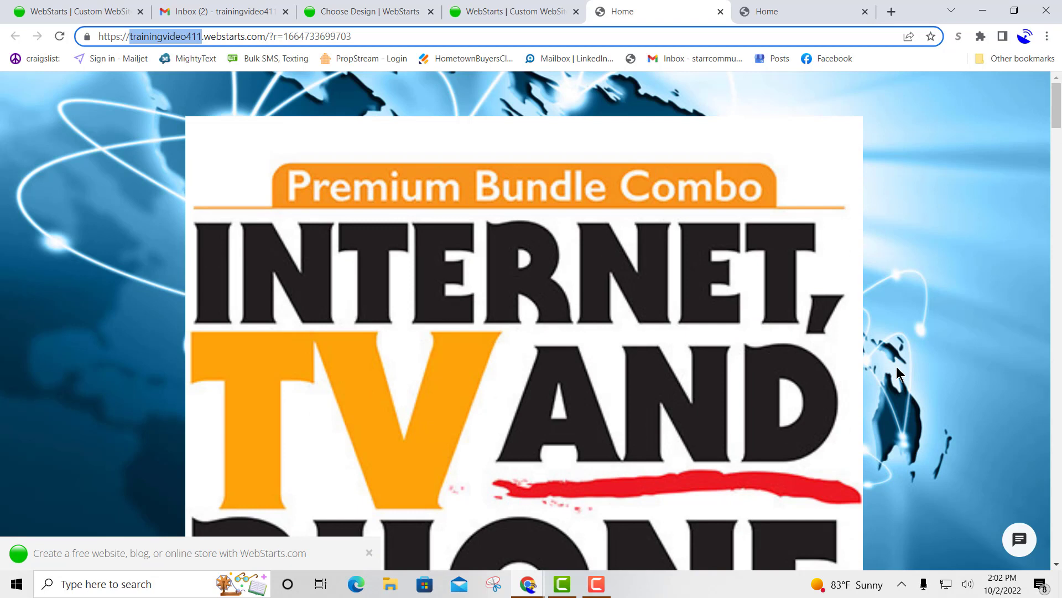
mouse_move(872, 360)
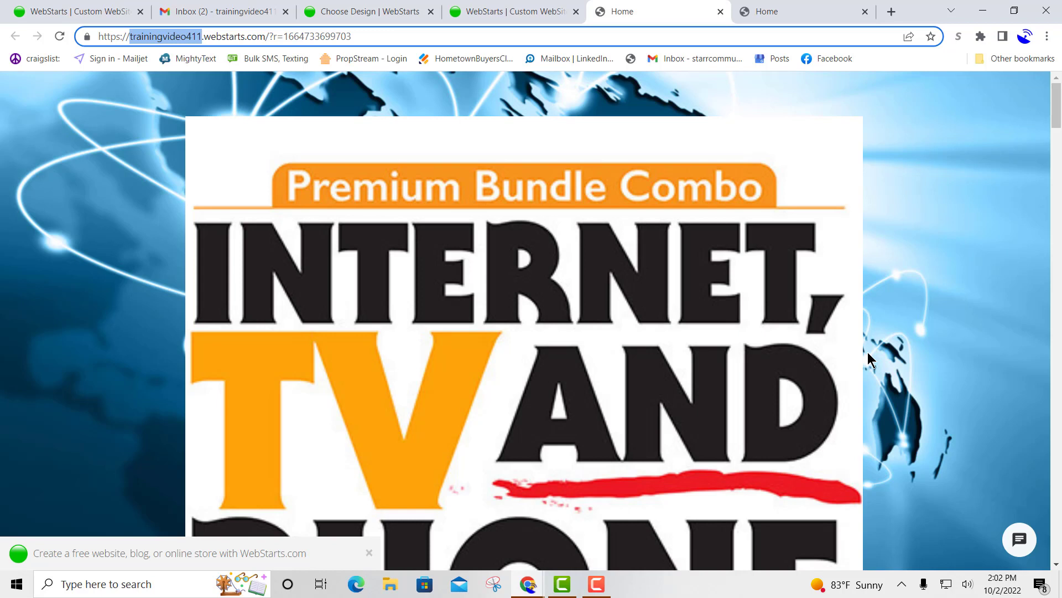
mouse_move(890, 358)
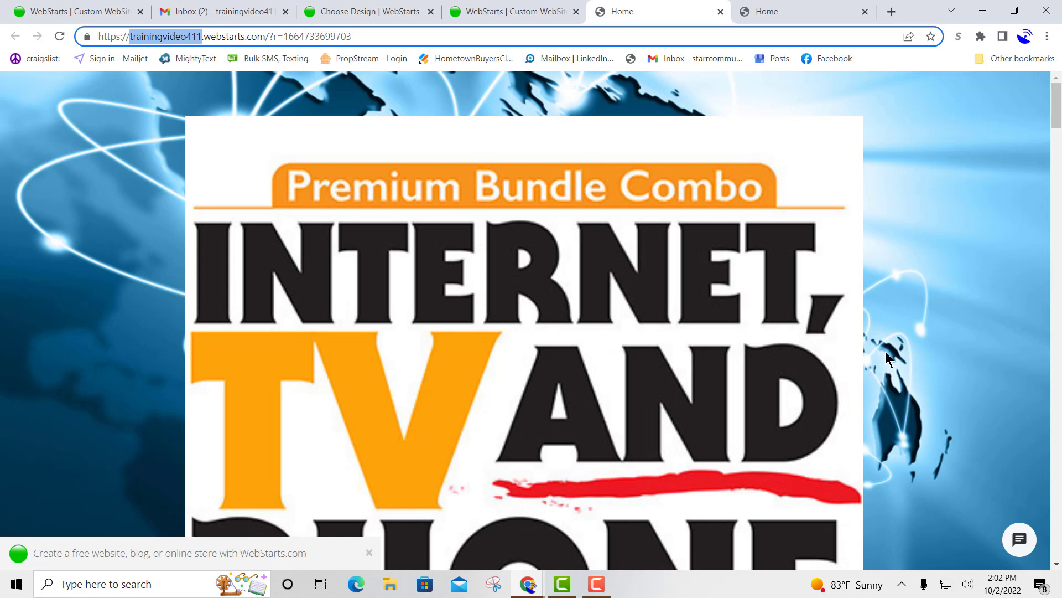
mouse_move(875, 339)
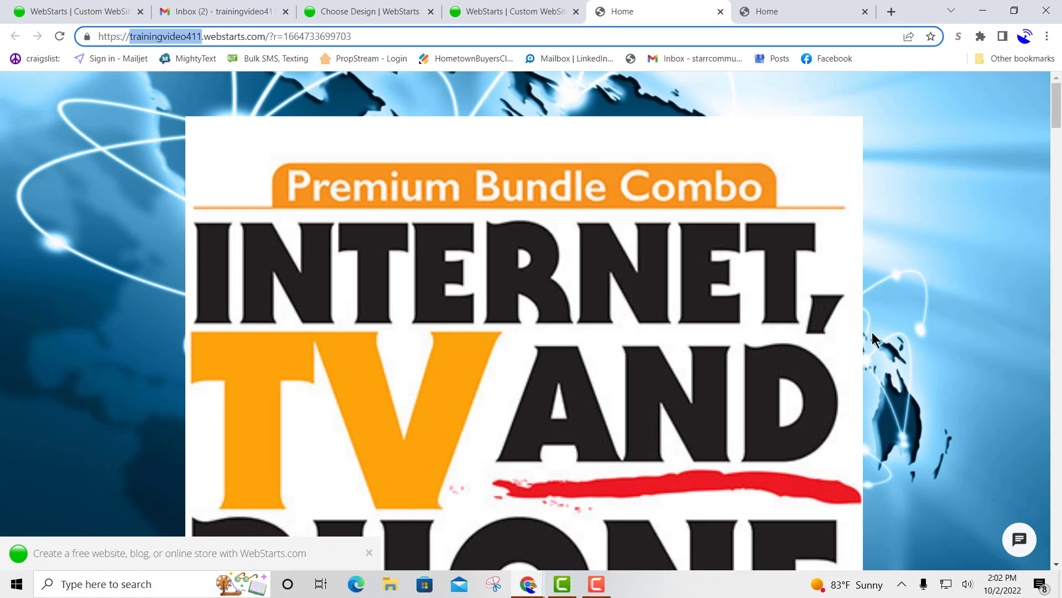
mouse_move(111, 294)
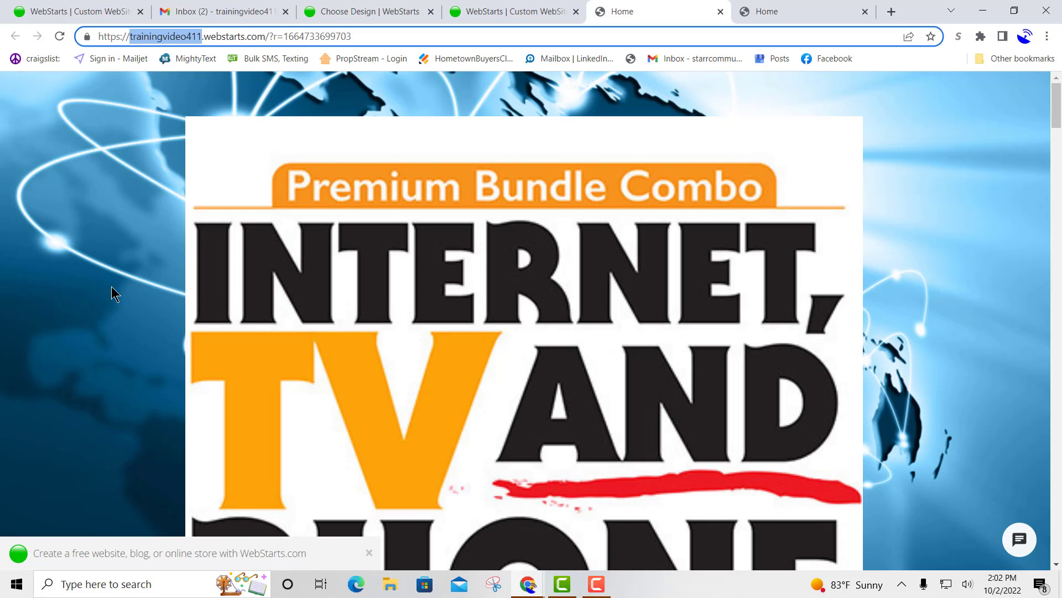
mouse_move(911, 349)
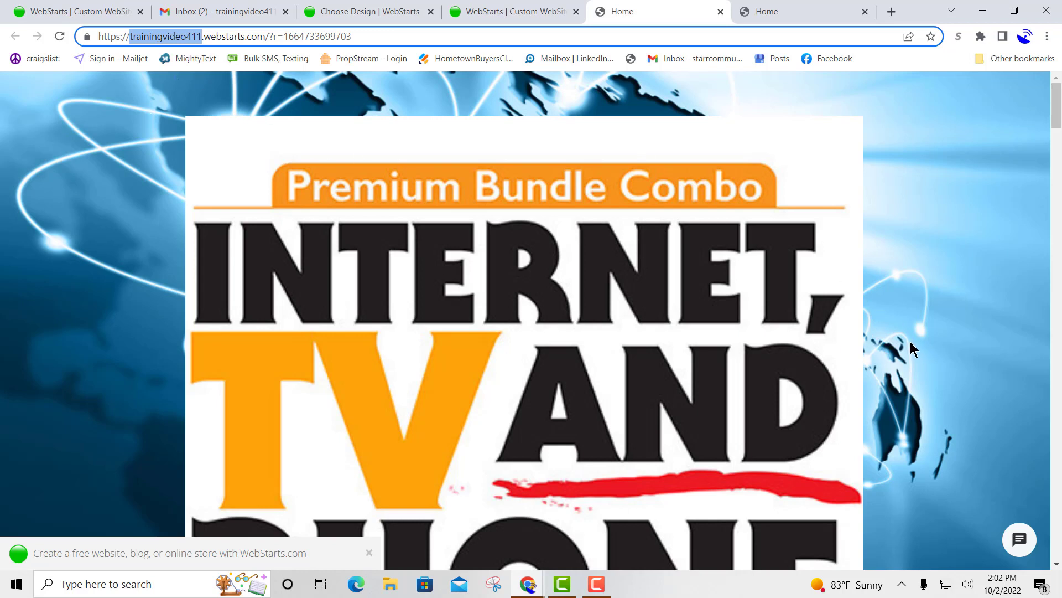
mouse_move(908, 352)
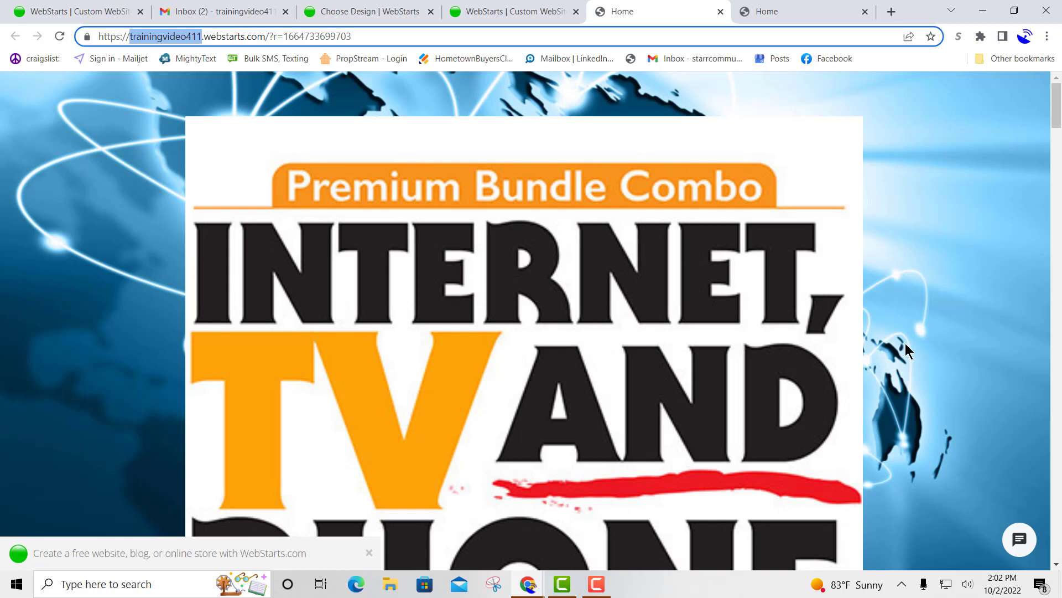
mouse_move(888, 378)
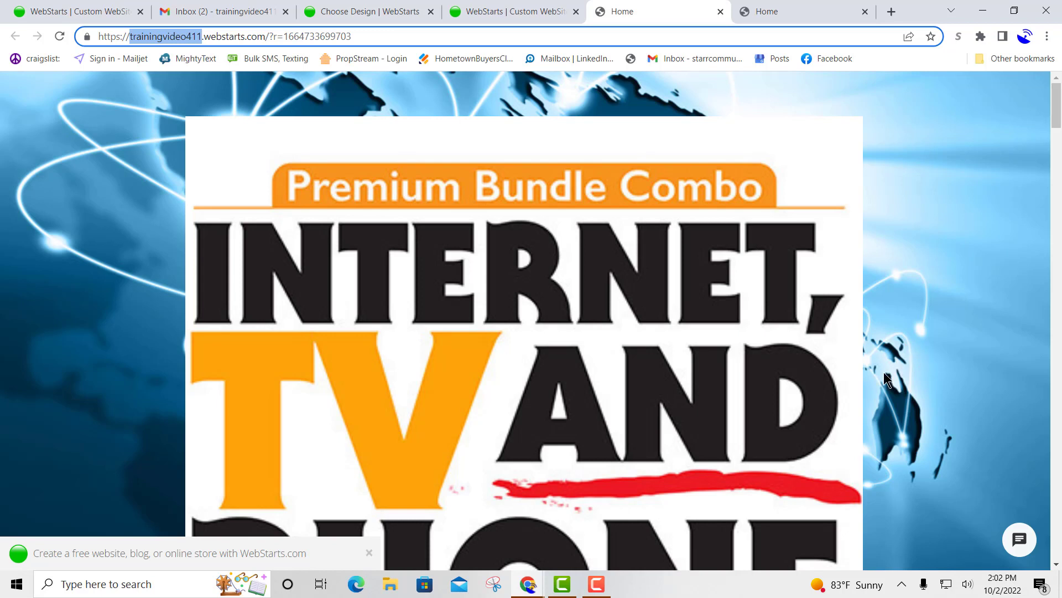
mouse_move(876, 372)
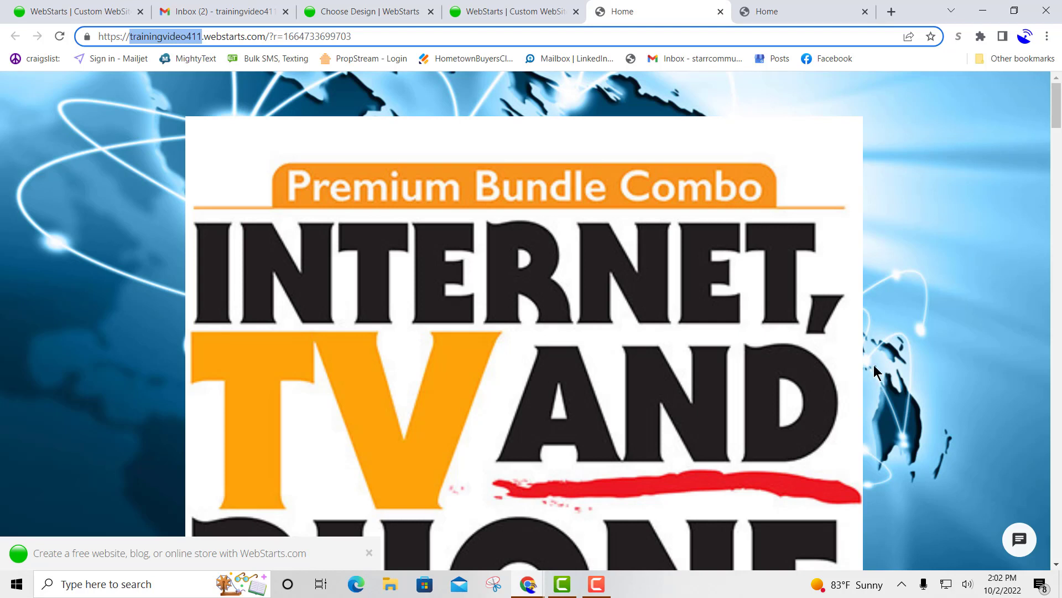
mouse_move(895, 293)
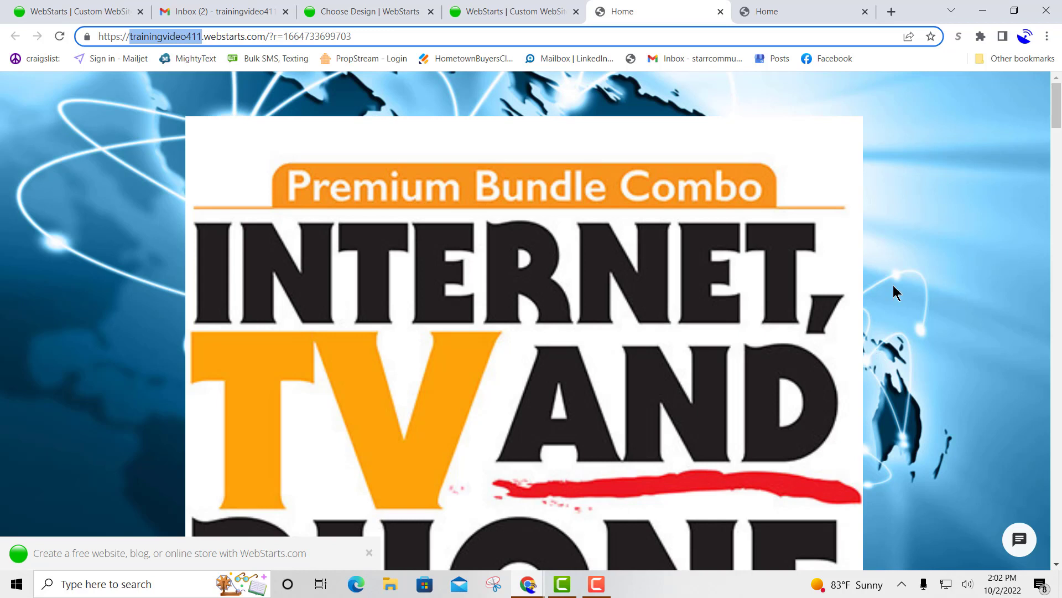